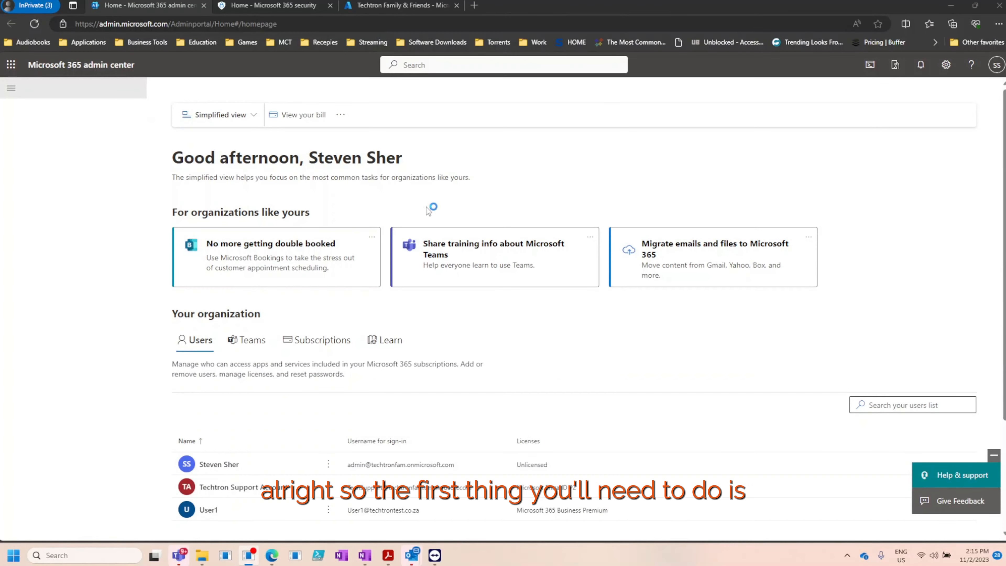
{"action": "mouse_move", "coordinate": [371, 214]}
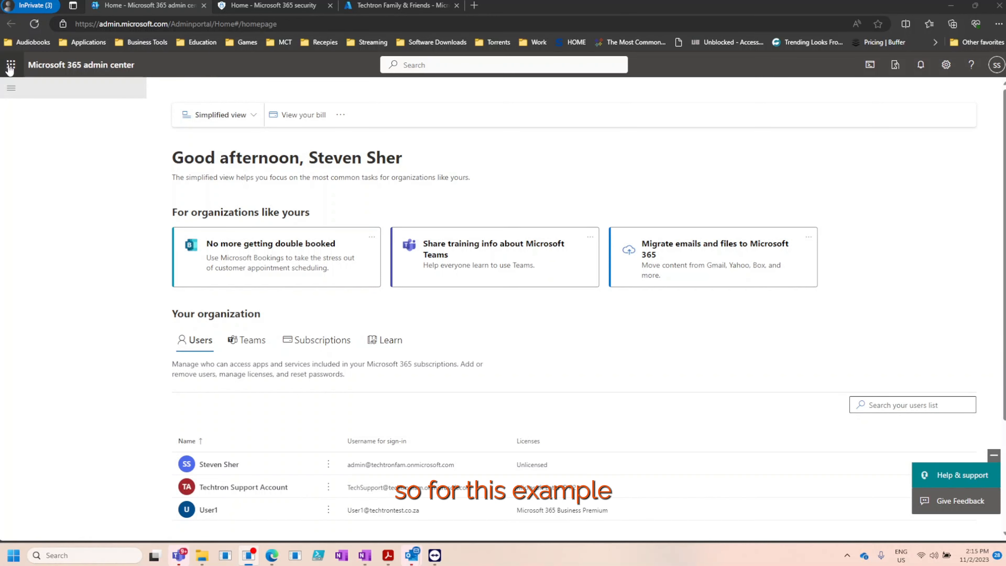
- Launch the Security portal from the app launcher, glance at Intune, and return to Microsoft 365 Defender
{"action": "left_click", "coordinate": [10, 64]}
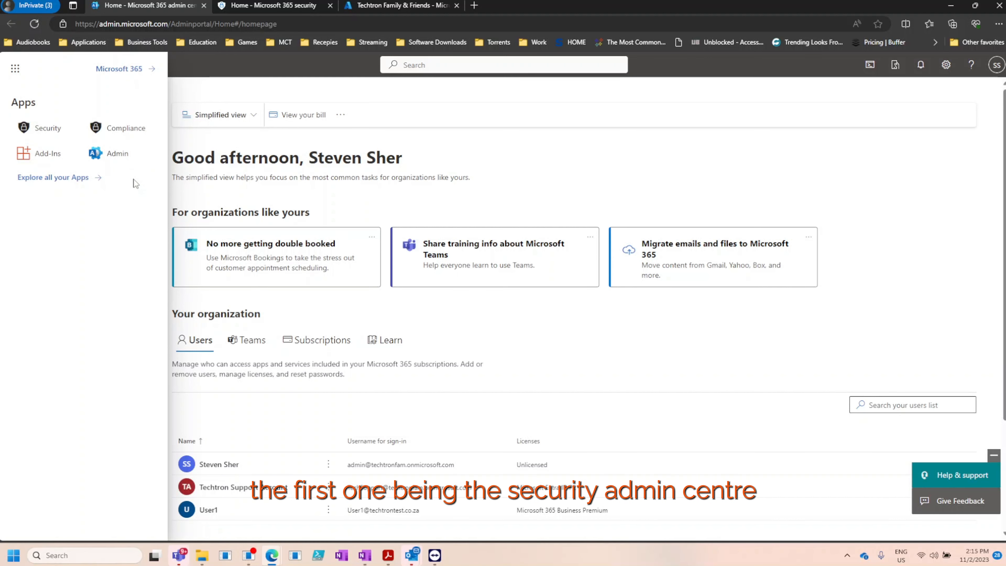
{"action": "left_click", "coordinate": [269, 6]}
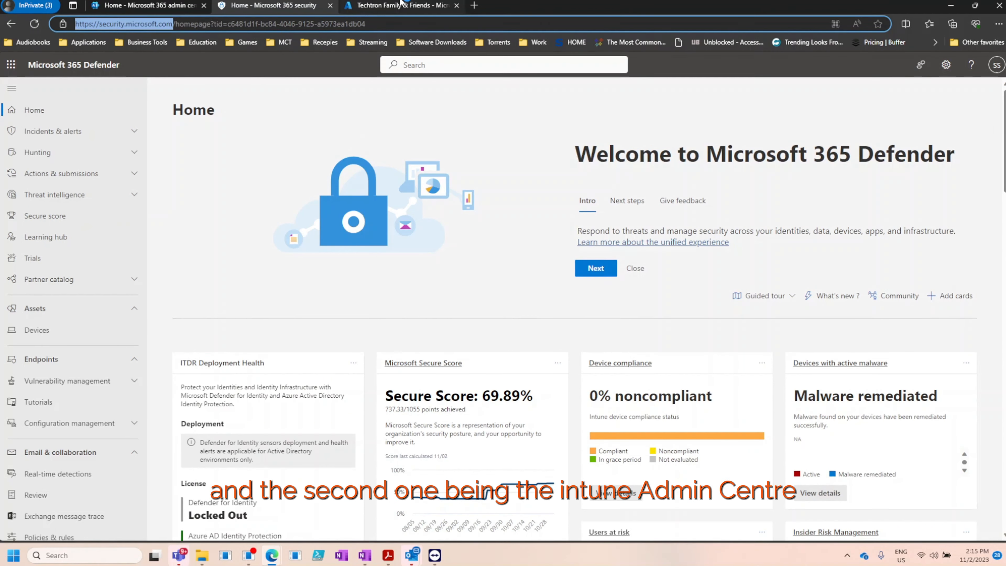
{"action": "left_click", "coordinate": [401, 5]}
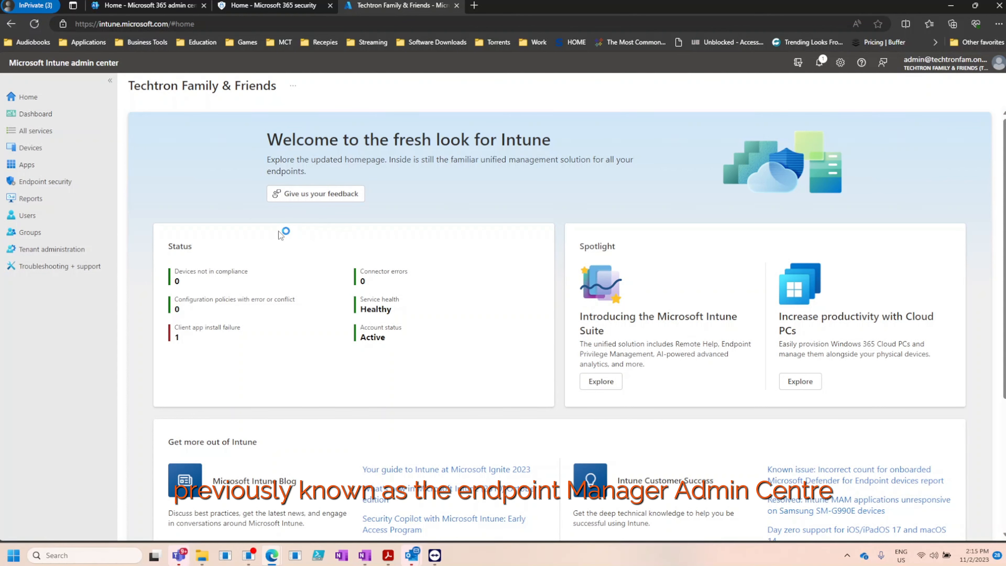
{"action": "left_click", "coordinate": [270, 6]}
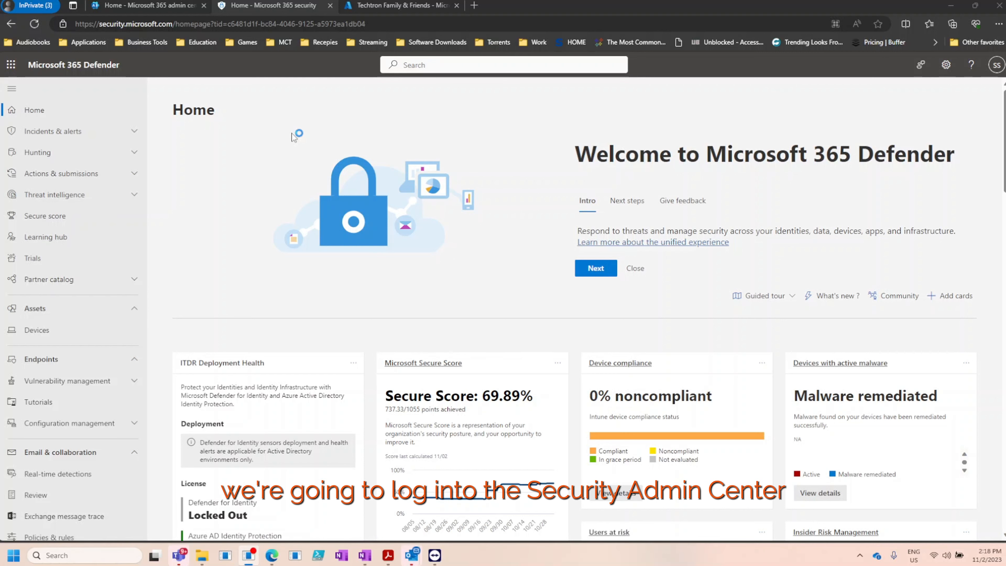
{"action": "mouse_move", "coordinate": [109, 241]}
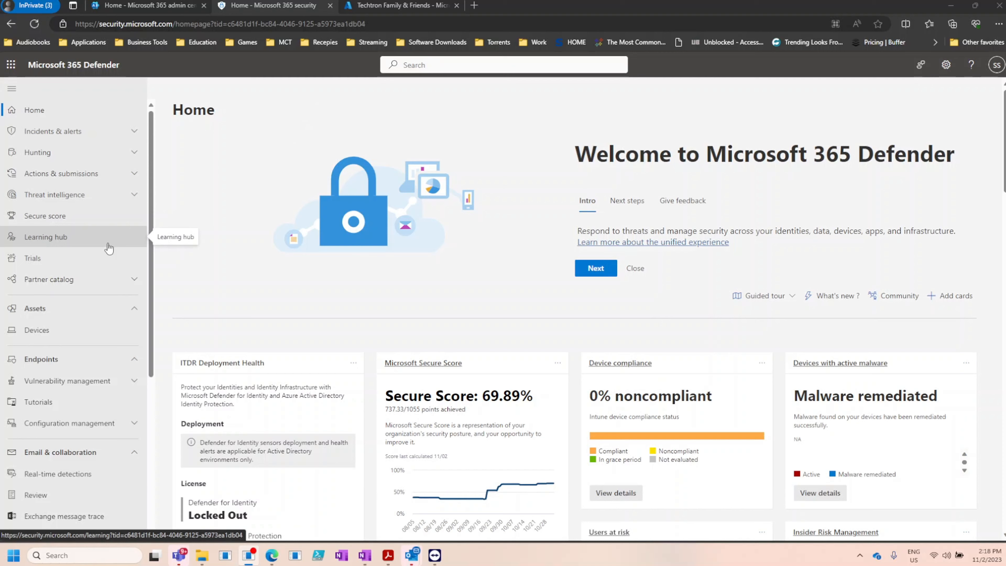
- Navigate Settings > Endpoints > Email notifications to the empty alert rules list
{"action": "scroll", "scroll_direction": "down", "scroll_amount": 3}
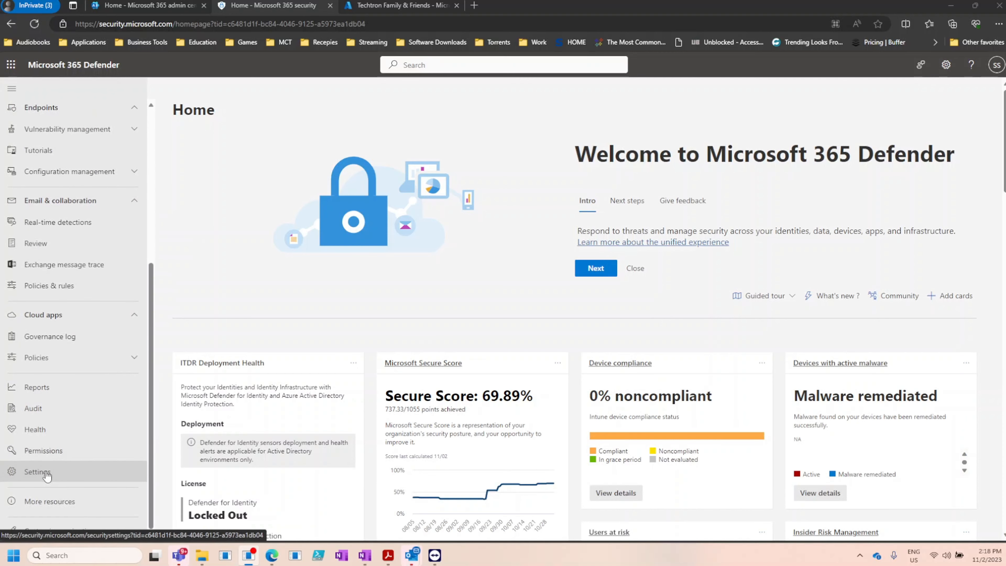
{"action": "left_click", "coordinate": [37, 472]}
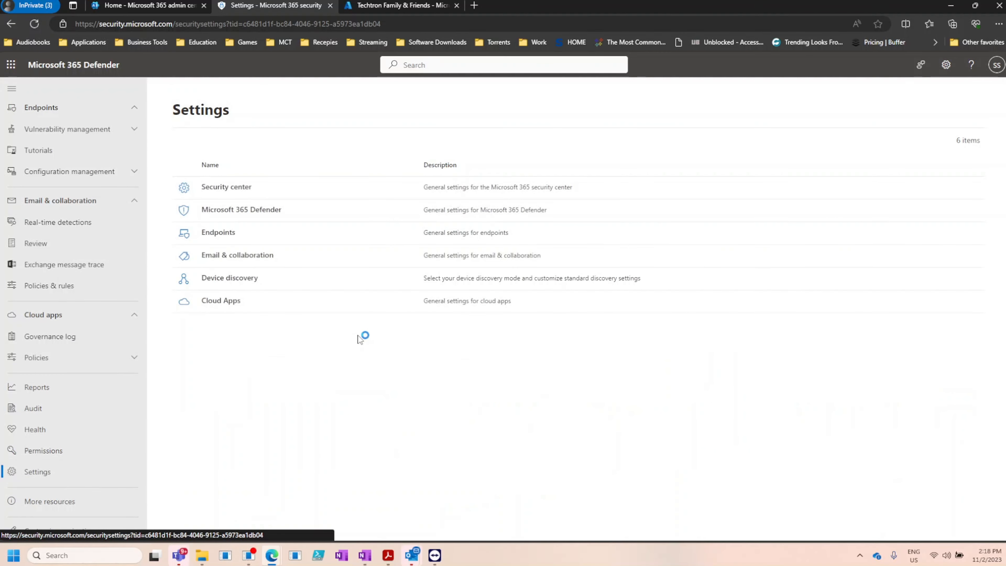
{"action": "left_click", "coordinate": [218, 232]}
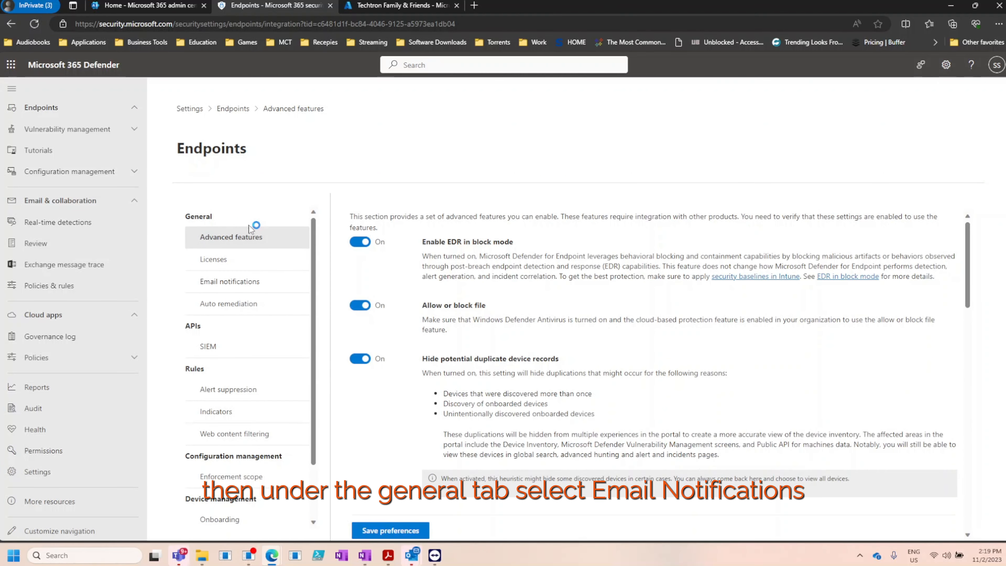
{"action": "left_click", "coordinate": [229, 281]}
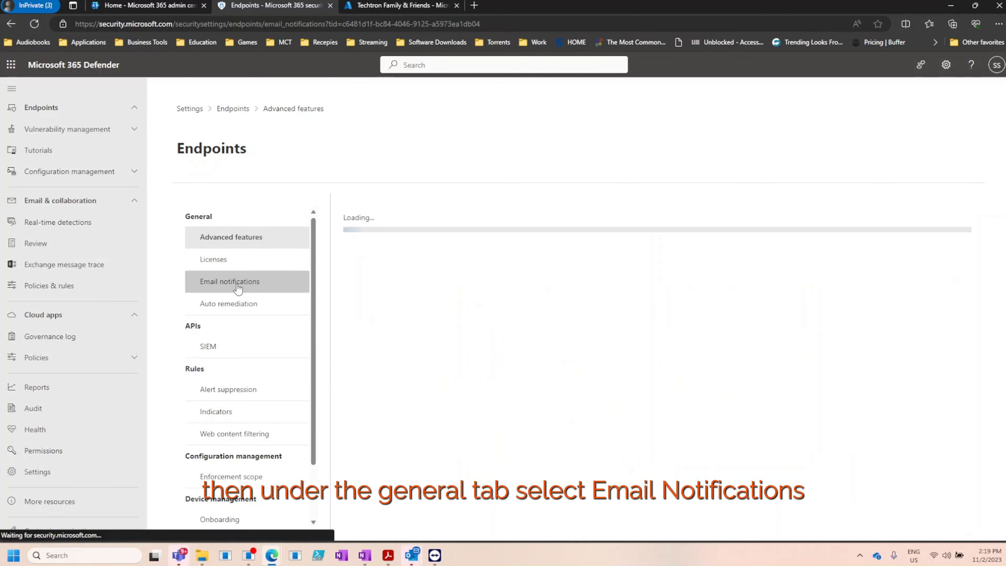
{"action": "left_click", "coordinate": [229, 281]}
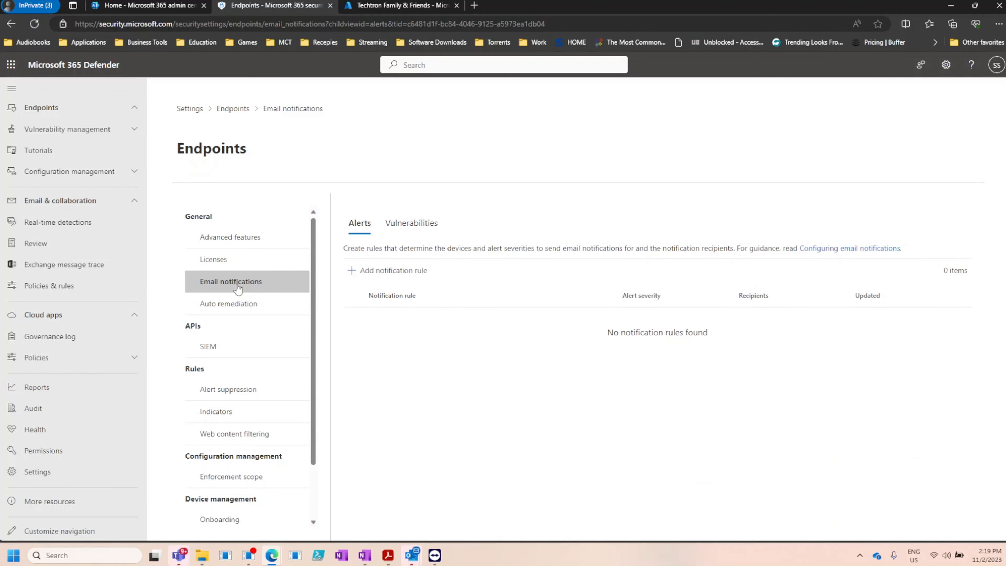
{"action": "mouse_move", "coordinate": [260, 258]}
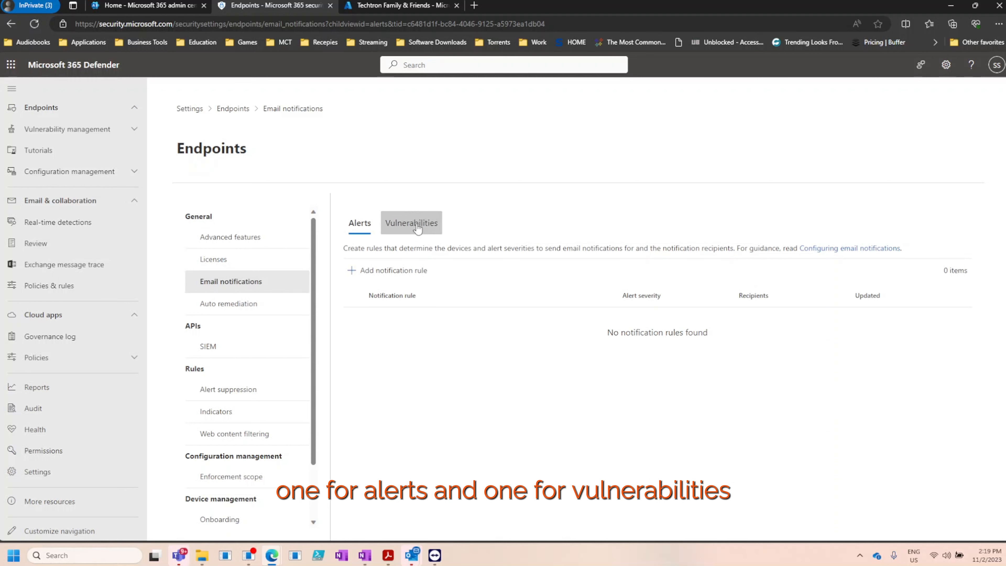
{"action": "mouse_move", "coordinate": [549, 182]}
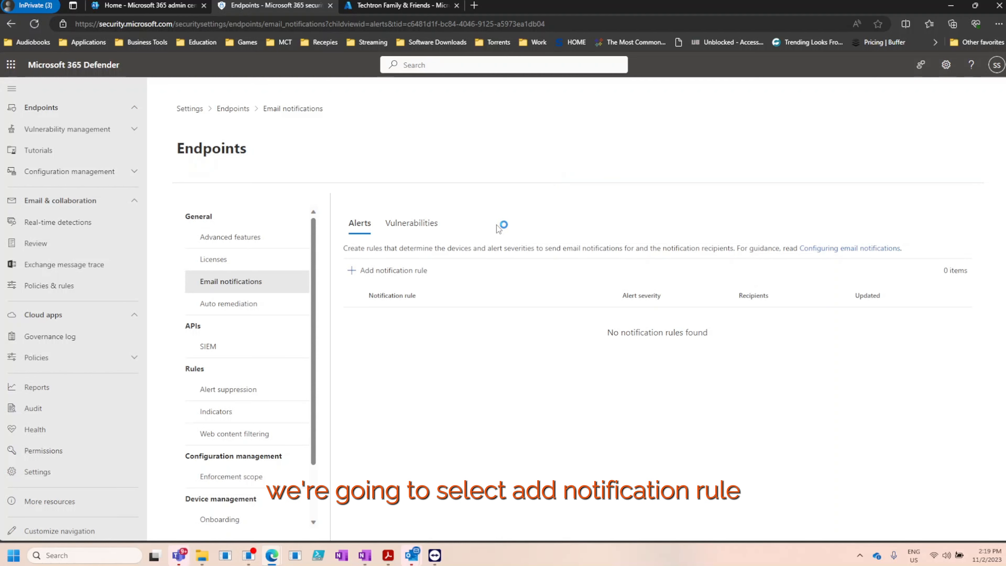
- Start a new alert notification rule named 'Techtron Defender Notification' and continue past basics
{"action": "left_click", "coordinate": [392, 270]}
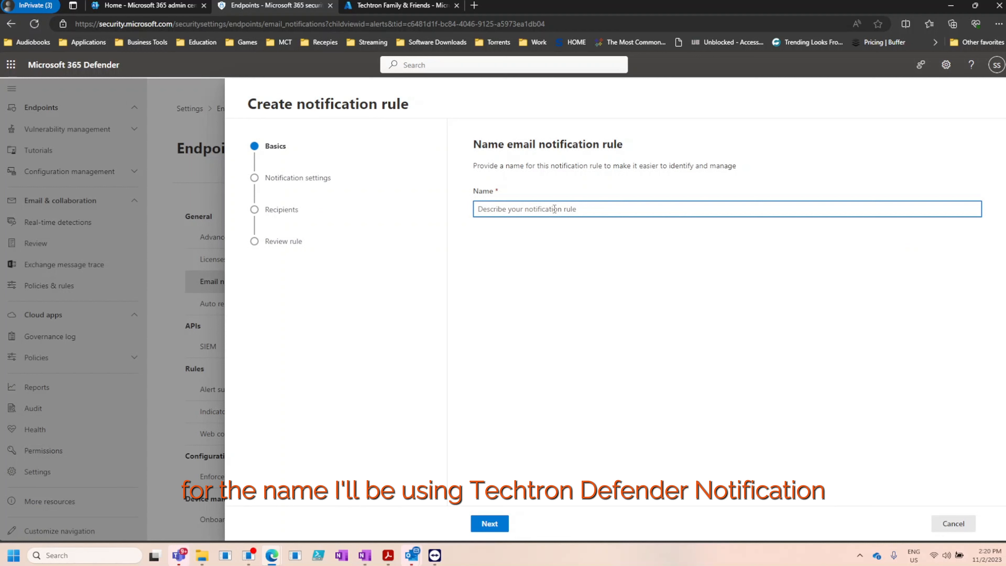
{"action": "type", "text": "Techtron Defender Notification"}
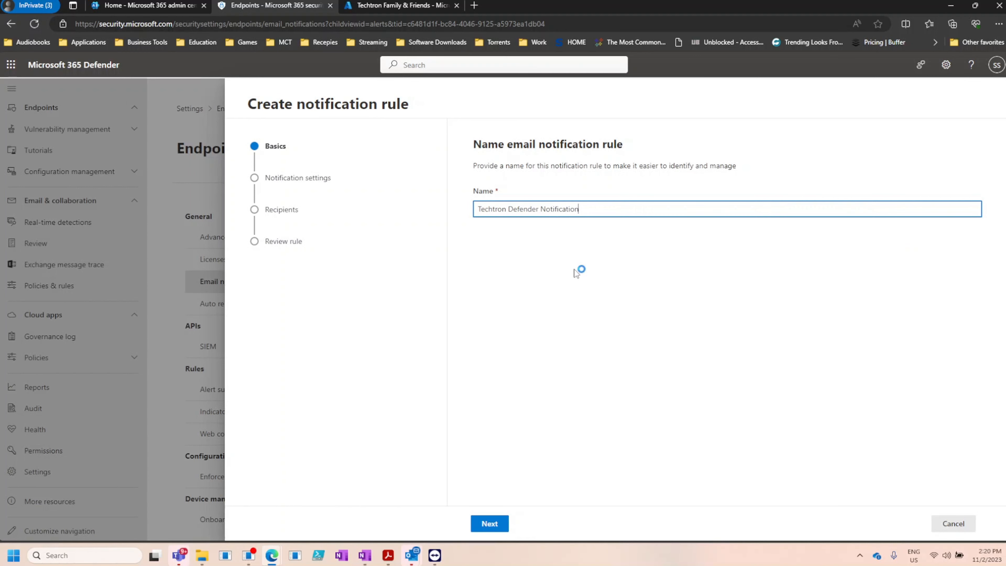
{"action": "left_click", "coordinate": [489, 523]}
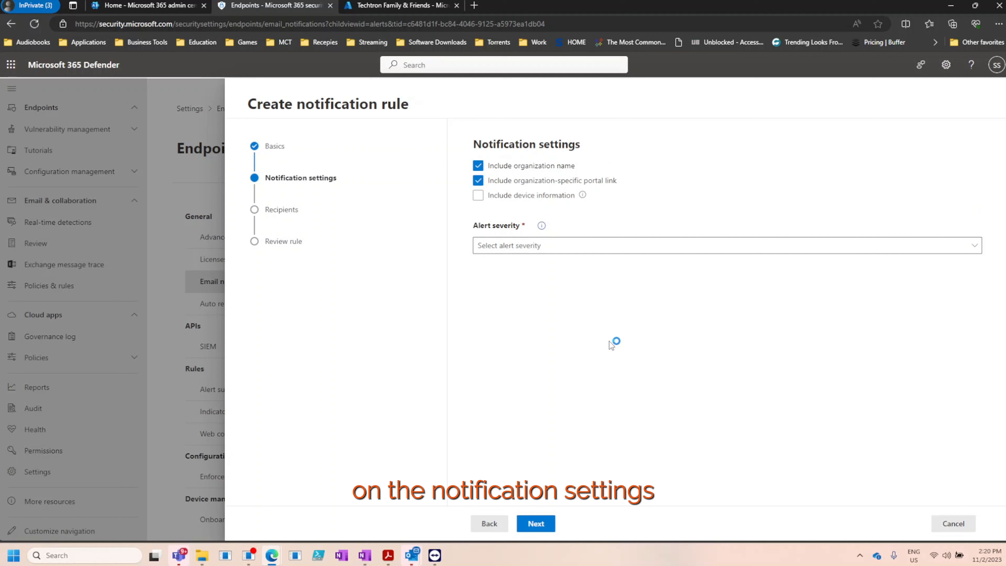
- Include device information and select Low, Medium and High severities, leaving Informational excluded
{"action": "left_click", "coordinate": [478, 195]}
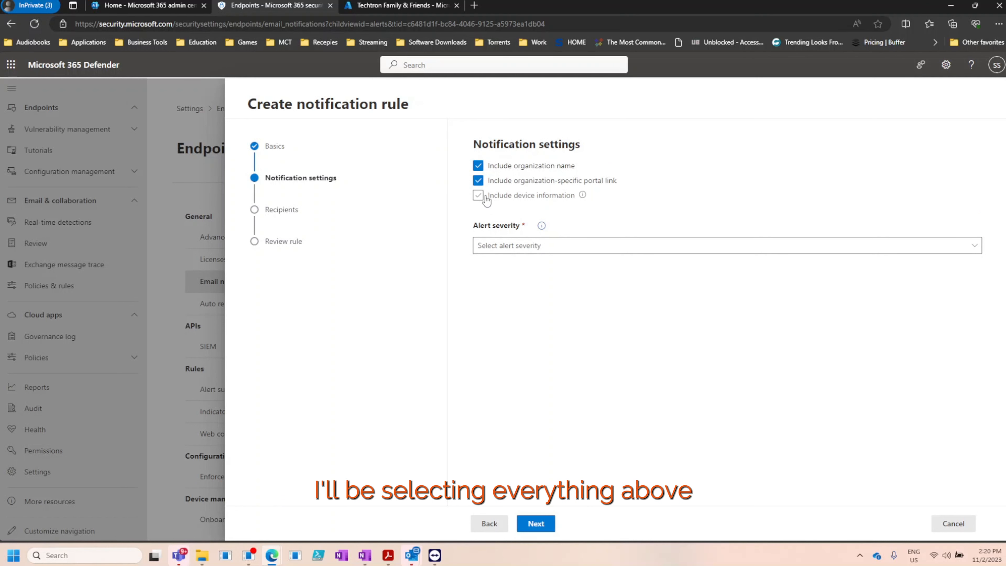
{"action": "left_click", "coordinate": [478, 194]}
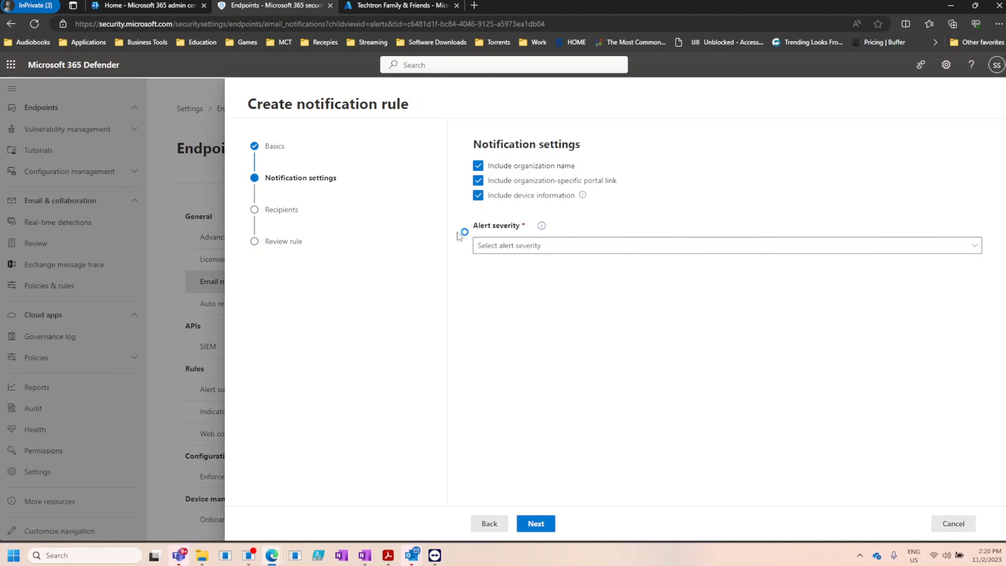
{"action": "mouse_move", "coordinate": [526, 250]}
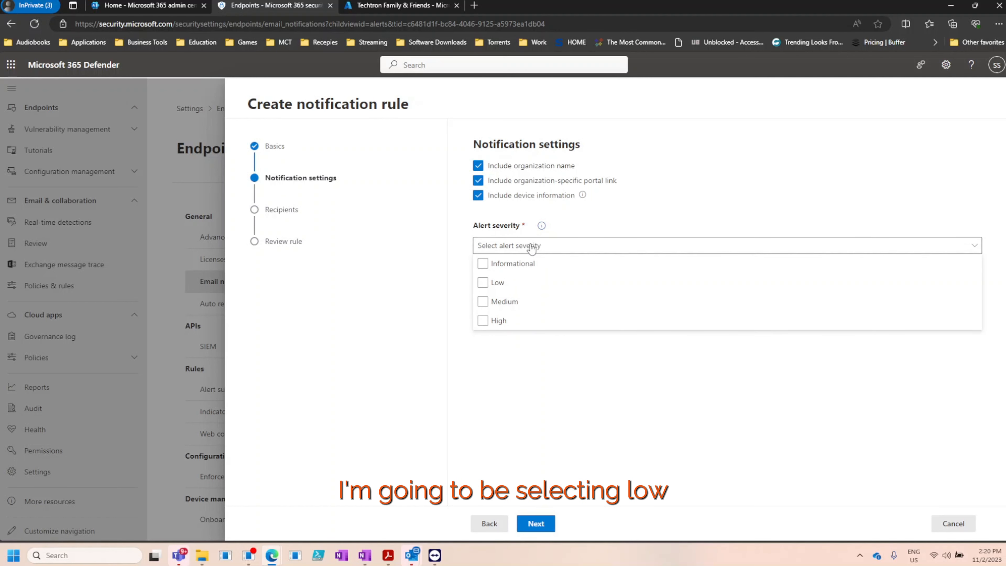
{"action": "left_click", "coordinate": [483, 282]}
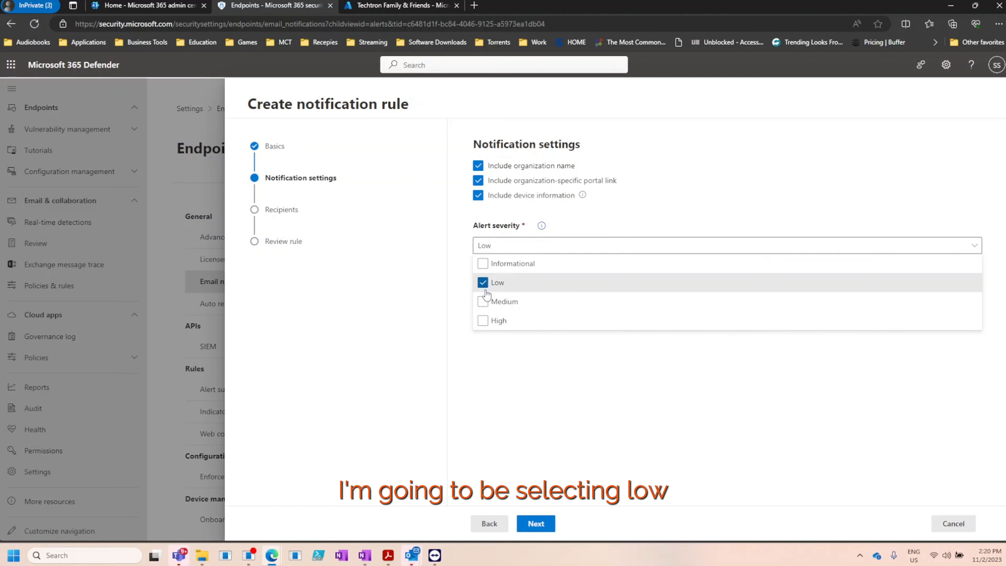
{"action": "left_click", "coordinate": [482, 302]}
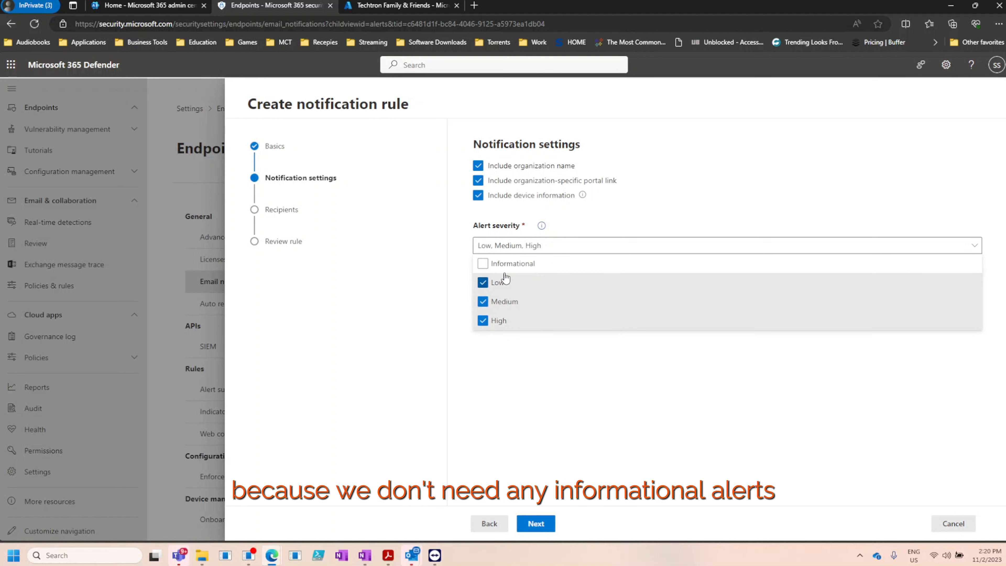
{"action": "left_click", "coordinate": [482, 263]}
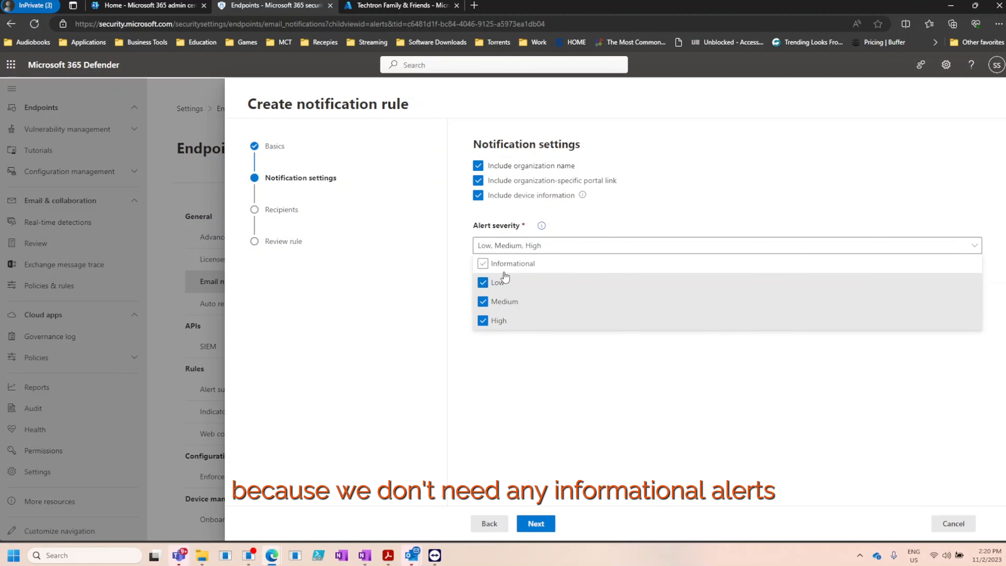
{"action": "left_click", "coordinate": [482, 263]}
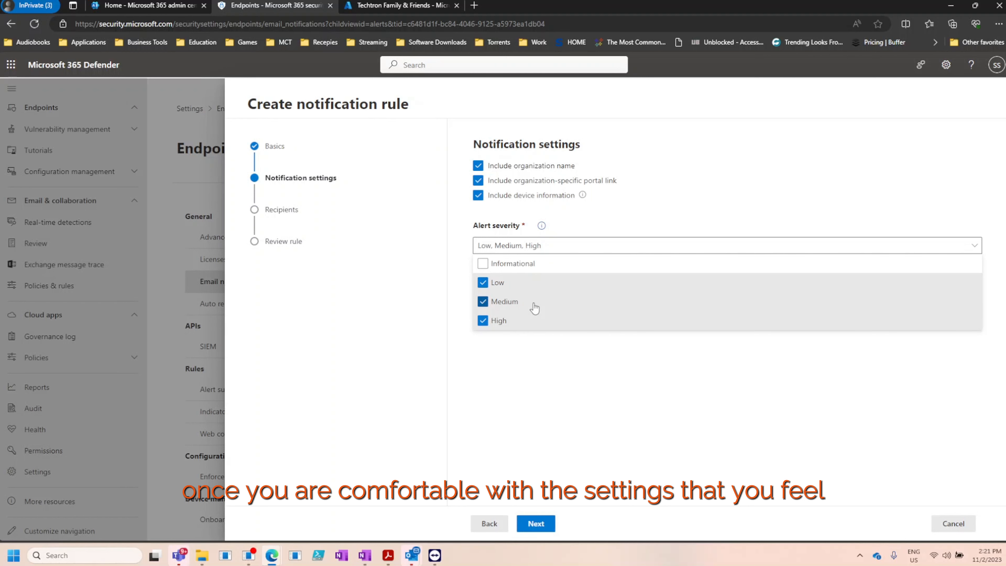
{"action": "mouse_move", "coordinate": [545, 411]}
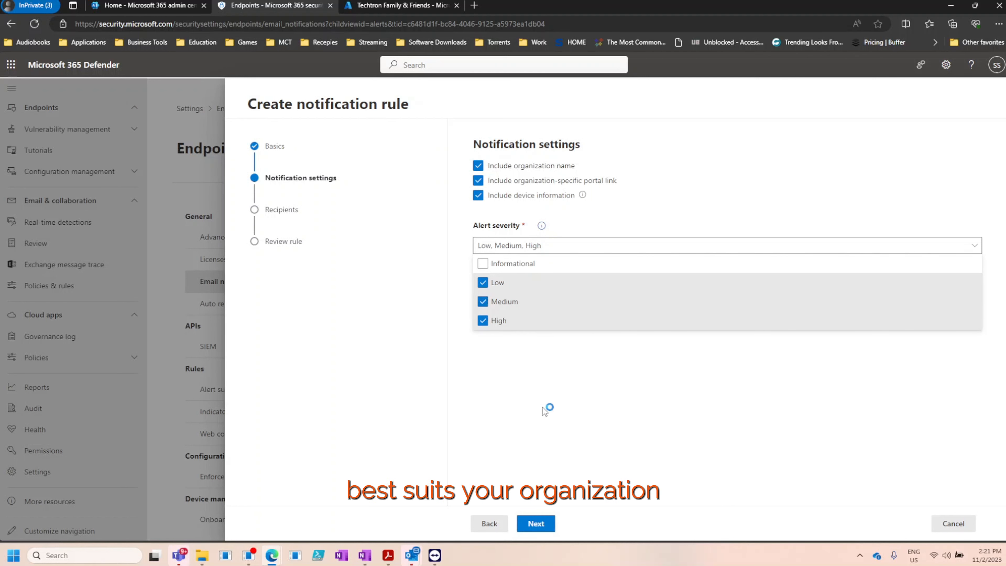
{"action": "mouse_move", "coordinate": [536, 523]}
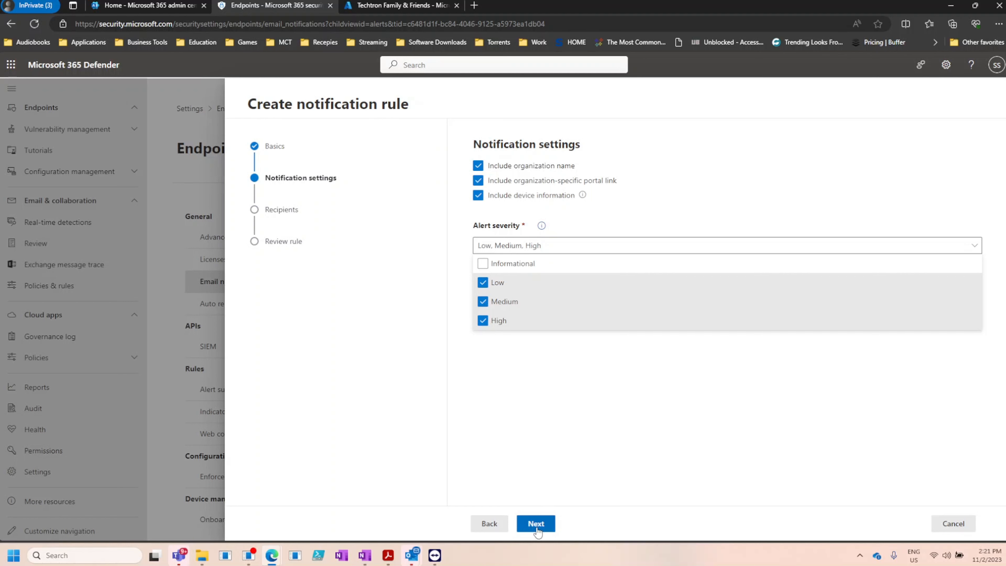
{"action": "left_click", "coordinate": [535, 523]}
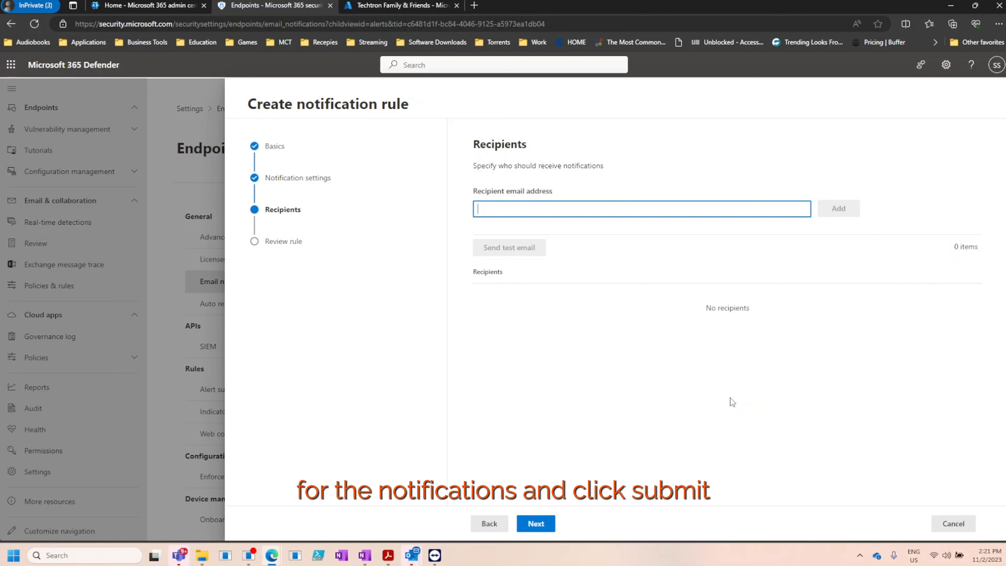
{"action": "mouse_move", "coordinate": [414, 214]}
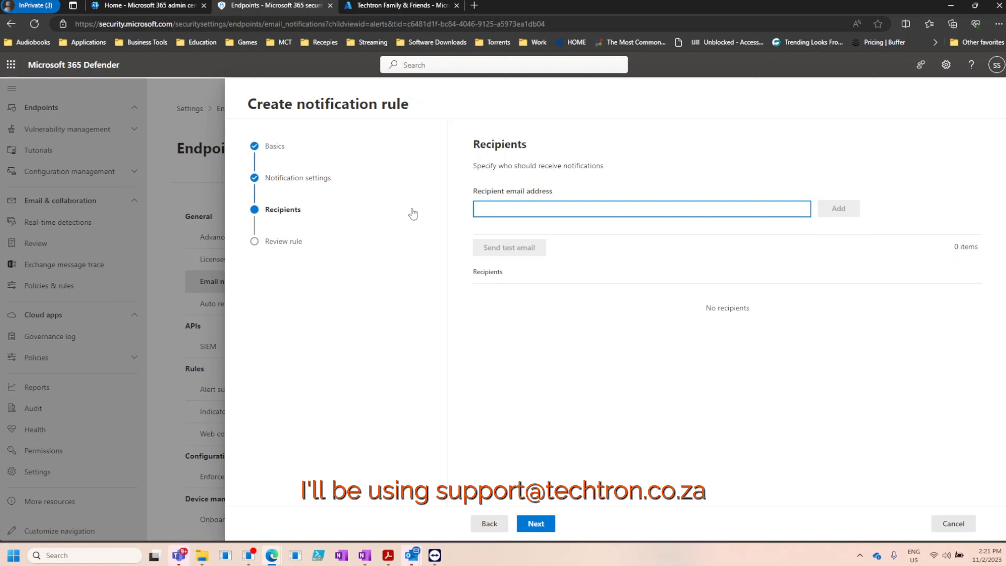
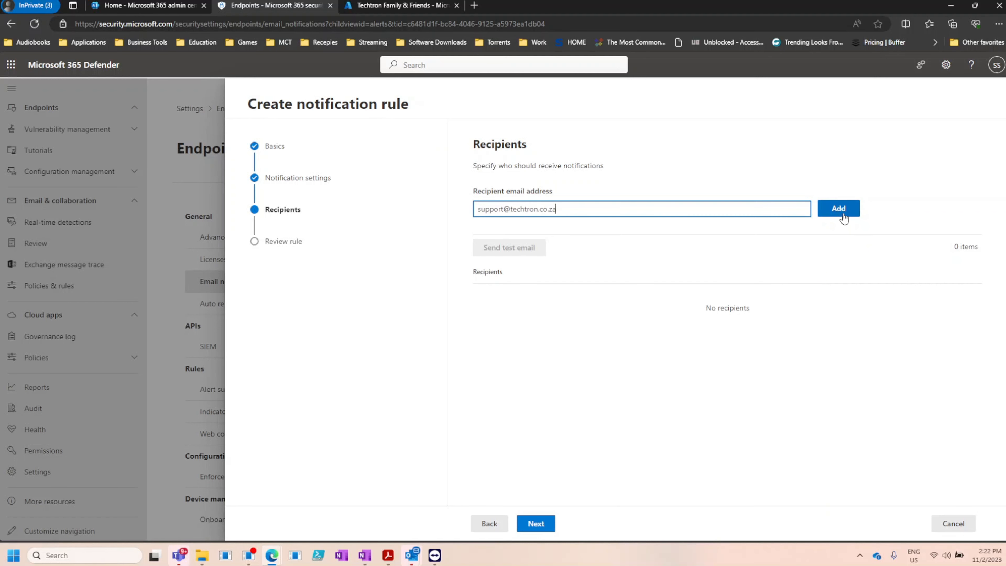
{"action": "left_click", "coordinate": [838, 209]}
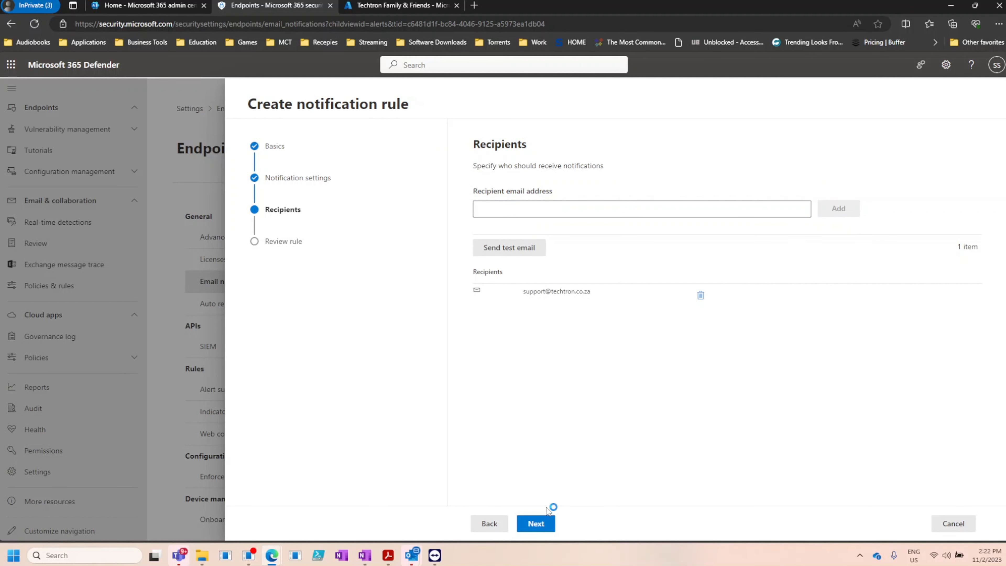
{"action": "left_click", "coordinate": [535, 523]}
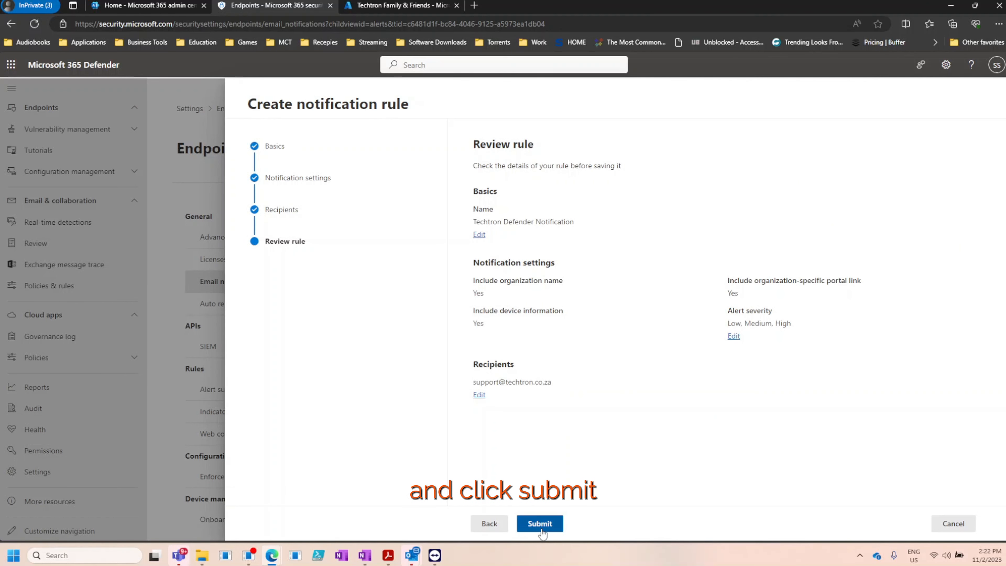
{"action": "left_click", "coordinate": [539, 523]}
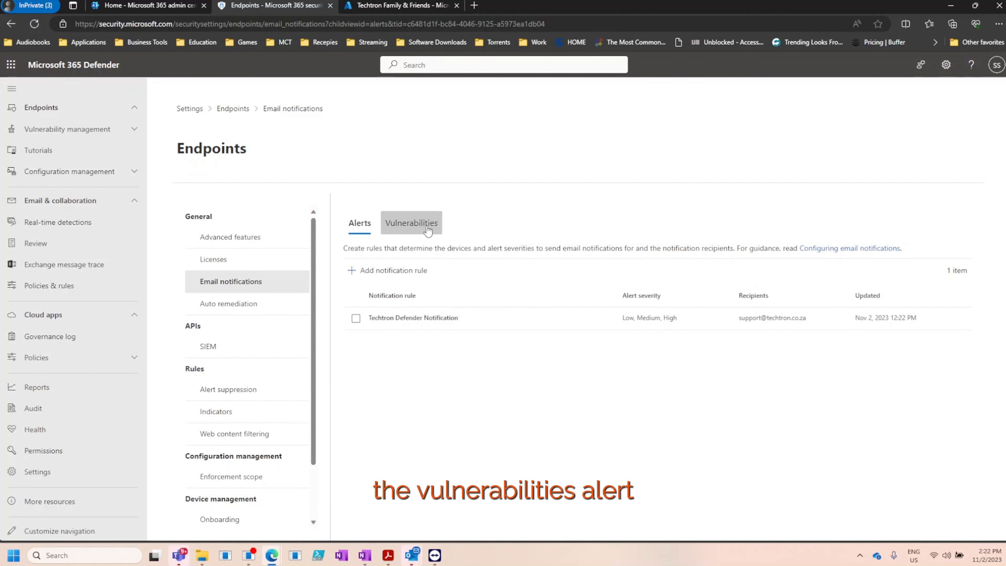
- Start a vulnerability notification rule named 'Techtron Vulnerabilities Alert' from the Vulnerabilities list
{"action": "left_click", "coordinate": [411, 222]}
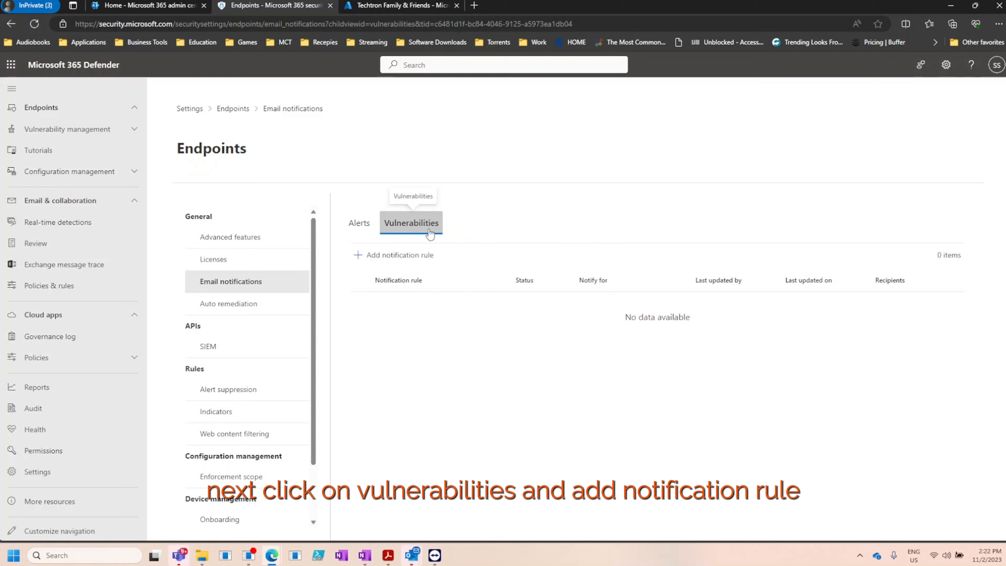
{"action": "left_click", "coordinate": [400, 255]}
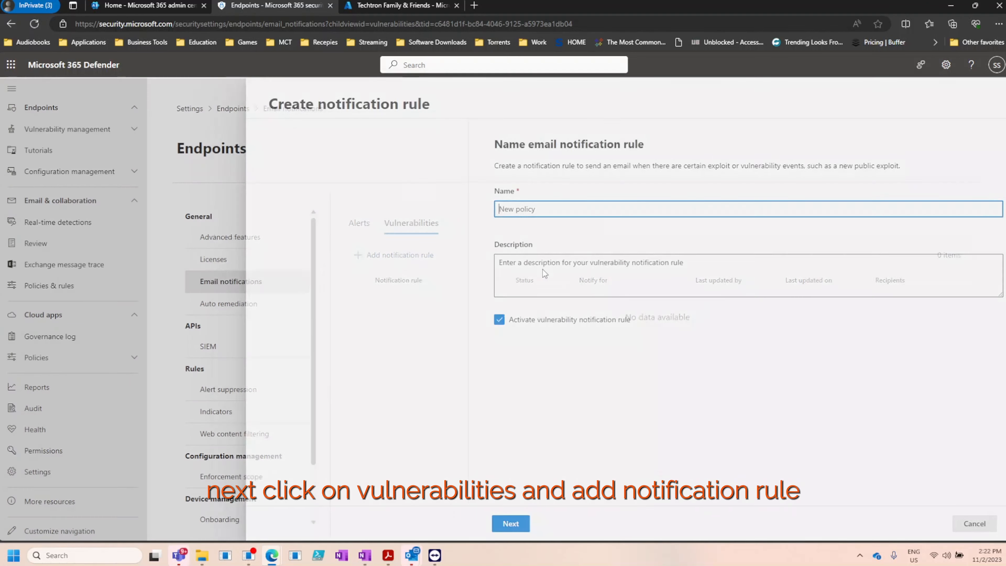
{"action": "left_click", "coordinate": [489, 523]}
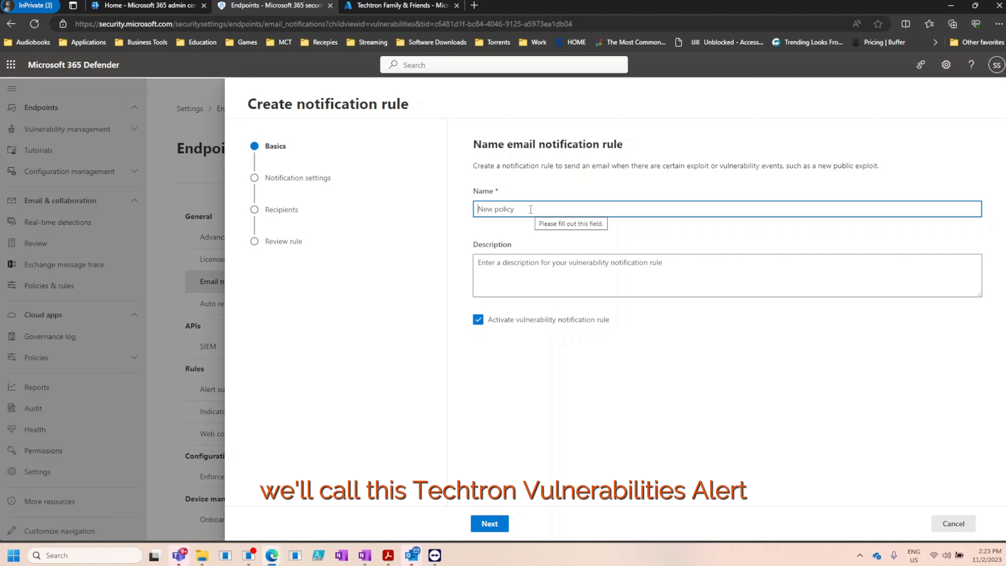
{"action": "type", "text": "Techtron Vulnerabilities Alert"}
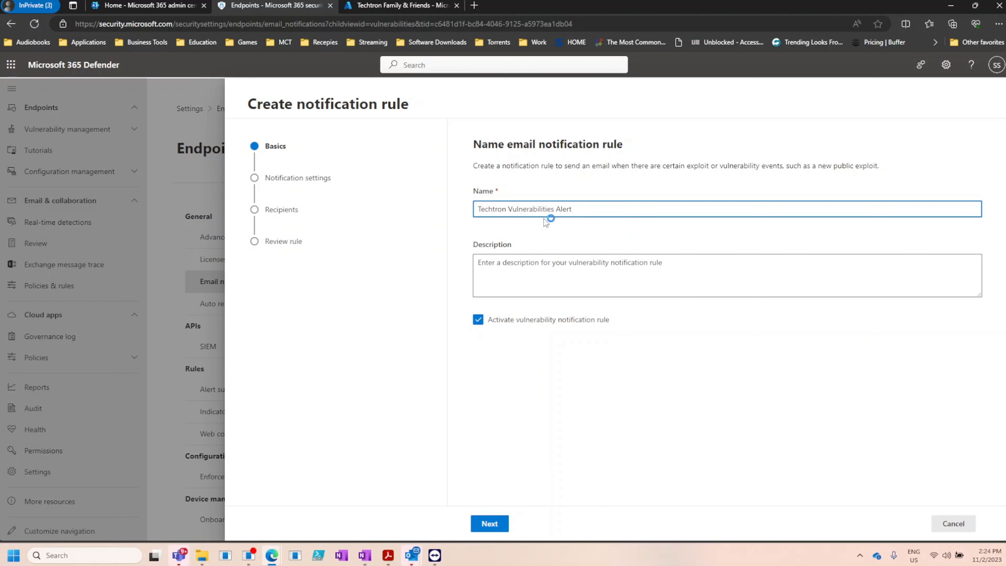
{"action": "mouse_move", "coordinate": [534, 321]}
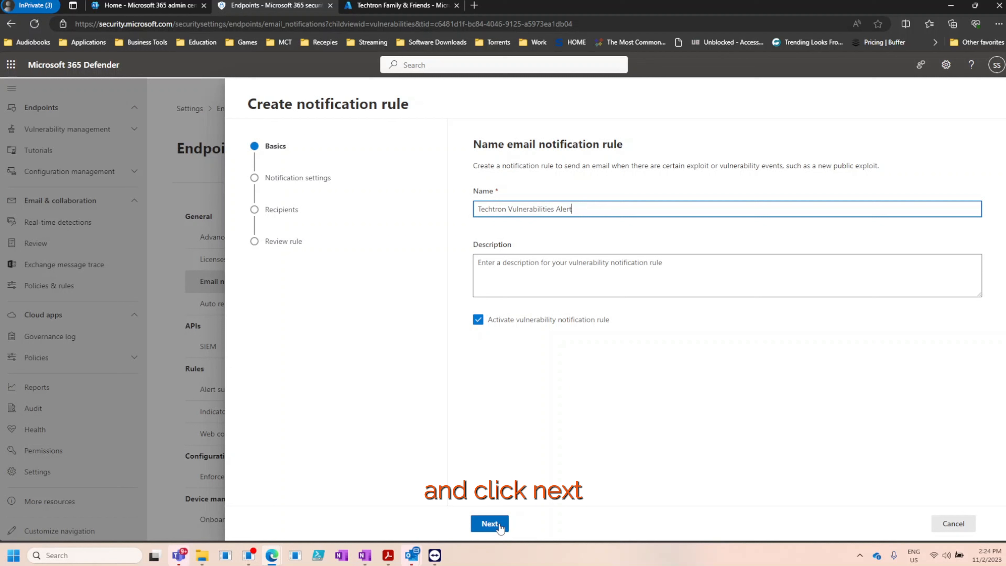
- Notify on new vulnerabilities and all exploit events with a Low severity threshold, then move to recipients
{"action": "left_click", "coordinate": [490, 523]}
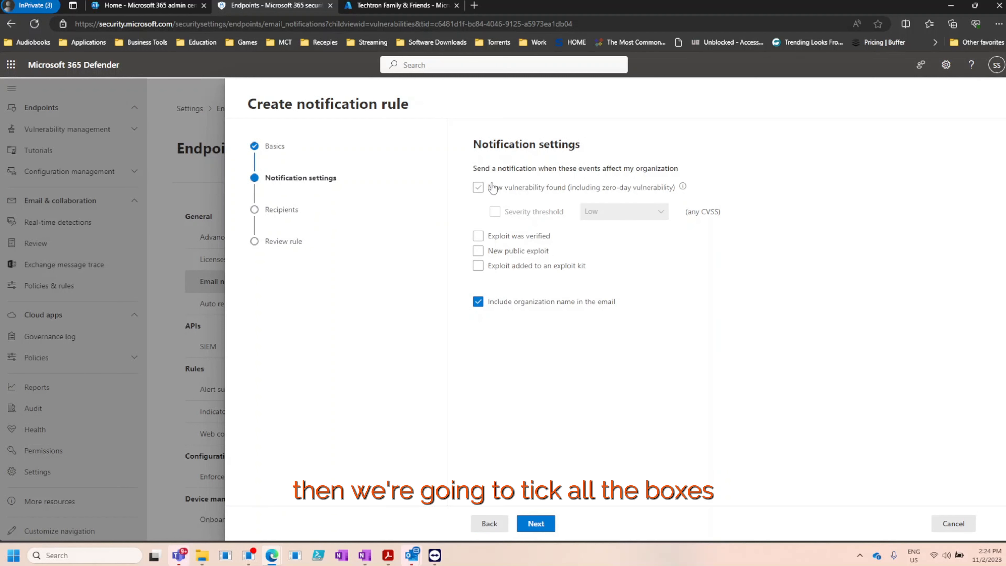
{"action": "left_click", "coordinate": [478, 250]}
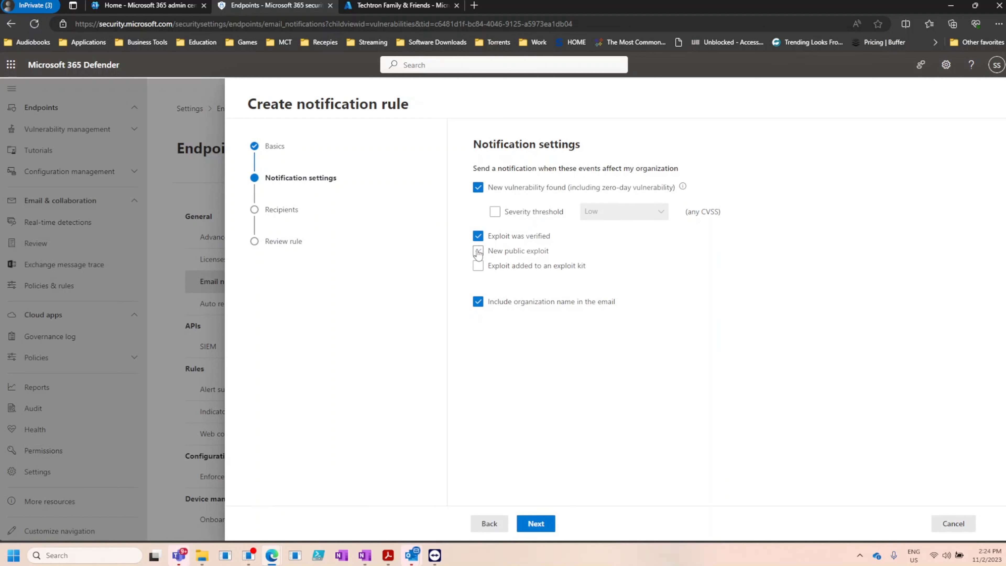
{"action": "left_click", "coordinate": [495, 212]}
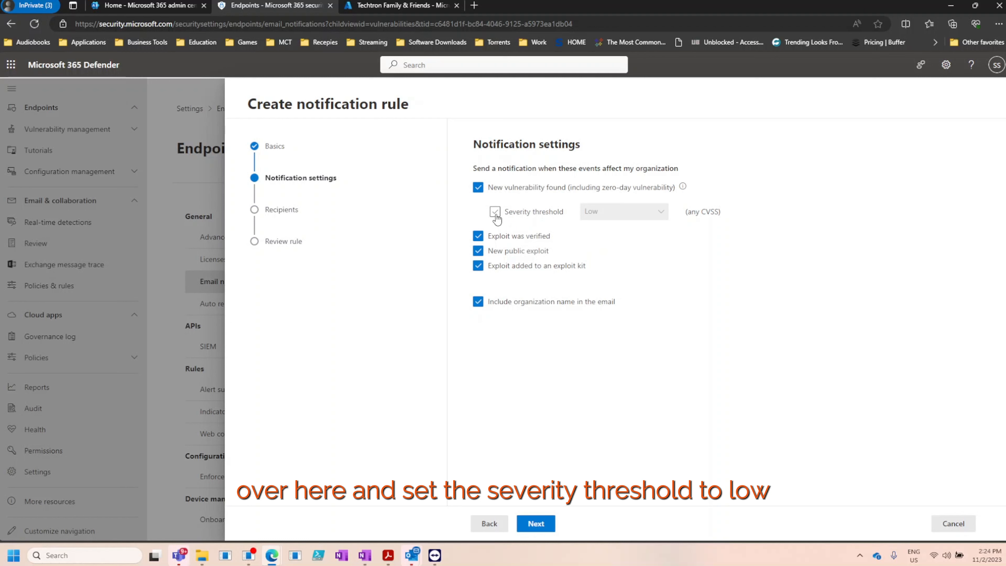
{"action": "left_click", "coordinate": [494, 212]}
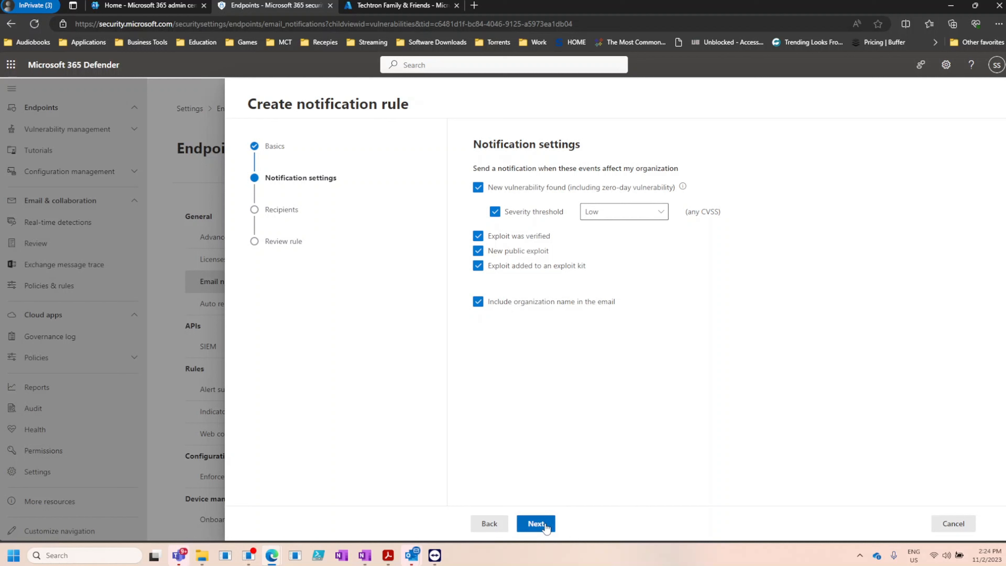
{"action": "left_click", "coordinate": [535, 522]}
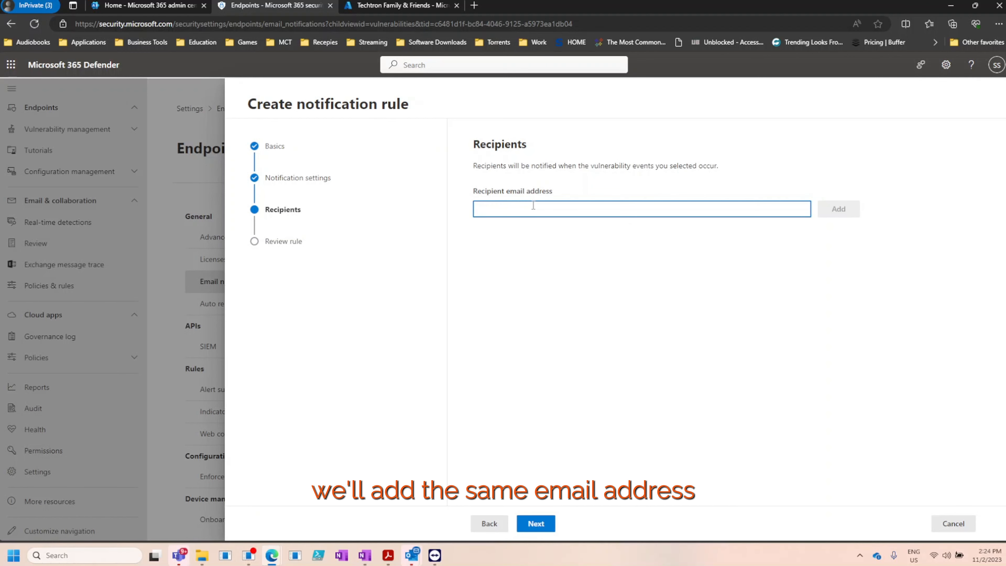
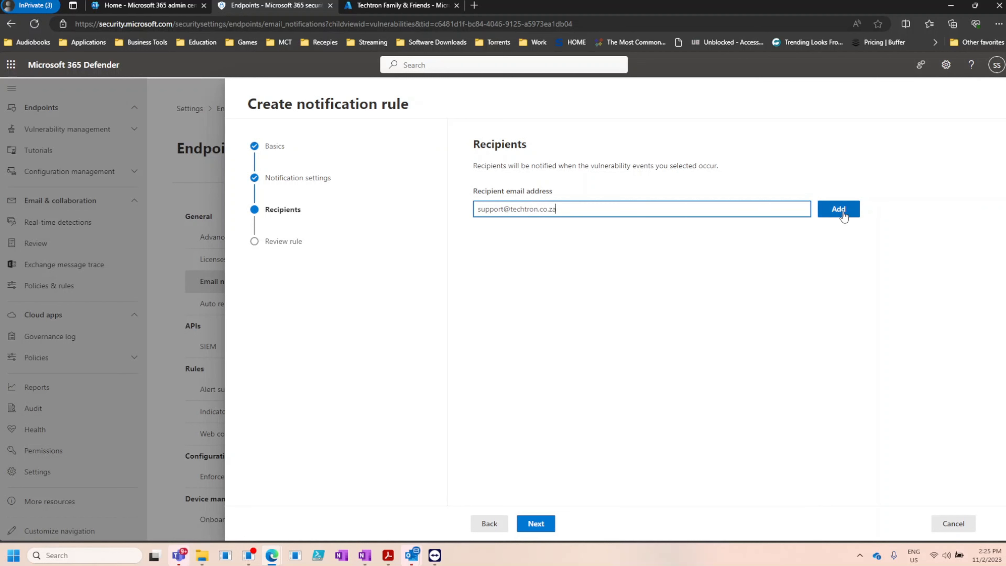
{"action": "left_click", "coordinate": [837, 209]}
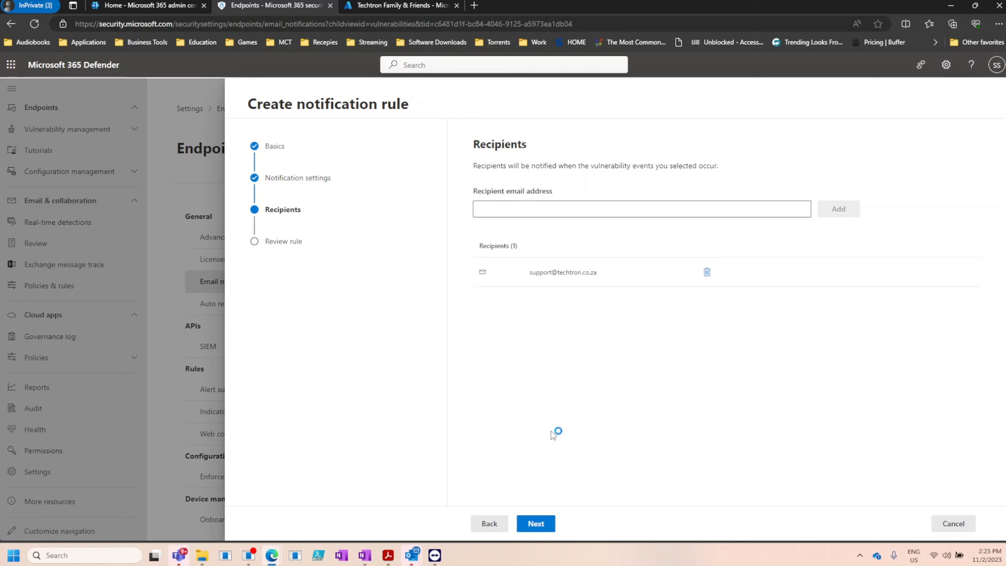
{"action": "left_click", "coordinate": [534, 523]}
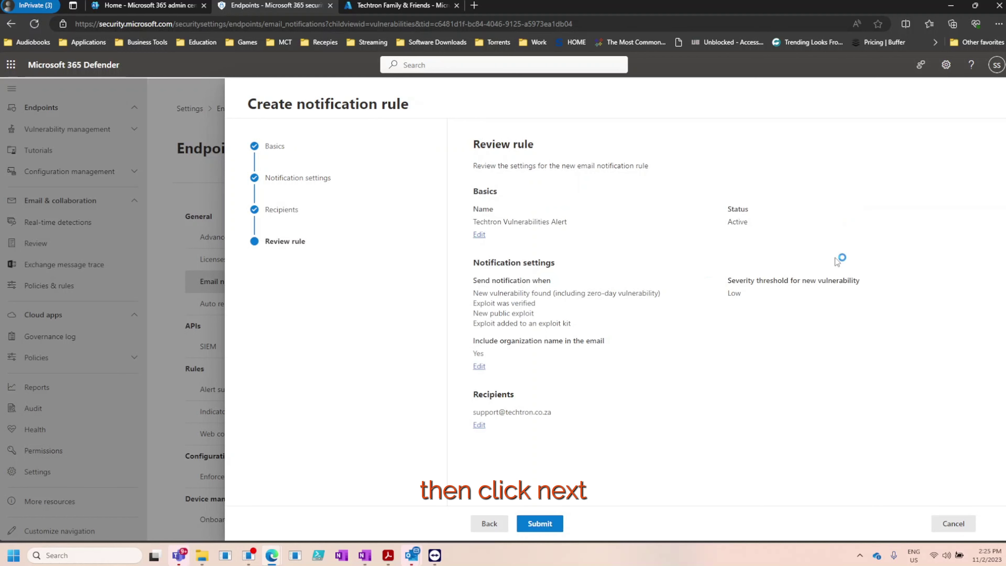
{"action": "left_click", "coordinate": [539, 523]}
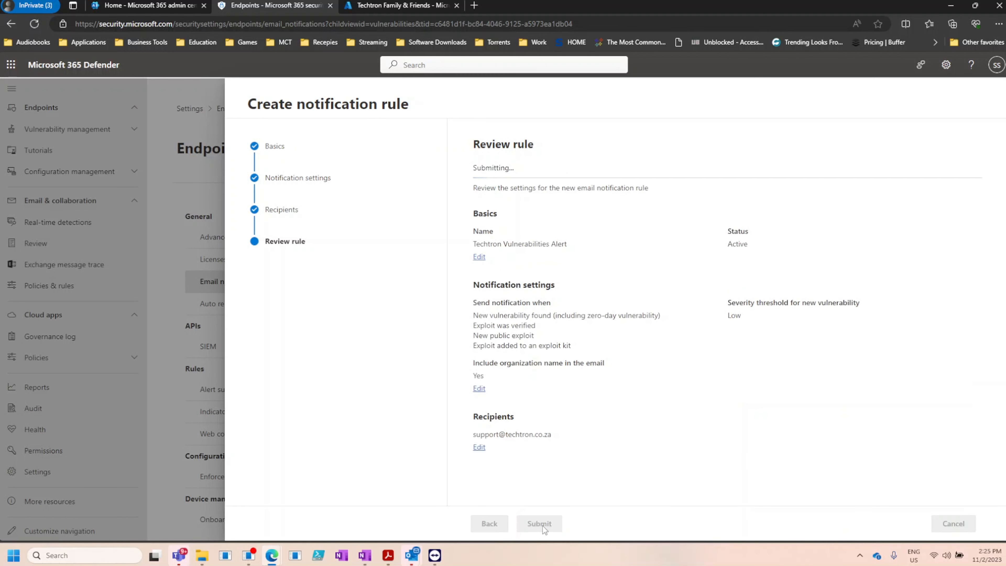
{"action": "left_click", "coordinate": [539, 522]}
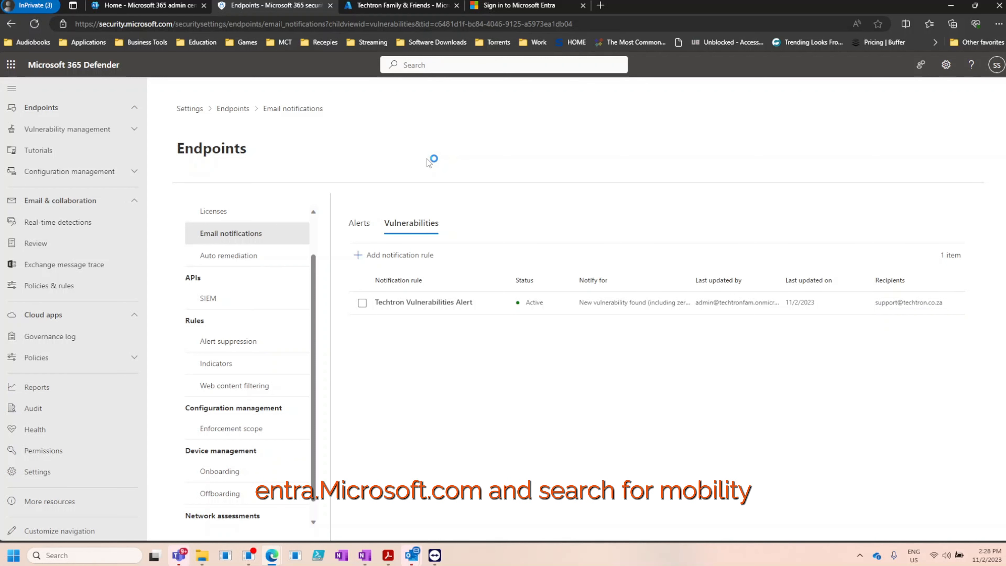
- Sign into Microsoft Entra with the admin account and search 'mo' to reach Mobility (MDM and MAM)
{"action": "left_click", "coordinate": [520, 6]}
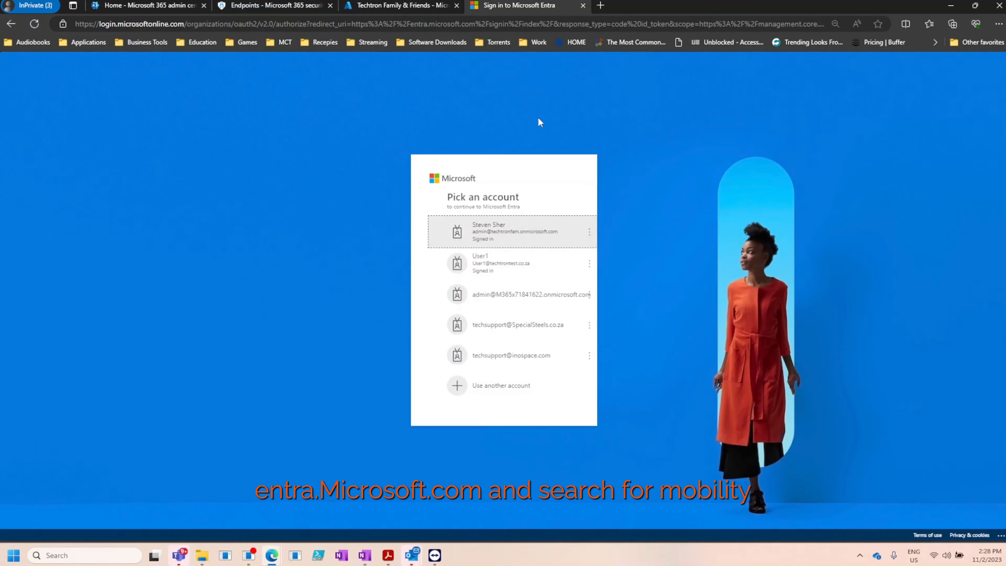
{"action": "left_click", "coordinate": [512, 232]}
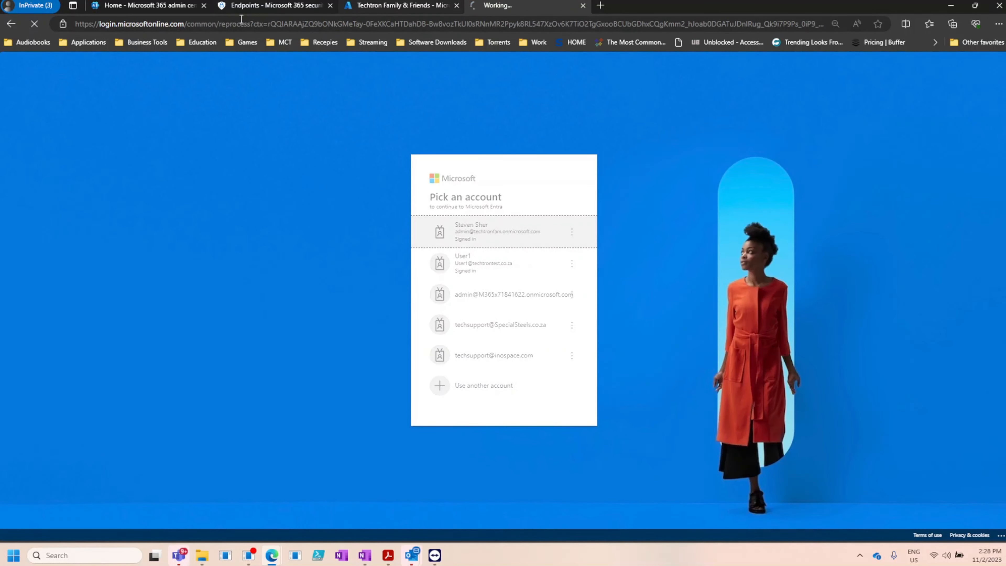
{"action": "left_click", "coordinate": [503, 231]}
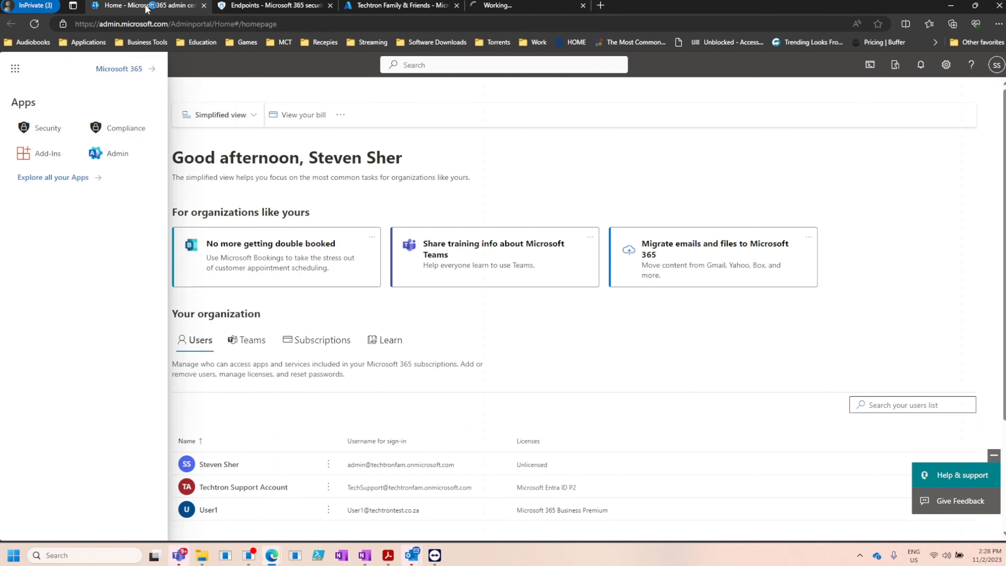
{"action": "left_click", "coordinate": [524, 6]}
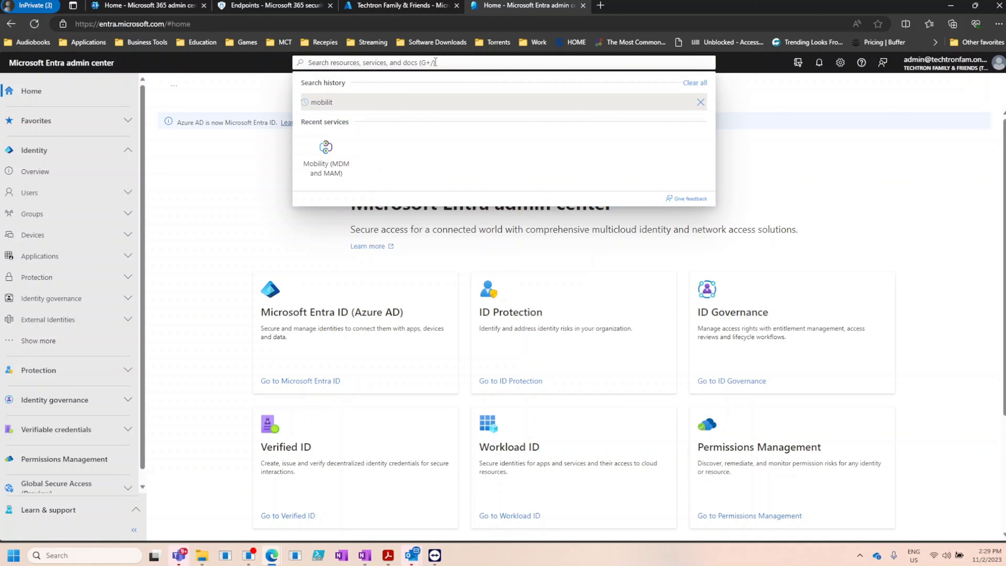
{"action": "type", "text": "mobilit"}
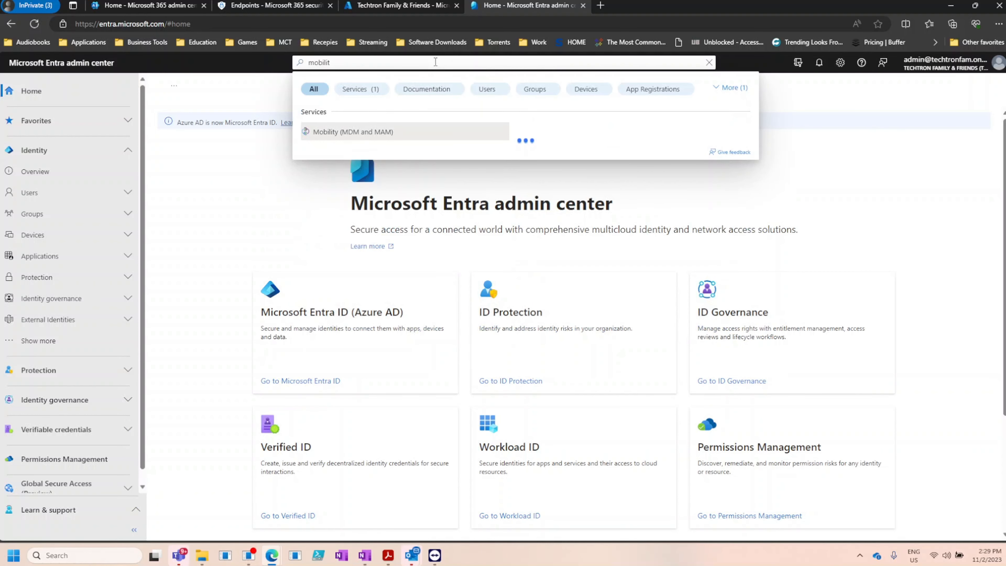
{"action": "left_click", "coordinate": [351, 132]}
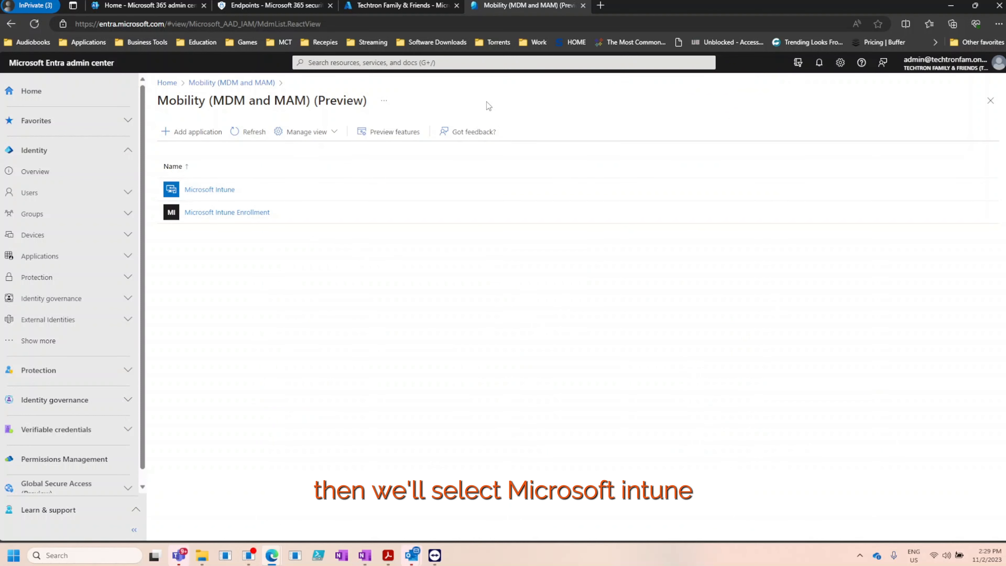
- Set Microsoft Intune's MDM and MAM user scopes to All and save
{"action": "left_click", "coordinate": [209, 189]}
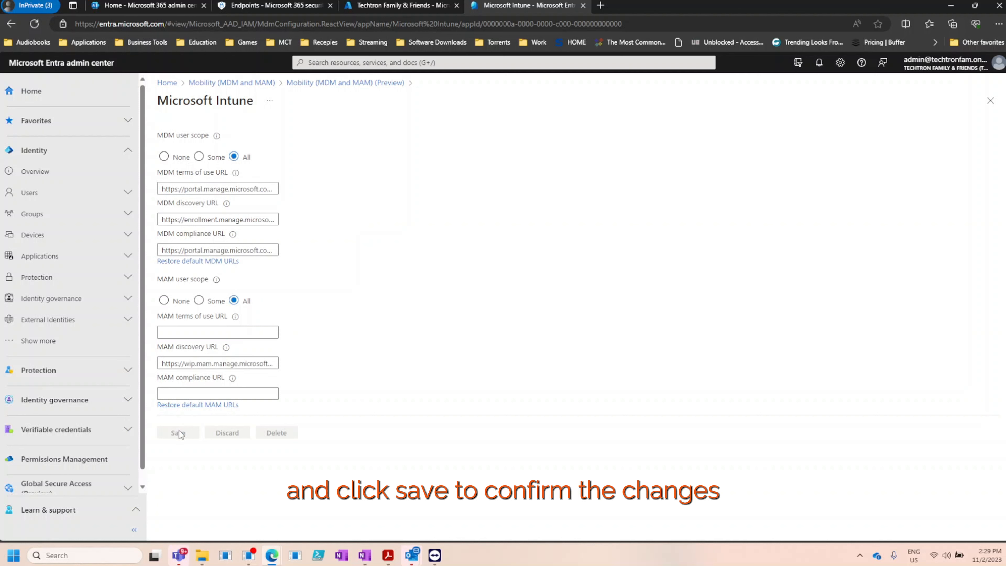
{"action": "left_click", "coordinate": [174, 432]}
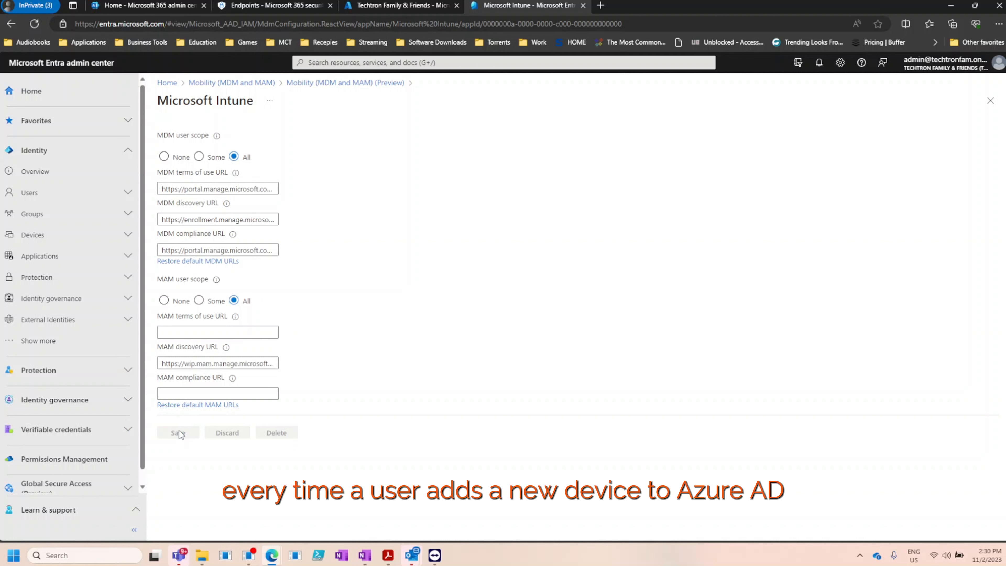
{"action": "left_click", "coordinate": [178, 431]}
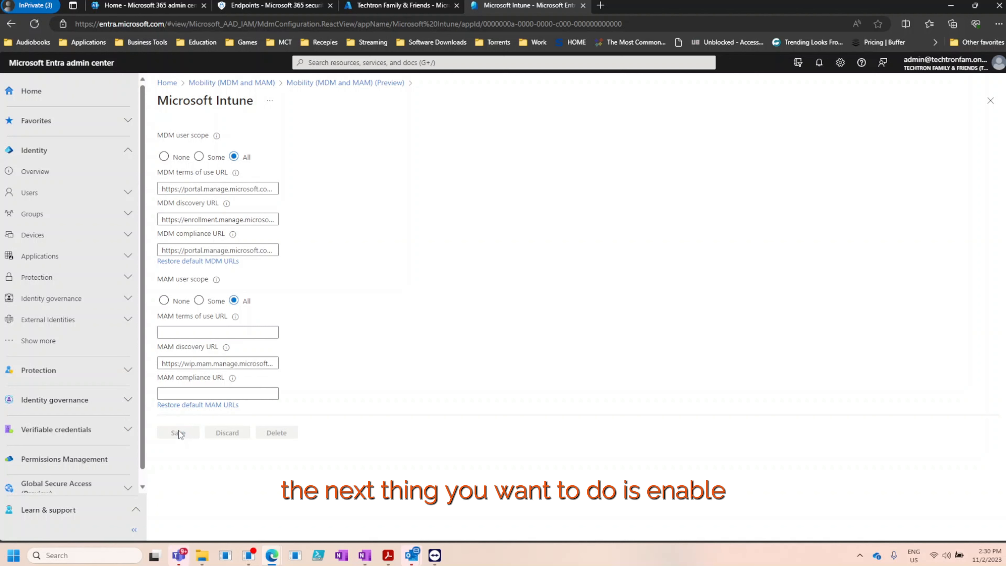
{"action": "left_click", "coordinate": [177, 431]}
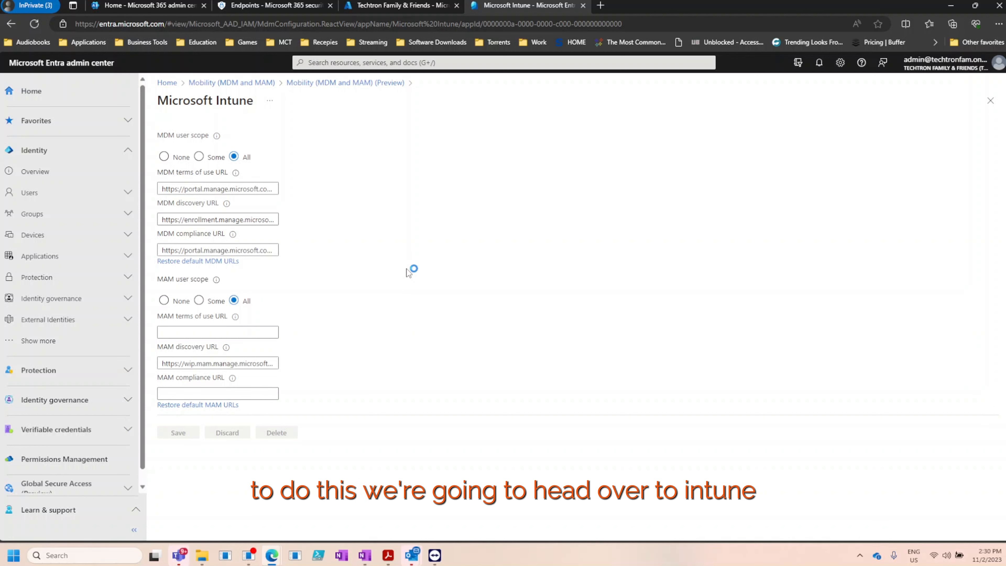
- In Intune, go to Endpoint security and the Microsoft Defender for Endpoint setup page to review connection toggles
{"action": "left_click", "coordinate": [526, 5]}
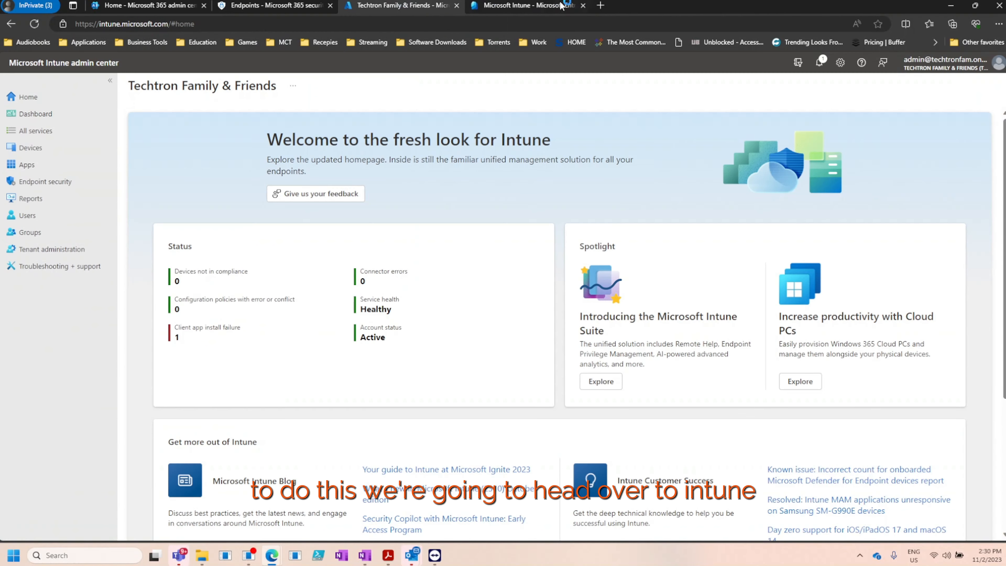
{"action": "mouse_move", "coordinate": [236, 168]}
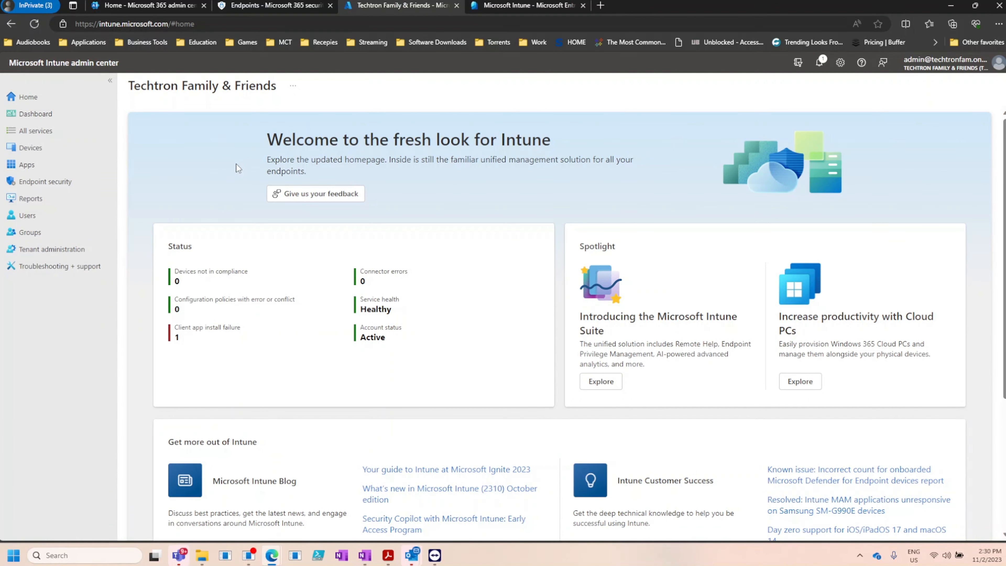
{"action": "left_click", "coordinate": [46, 182]}
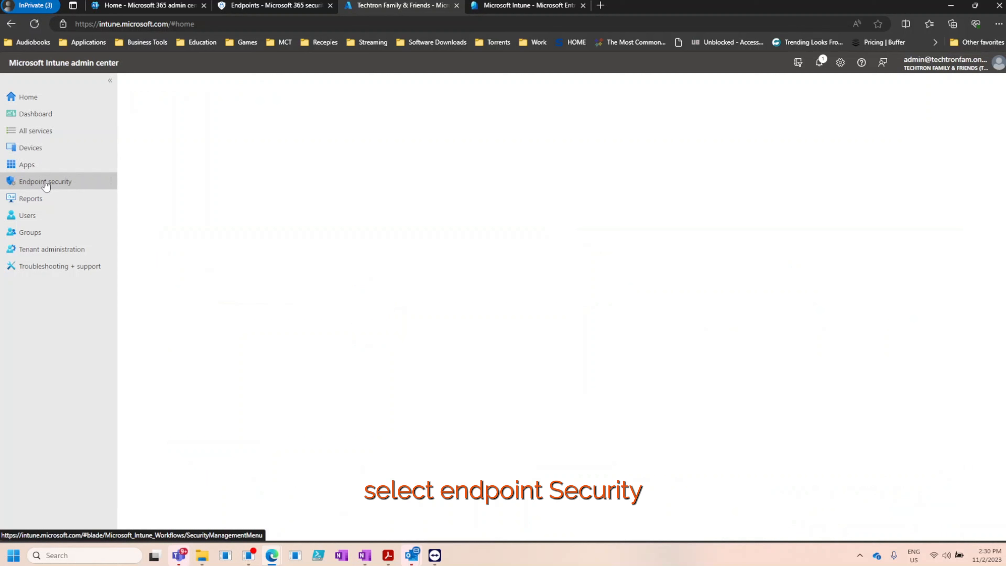
{"action": "left_click", "coordinate": [45, 181]}
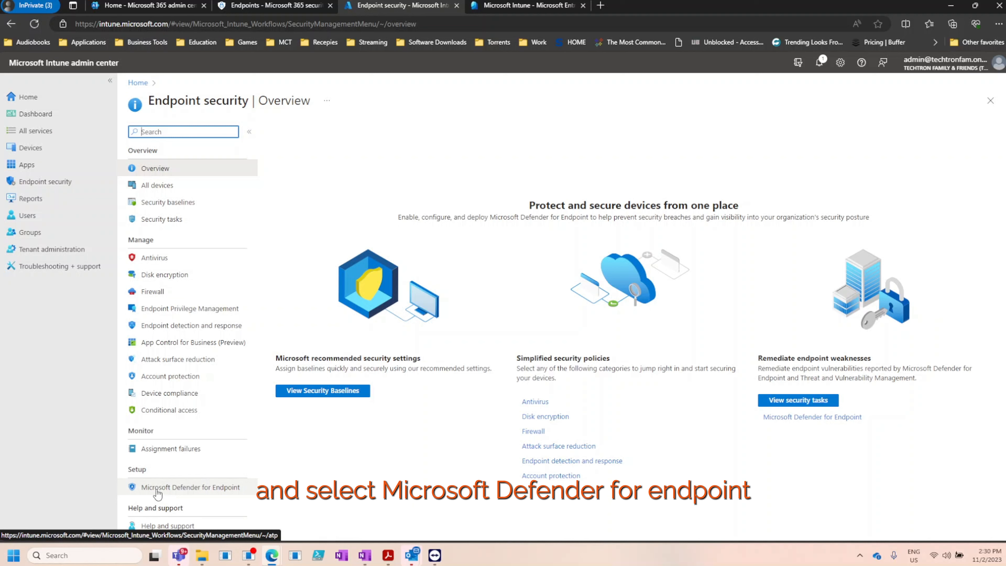
{"action": "left_click", "coordinate": [189, 487]}
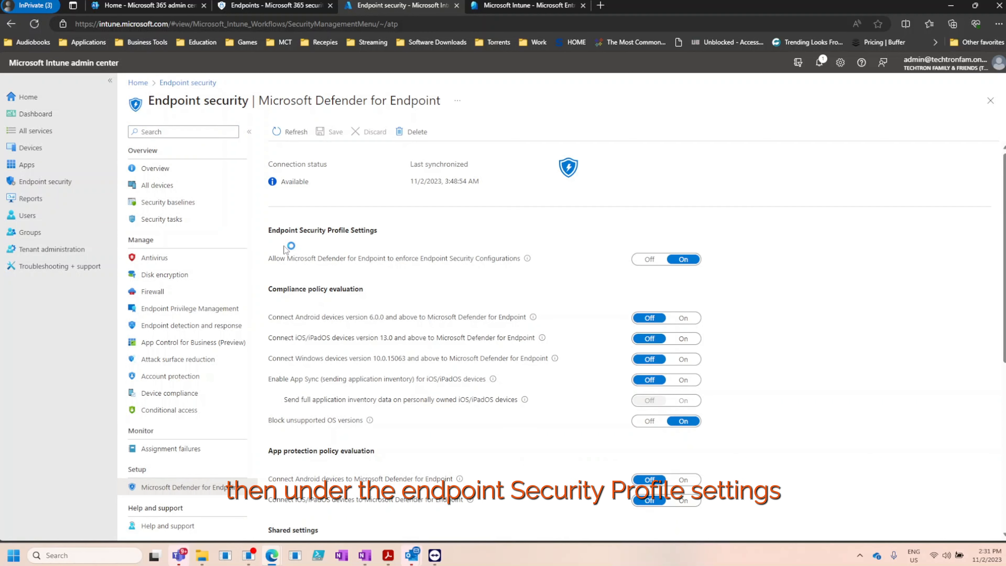
{"action": "mouse_move", "coordinate": [415, 242]}
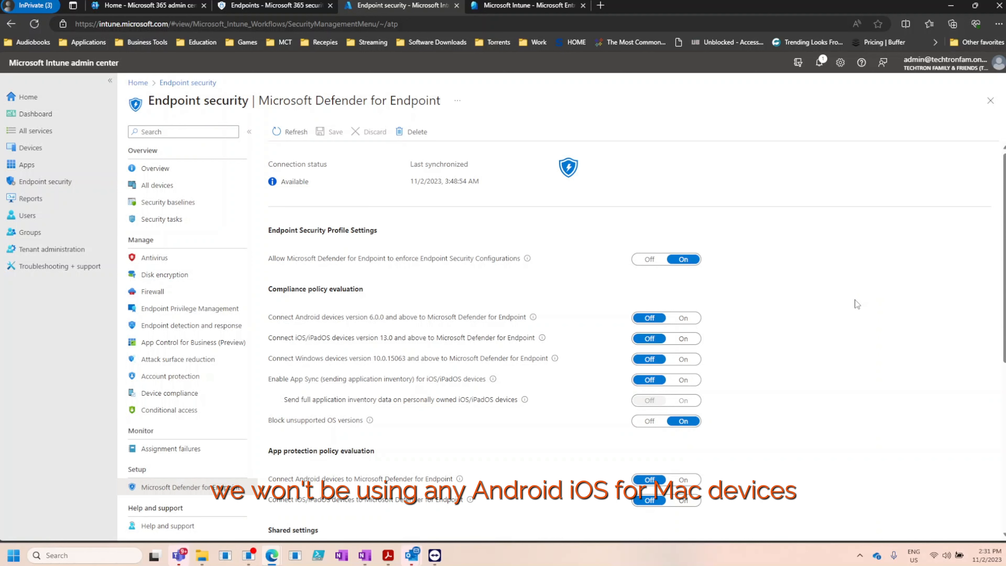
{"action": "mouse_move", "coordinate": [860, 301]}
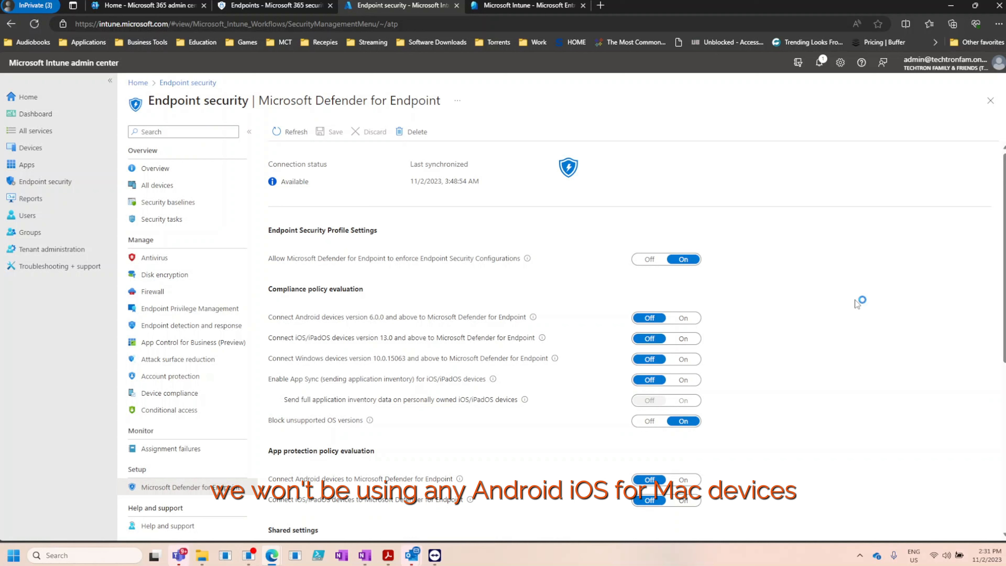
{"action": "mouse_move", "coordinate": [801, 324]}
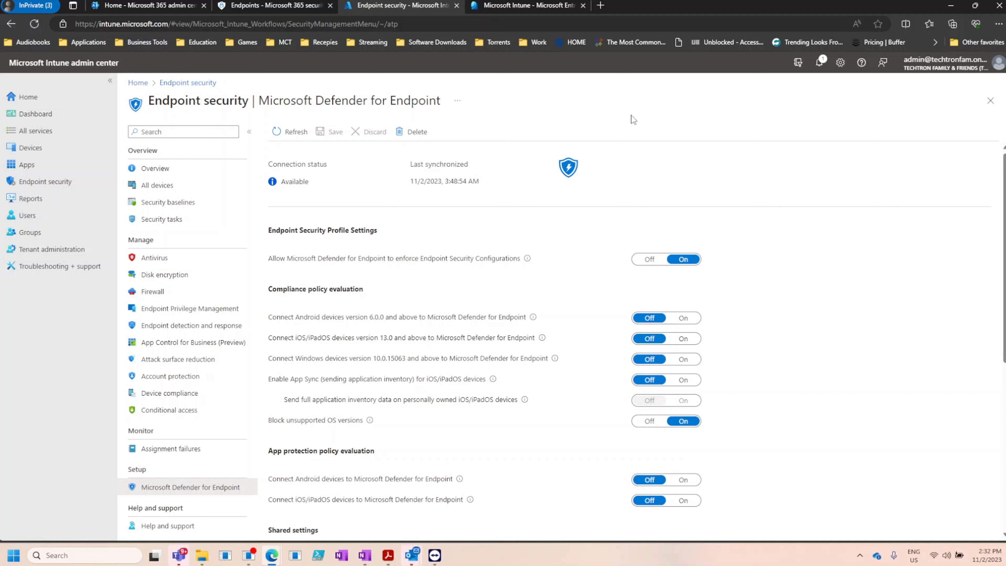
{"action": "mouse_move", "coordinate": [637, 118]}
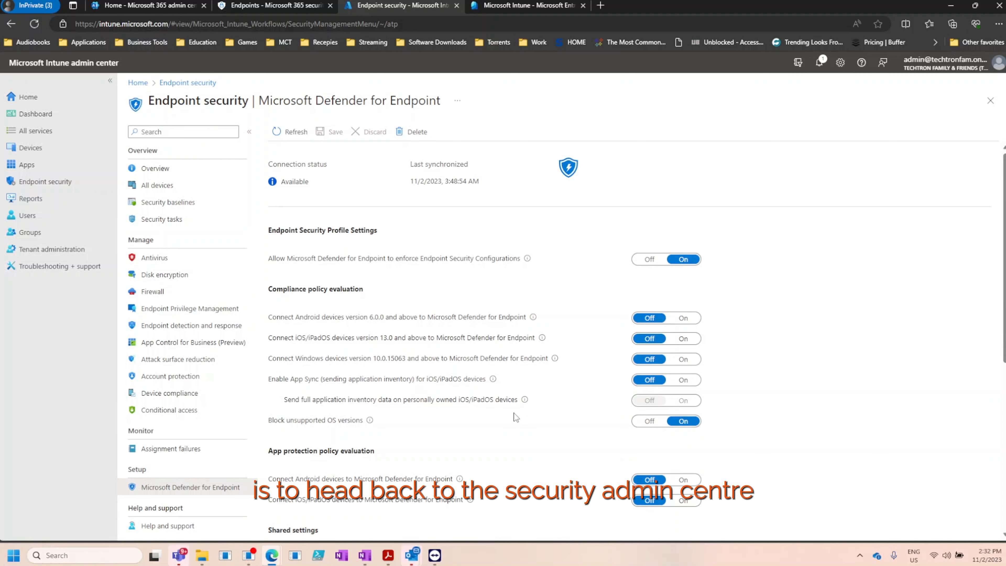
- Show Defender device onboarding for Windows 10 and 11 with Local Script deployment
{"action": "left_click", "coordinate": [272, 5]}
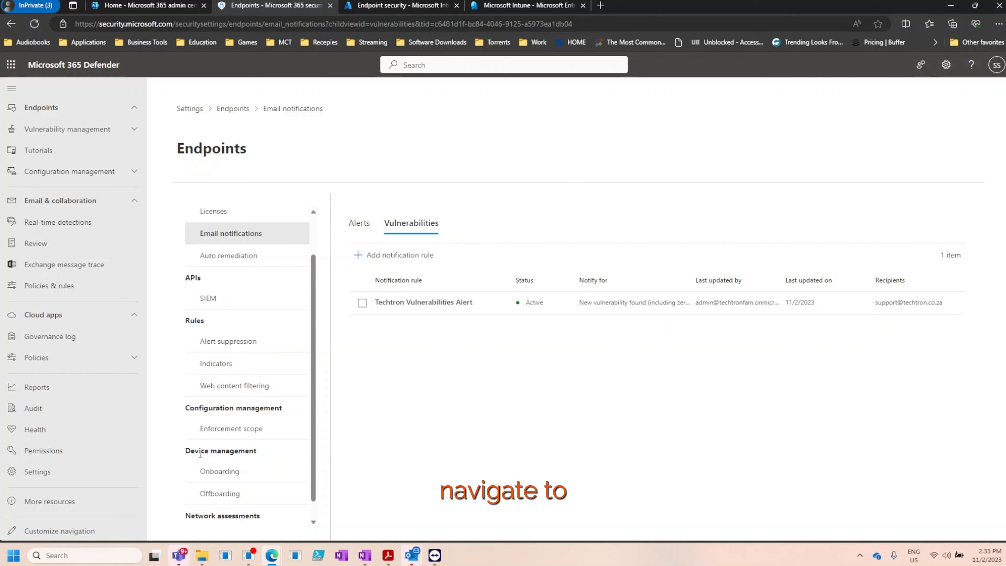
{"action": "mouse_move", "coordinate": [231, 472]}
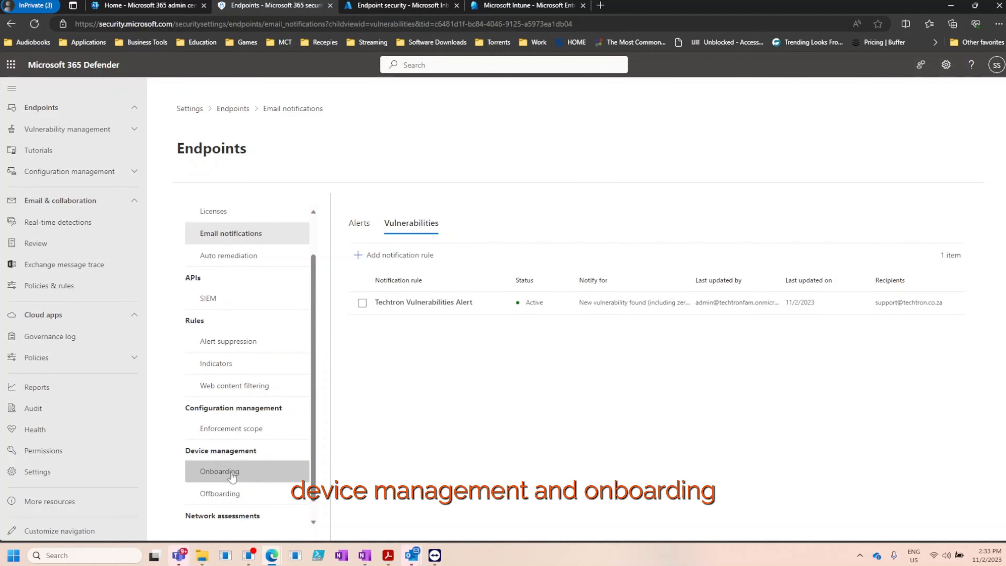
{"action": "left_click", "coordinate": [219, 471]}
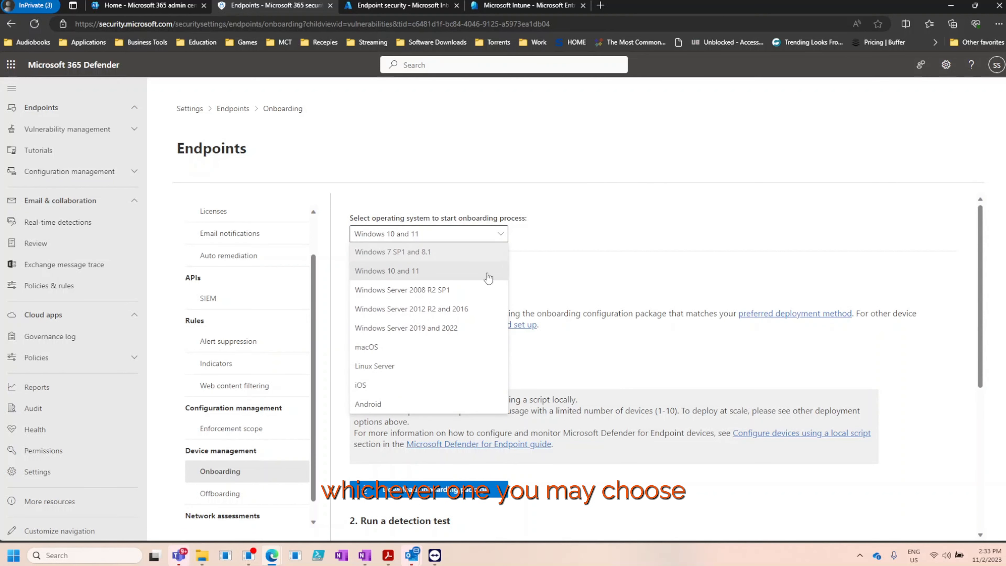
{"action": "left_click", "coordinate": [386, 270]}
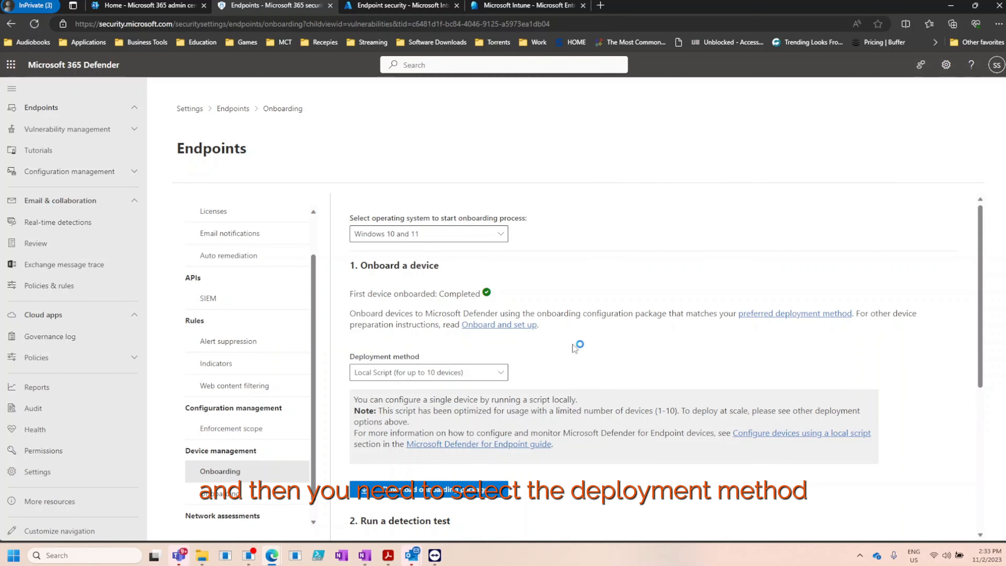
{"action": "mouse_move", "coordinate": [521, 372]}
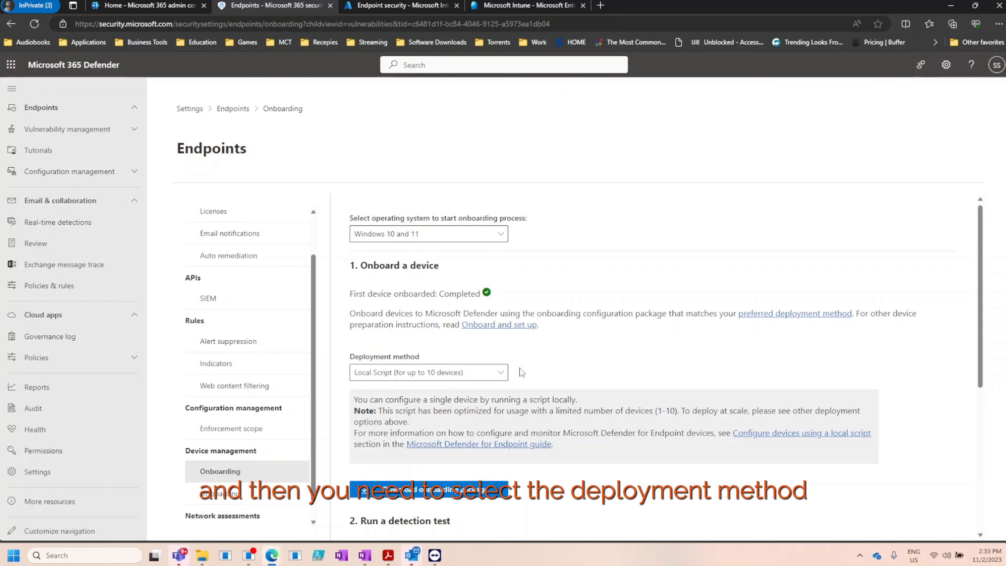
{"action": "left_click", "coordinate": [428, 372]}
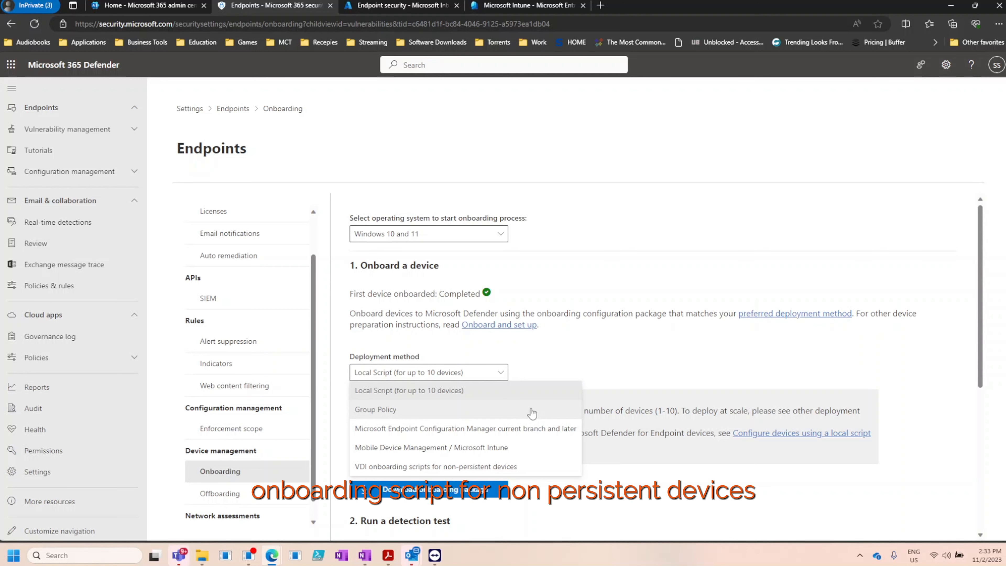
{"action": "mouse_move", "coordinate": [408, 372]}
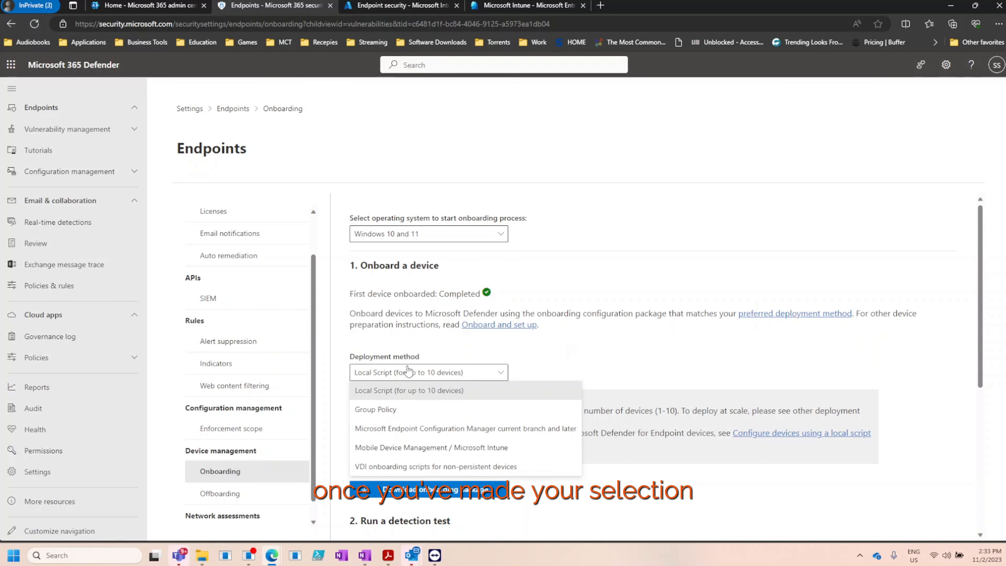
{"action": "left_click", "coordinate": [408, 390]}
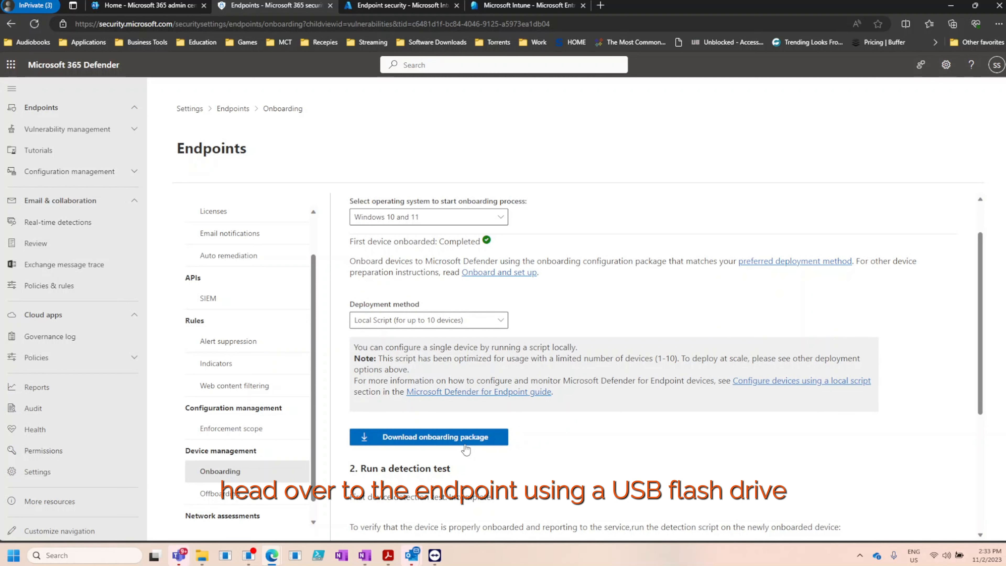
- Scroll to the Run a detection test section with its PowerShell command
{"action": "scroll", "scroll_direction": "down", "scroll_amount": 3}
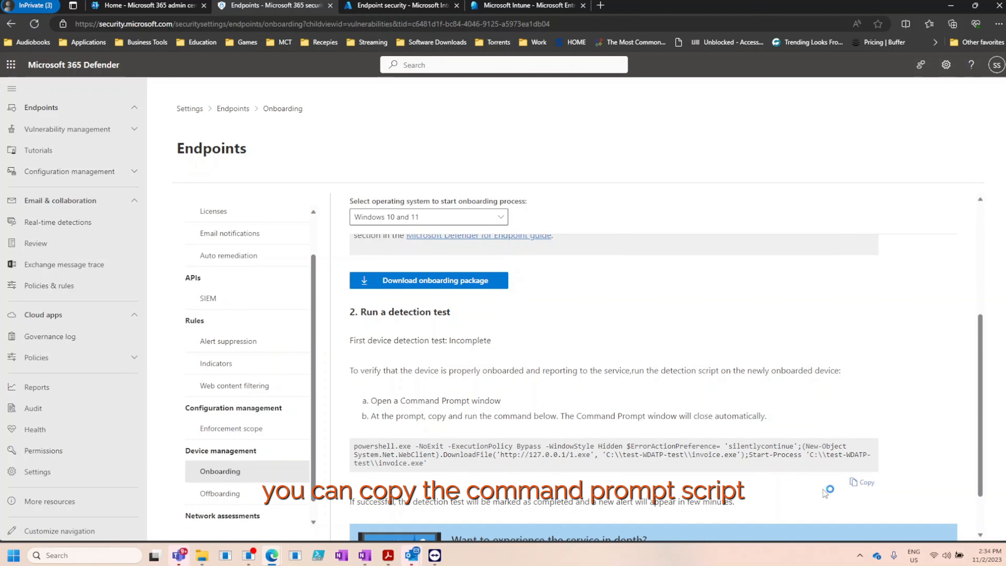
{"action": "mouse_move", "coordinate": [866, 485]}
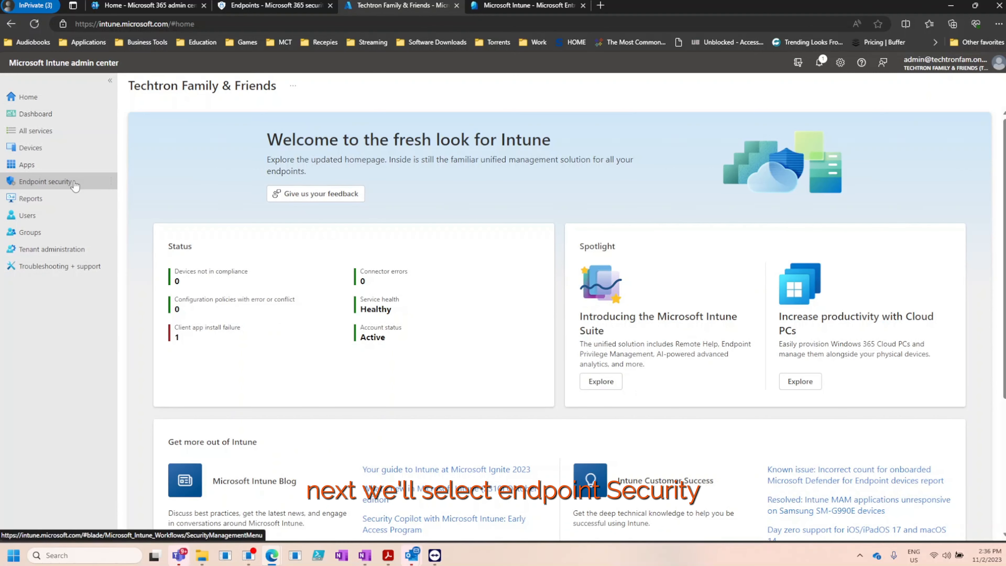
- Begin a new Windows 10, 11 and Server endpoint detection and response profile
{"action": "left_click", "coordinate": [46, 181]}
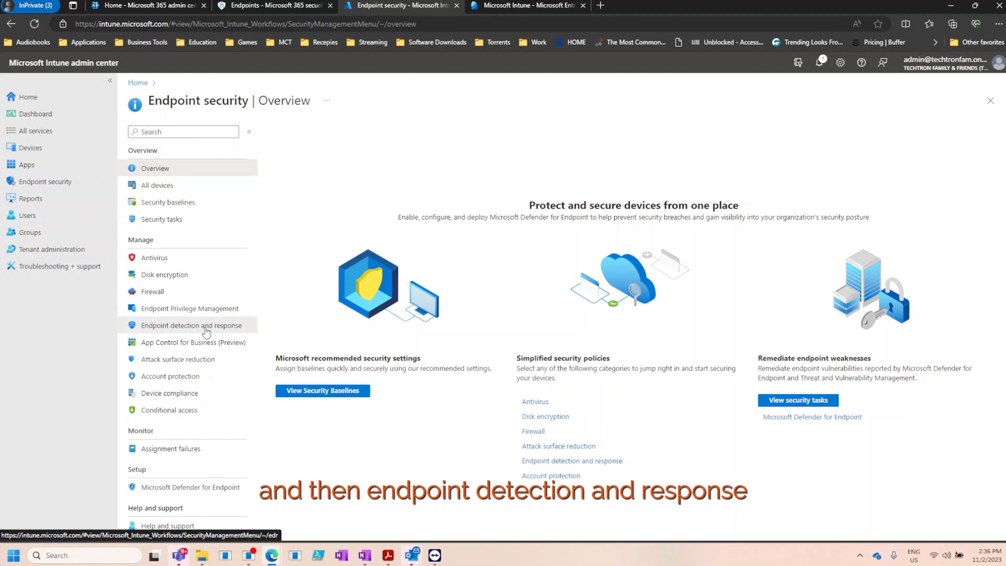
{"action": "left_click", "coordinate": [191, 326]}
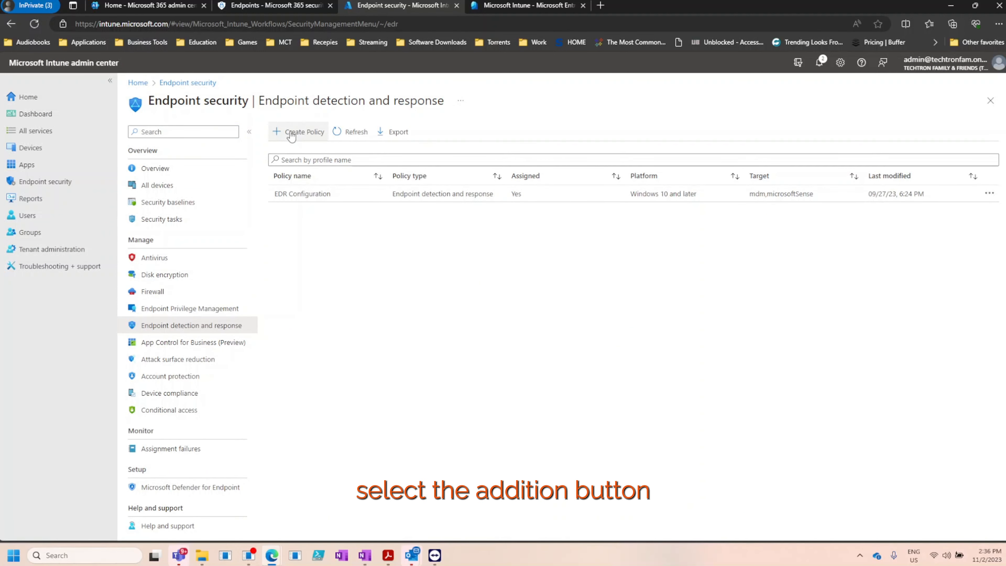
{"action": "left_click", "coordinate": [302, 132]}
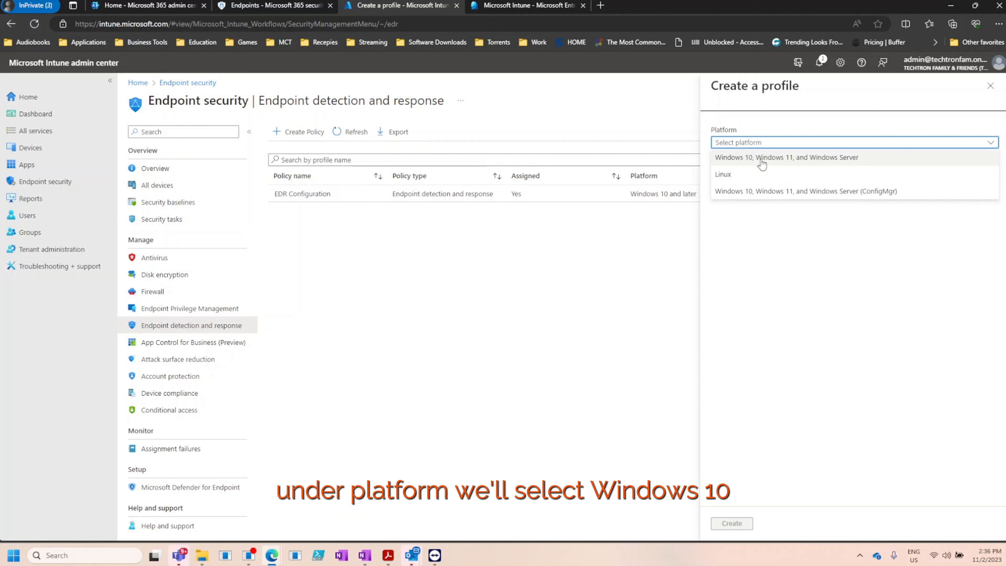
{"action": "left_click", "coordinate": [786, 157]}
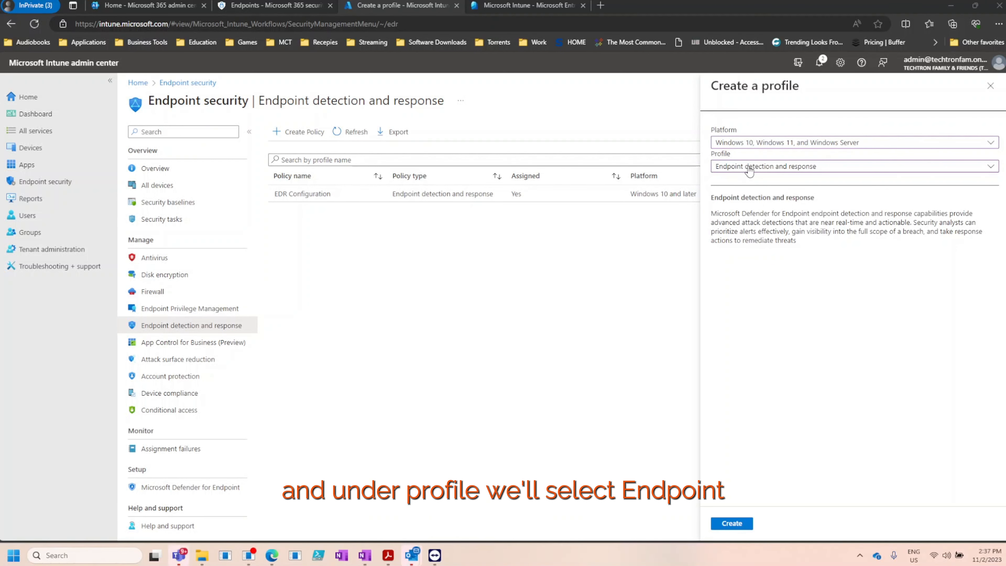
{"action": "mouse_move", "coordinate": [731, 522]}
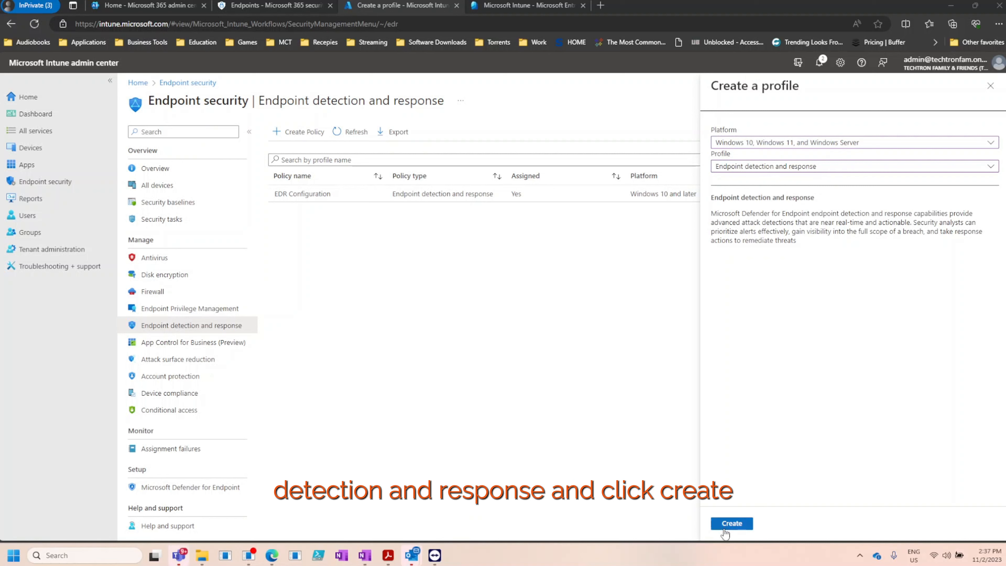
{"action": "left_click", "coordinate": [730, 522]}
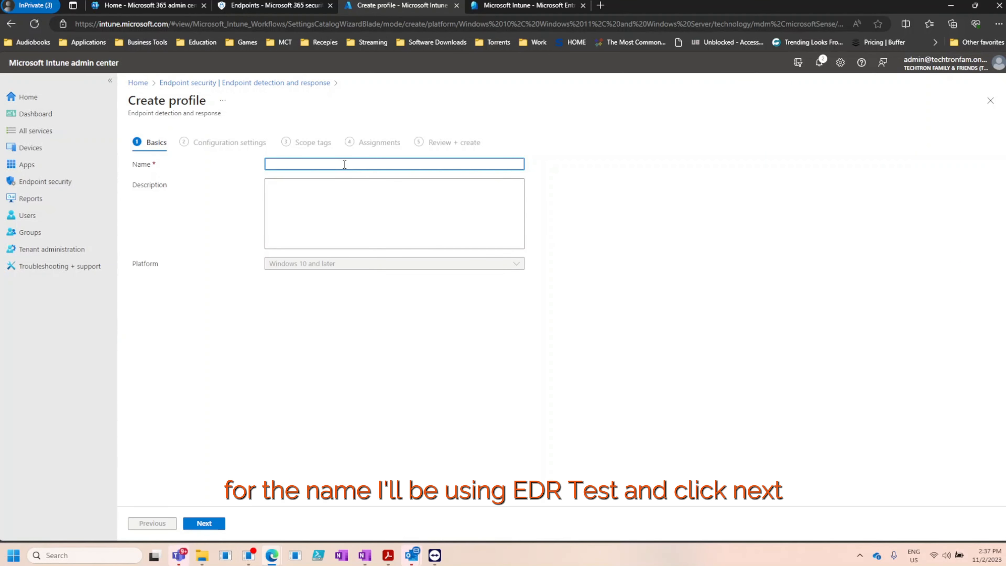
- Name the profile 'EDR Test' and set client package type to Auto from connector
{"action": "type", "text": "EDR Test"}
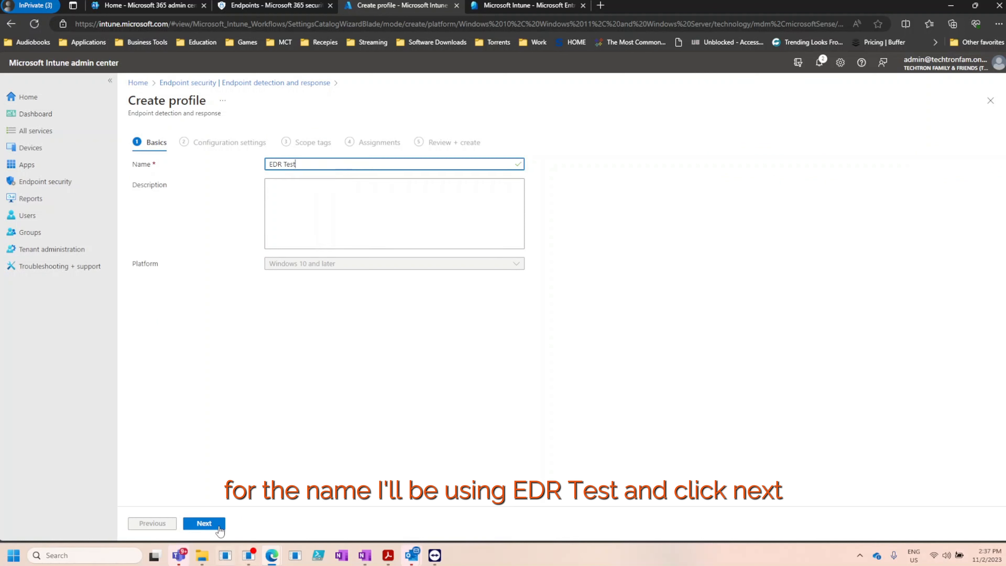
{"action": "left_click", "coordinate": [203, 523]}
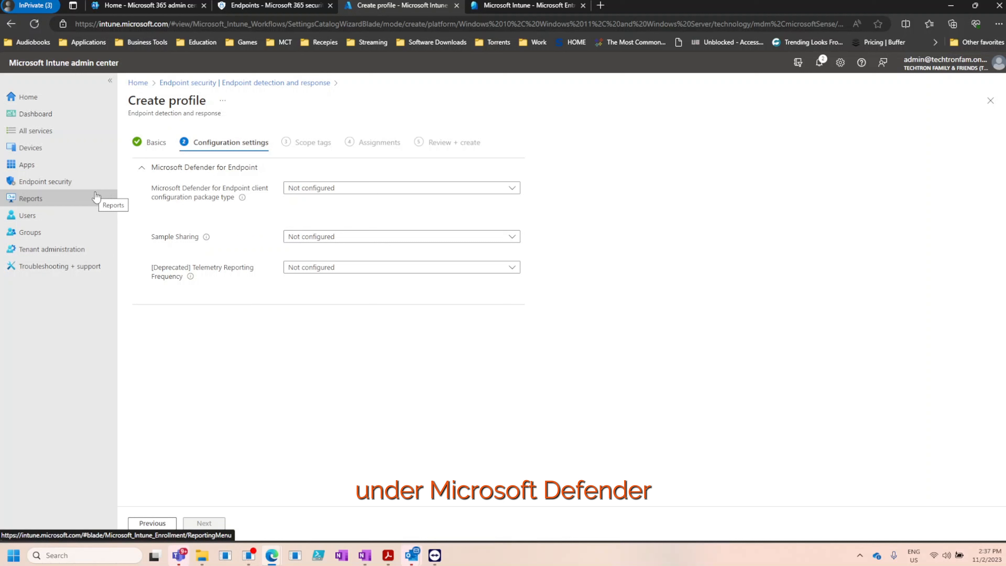
{"action": "mouse_move", "coordinate": [341, 192]}
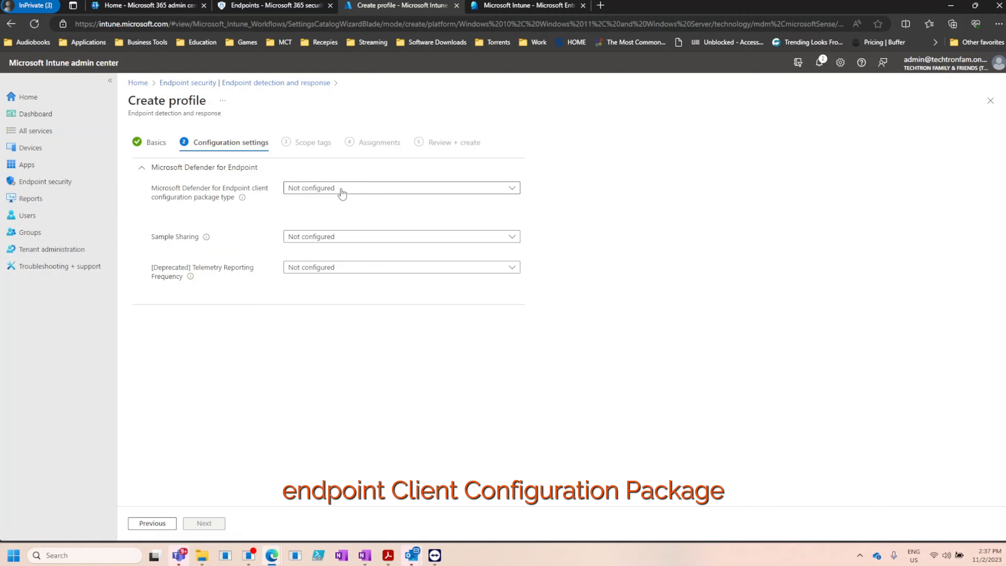
{"action": "left_click", "coordinate": [400, 188]}
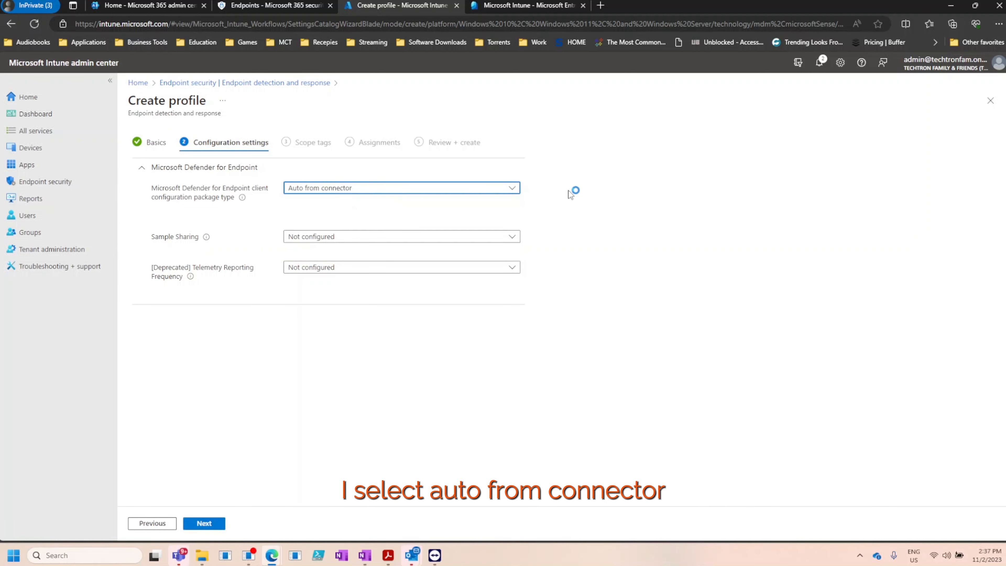
{"action": "mouse_move", "coordinate": [191, 246]}
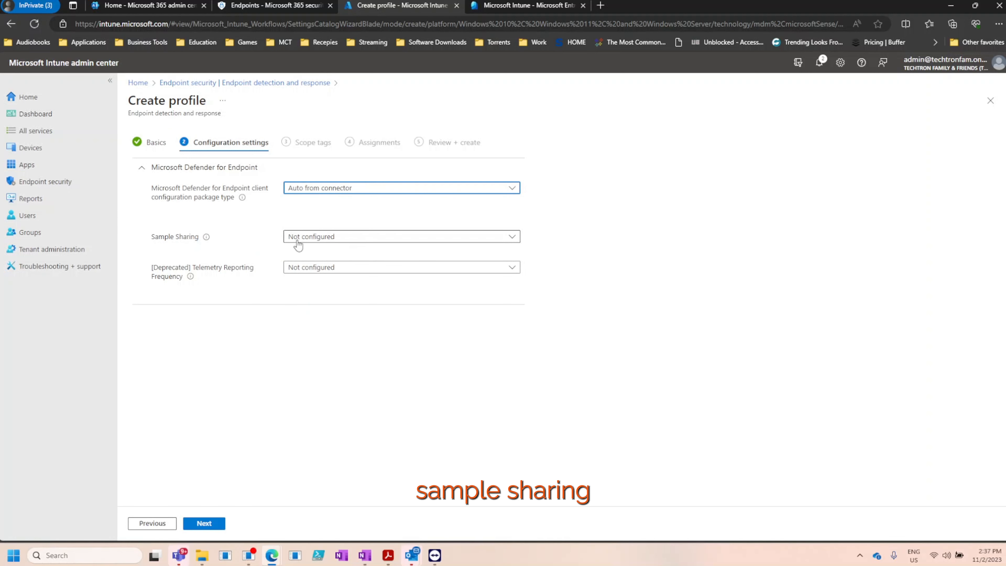
{"action": "mouse_move", "coordinate": [486, 244]}
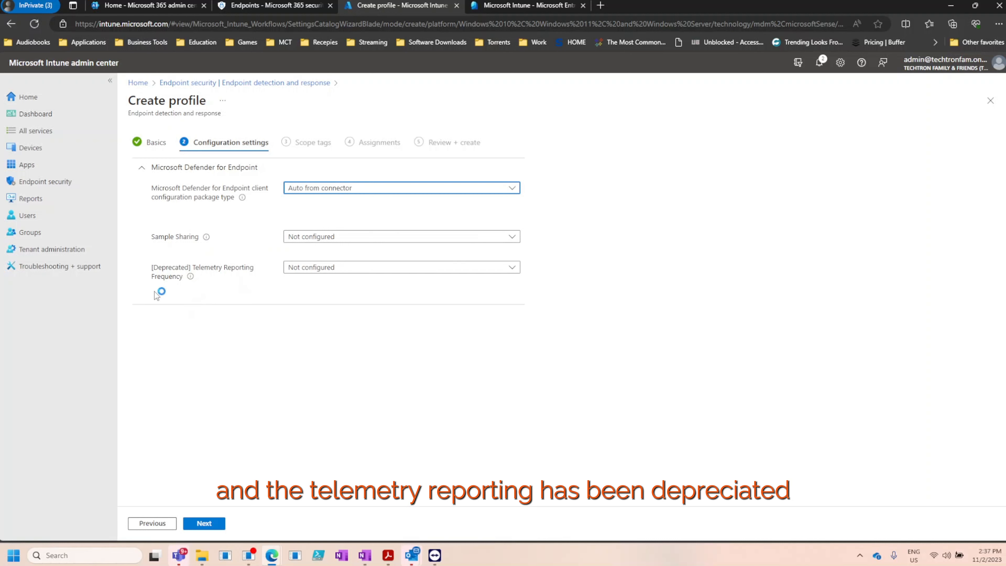
{"action": "mouse_move", "coordinate": [407, 294]}
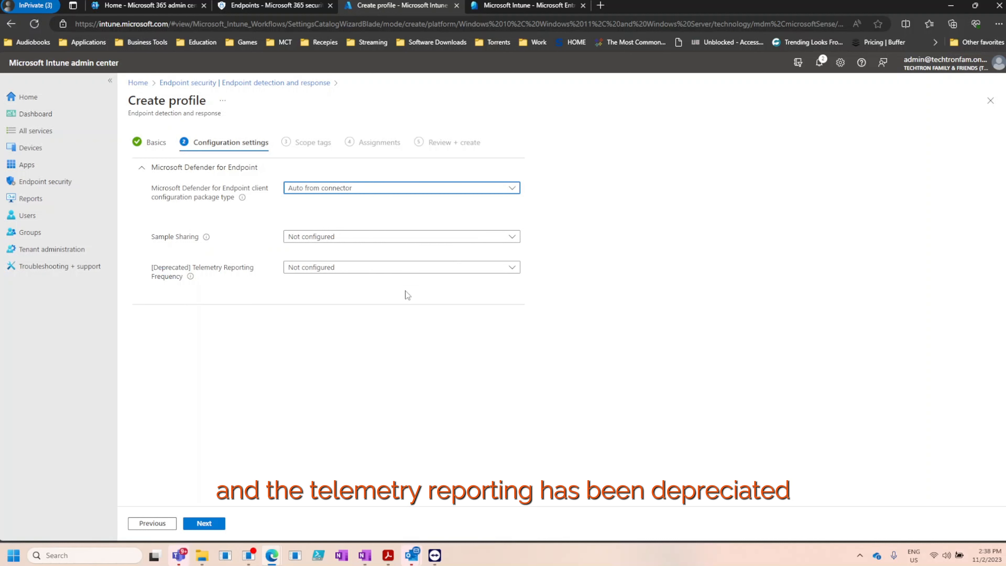
{"action": "mouse_move", "coordinate": [203, 523]}
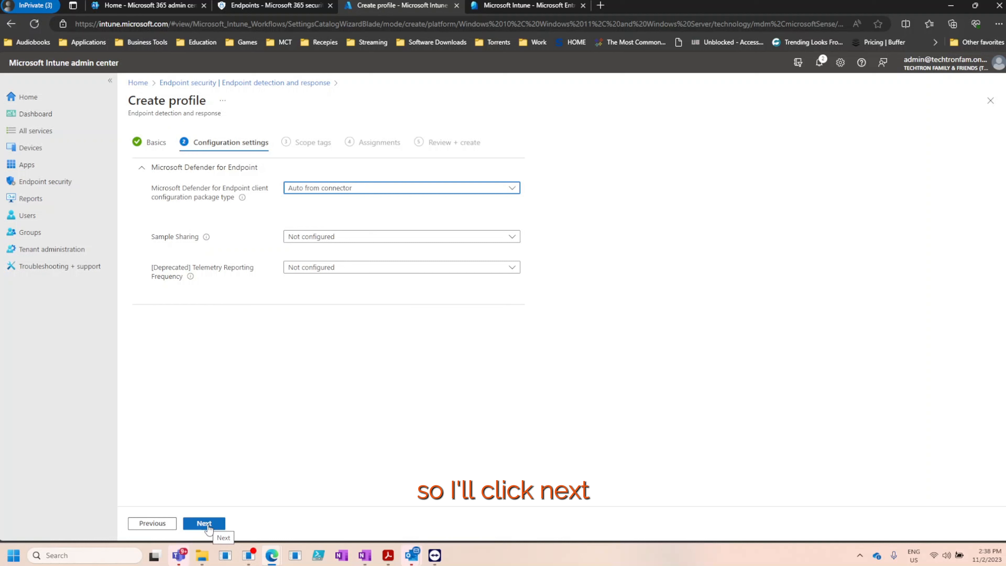
{"action": "left_click", "coordinate": [204, 523]}
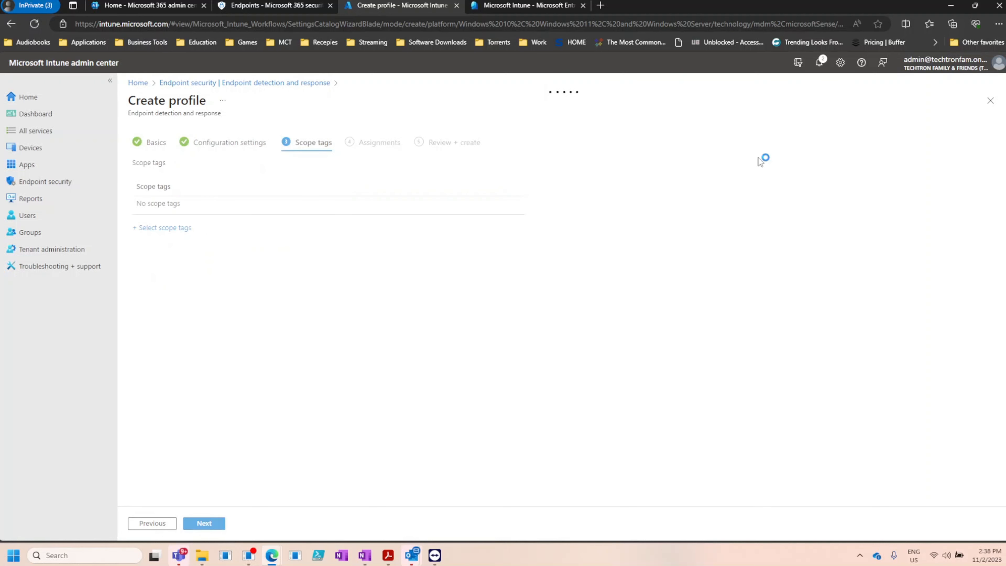
{"action": "mouse_move", "coordinate": [443, 347]}
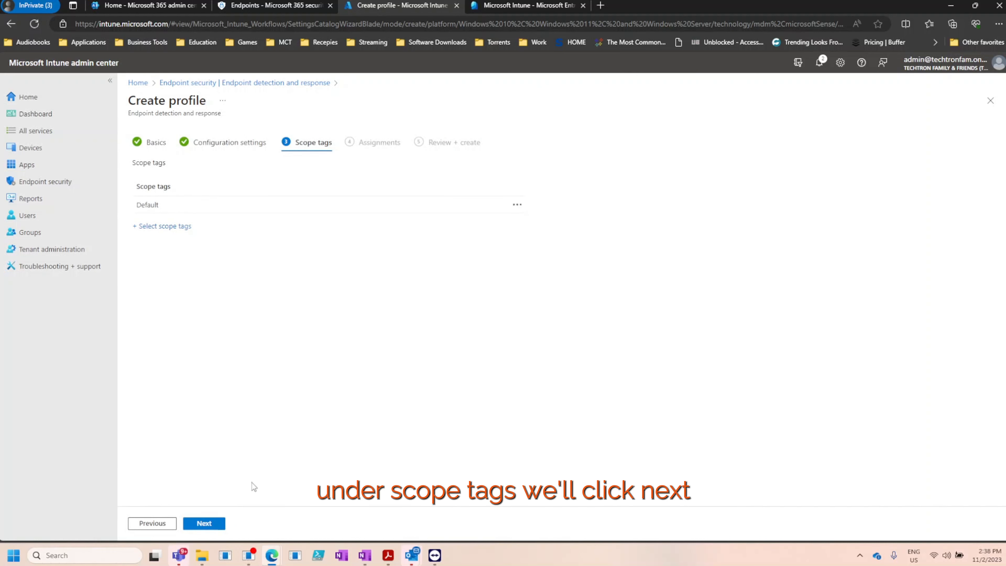
- Assign EDR Test to all users and all devices and create the profile
{"action": "left_click", "coordinate": [203, 523]}
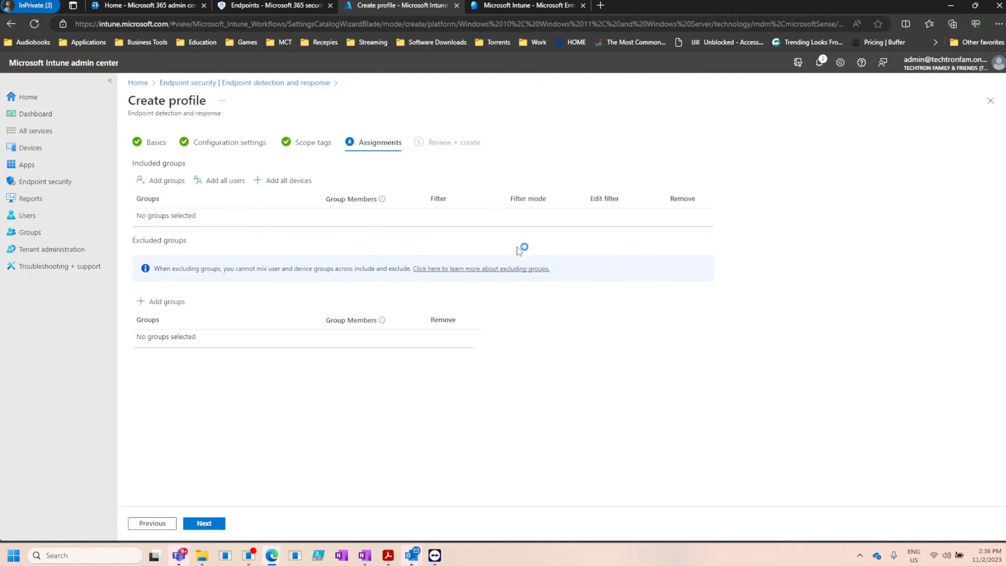
{"action": "mouse_move", "coordinate": [218, 180]}
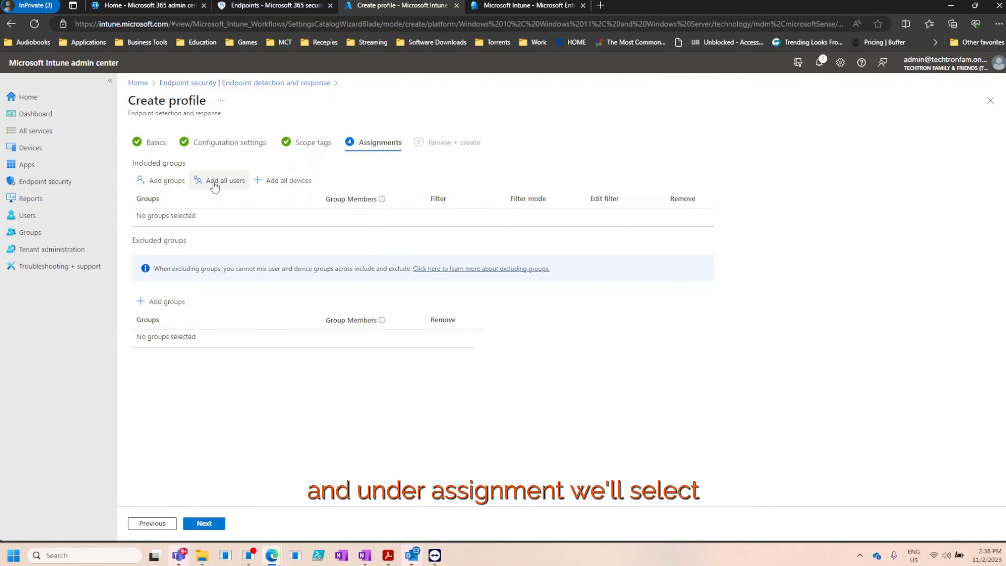
{"action": "left_click", "coordinate": [223, 180]}
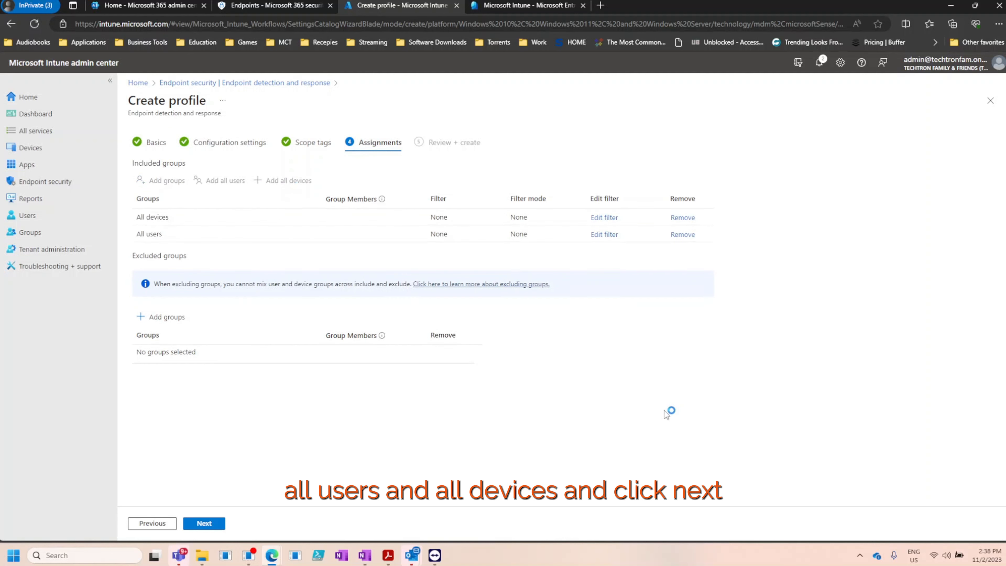
{"action": "left_click", "coordinate": [204, 522]}
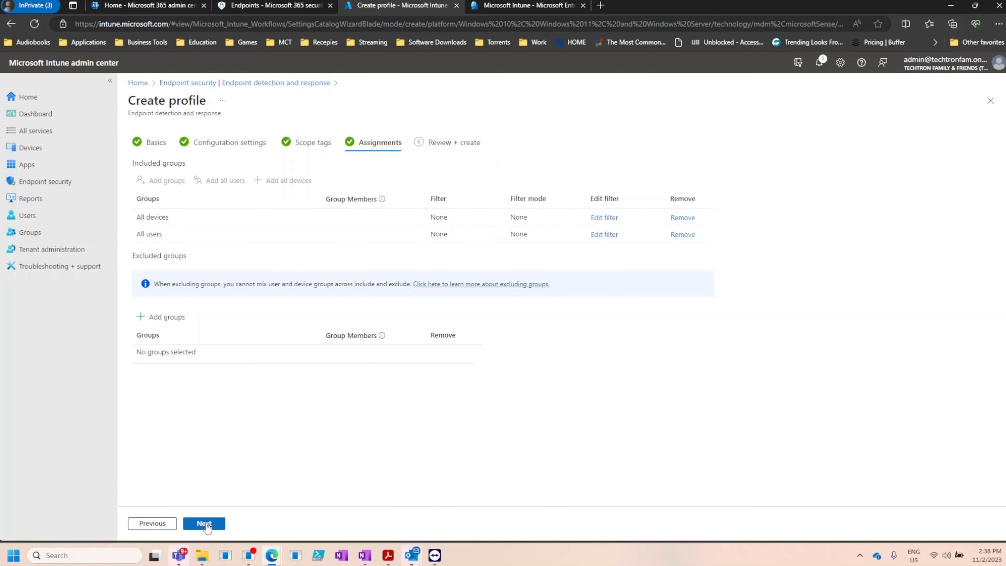
{"action": "left_click", "coordinate": [204, 523]}
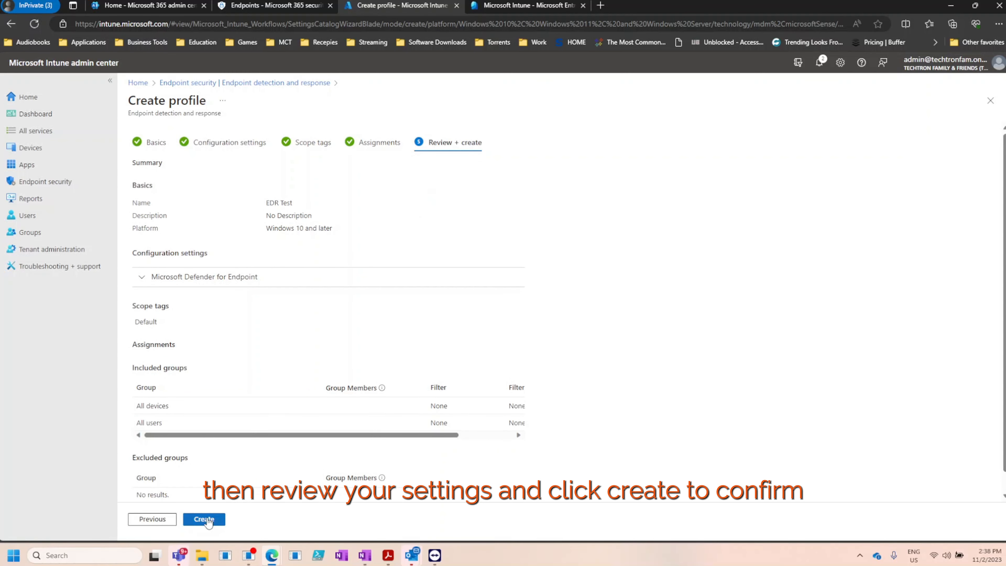
{"action": "left_click", "coordinate": [203, 519]}
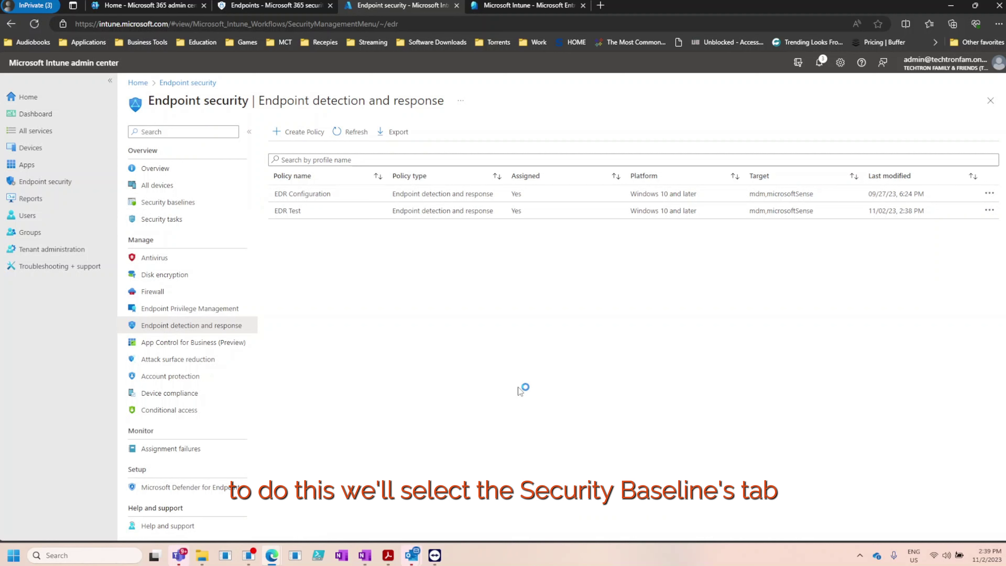
- Start a new profile under the Microsoft Defender for Endpoint security baseline
{"action": "left_click", "coordinate": [168, 201]}
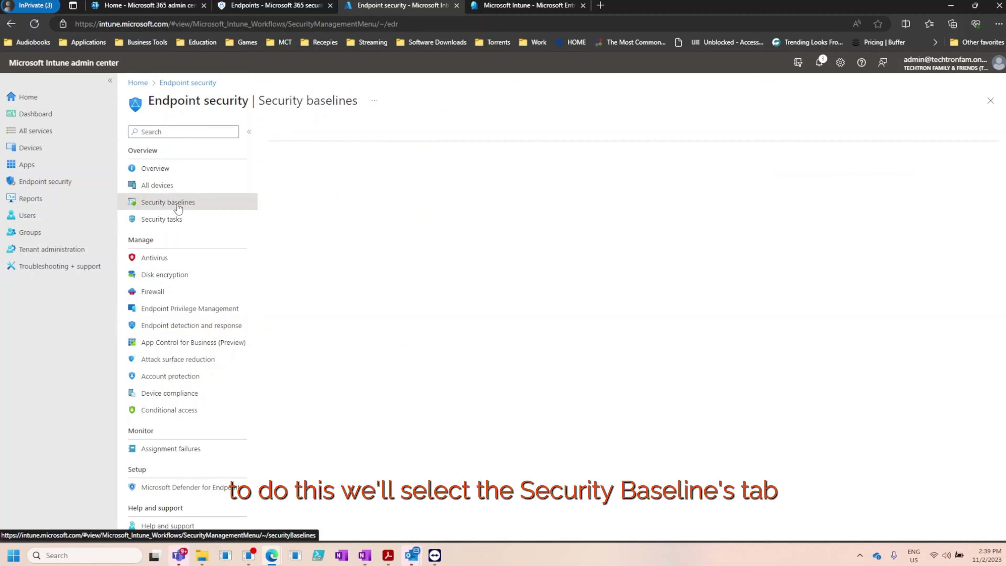
{"action": "left_click", "coordinate": [168, 202]}
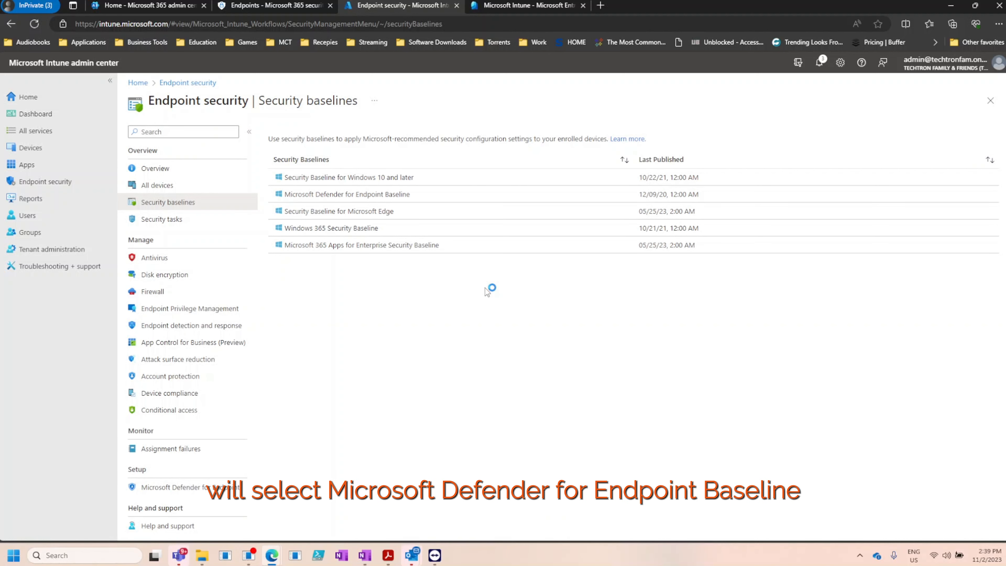
{"action": "mouse_move", "coordinate": [382, 194]}
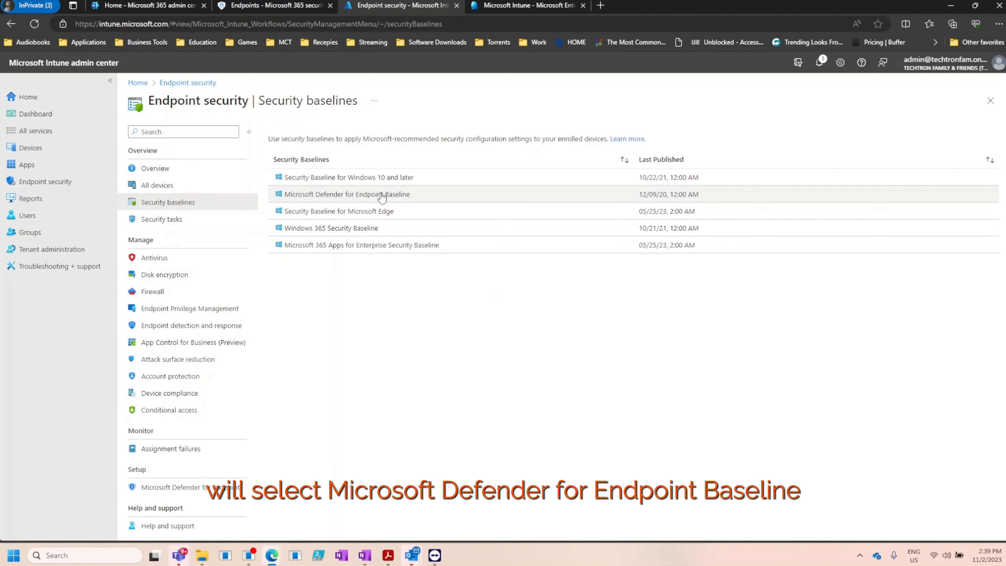
{"action": "left_click", "coordinate": [345, 194]}
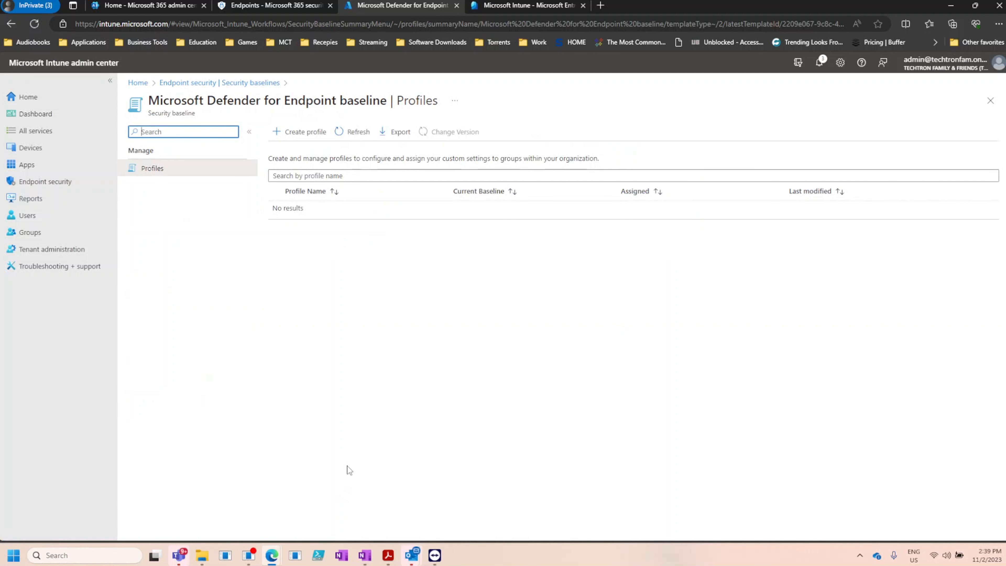
{"action": "mouse_move", "coordinate": [303, 131]}
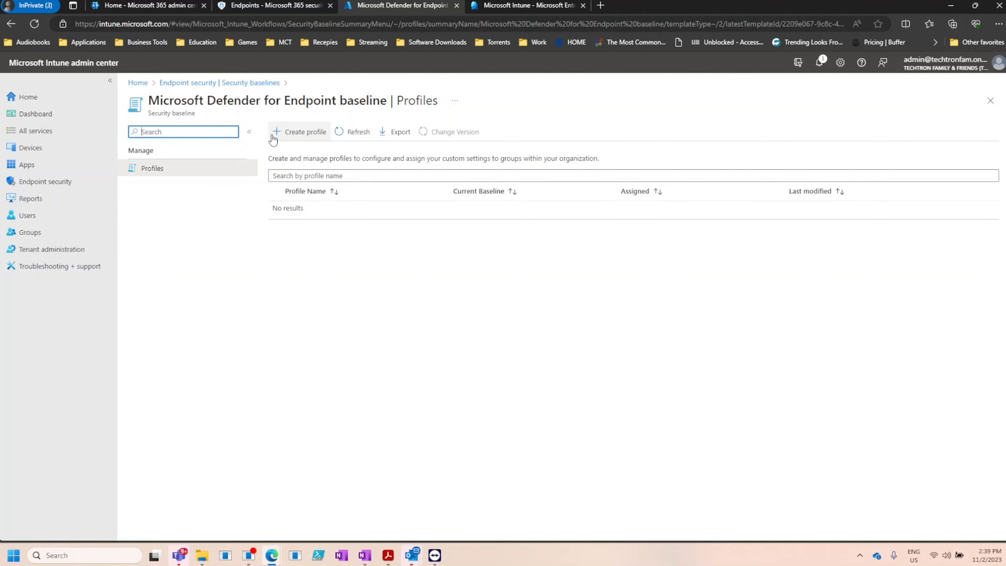
{"action": "left_click", "coordinate": [304, 132]}
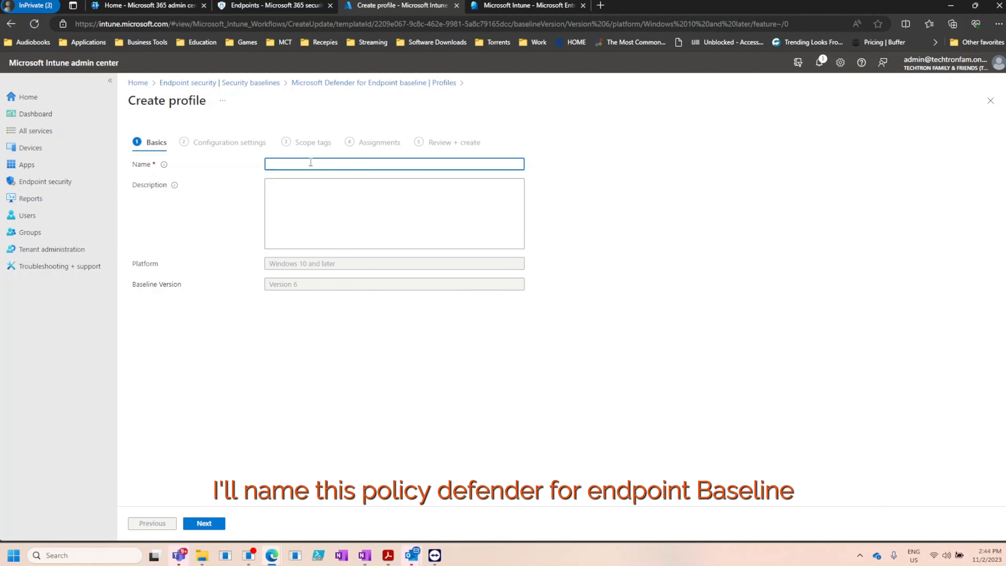
- Name it 'Defender for Endpoint Baseline' and keep the default configuration settings
{"action": "type", "text": "Defender for E"}
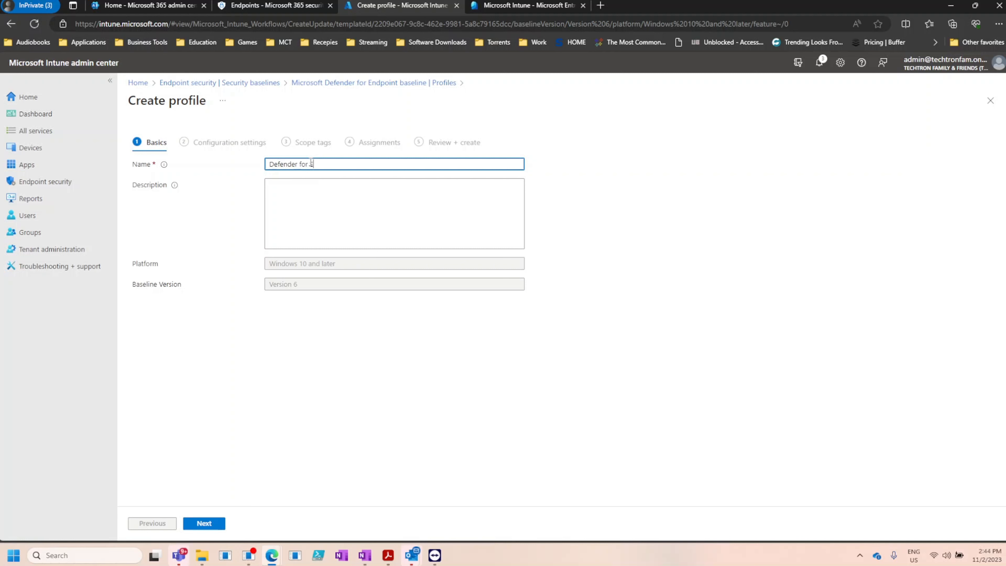
{"action": "type", "text": "ndpoint"}
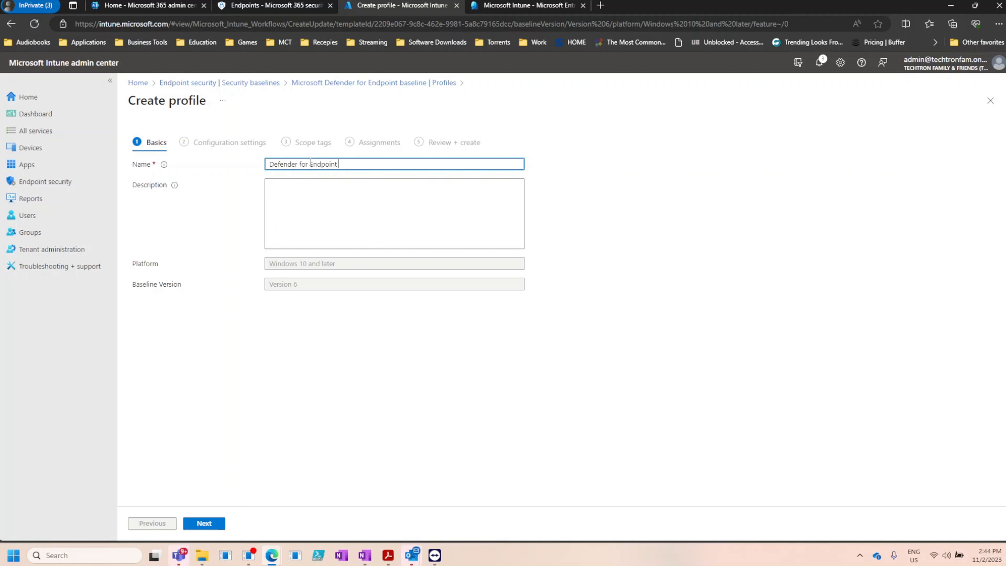
{"action": "type", "text": "Baseline"}
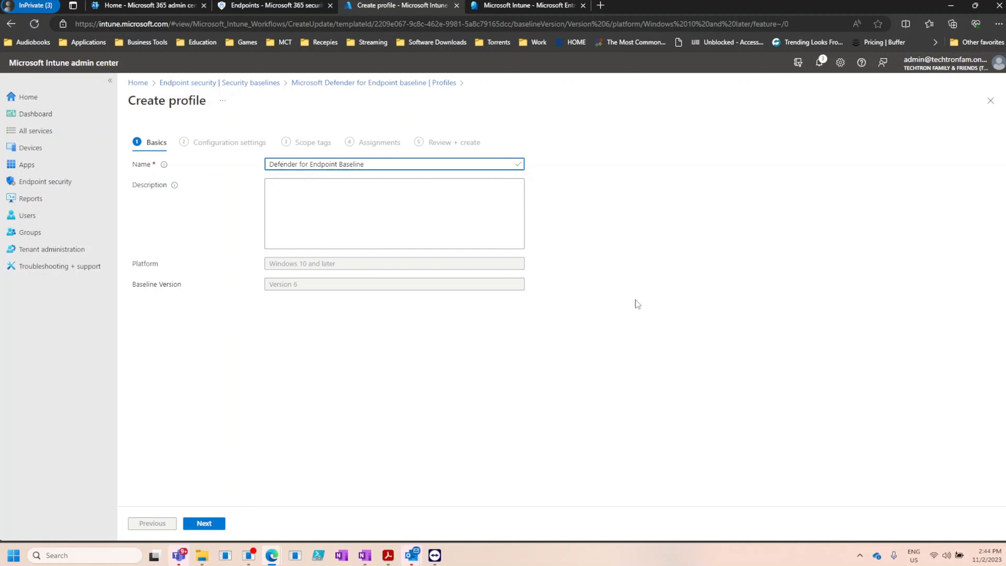
{"action": "left_click", "coordinate": [203, 523]}
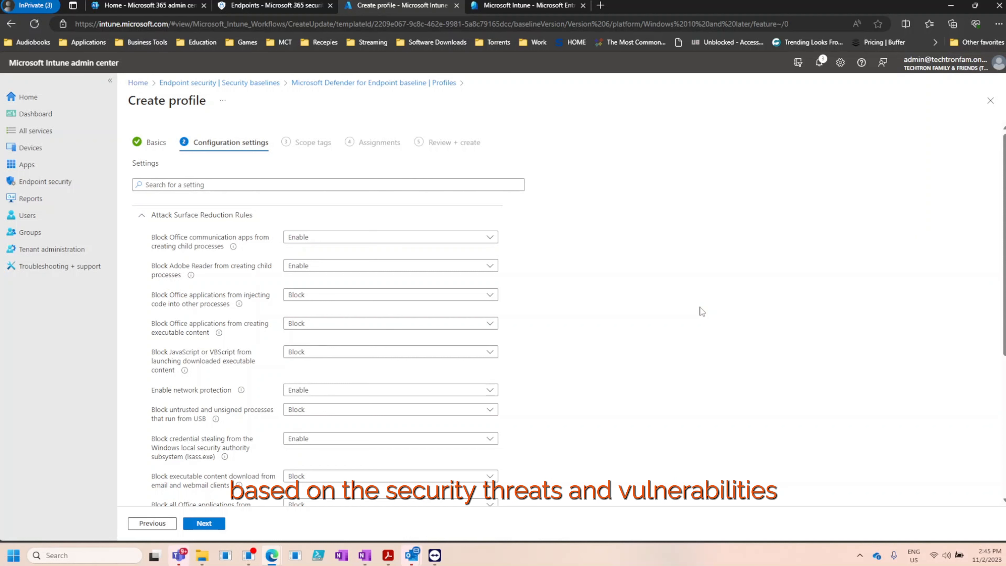
{"action": "mouse_move", "coordinate": [704, 311]}
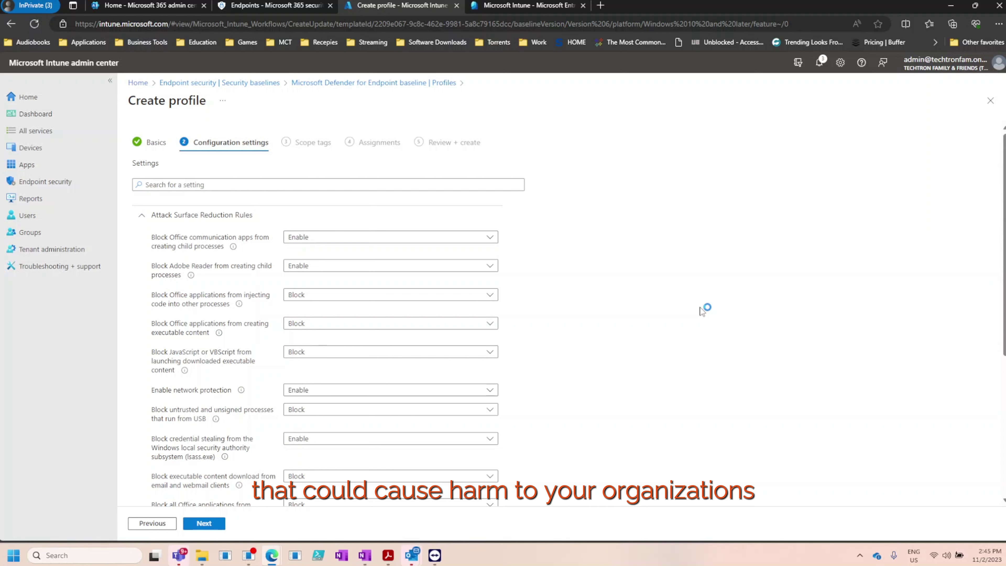
{"action": "mouse_move", "coordinate": [430, 288]}
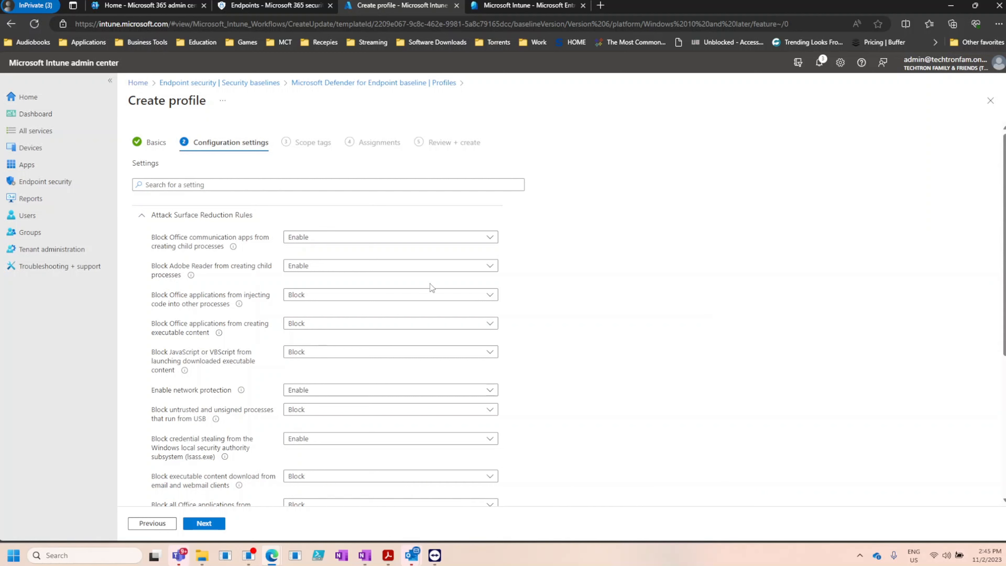
{"action": "left_click", "coordinate": [141, 215]}
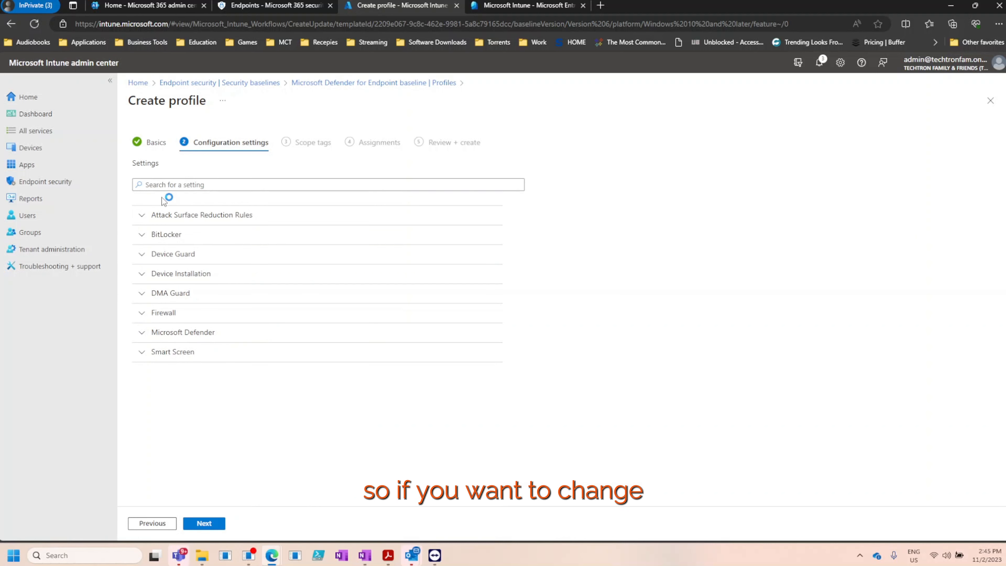
{"action": "mouse_move", "coordinate": [163, 201]}
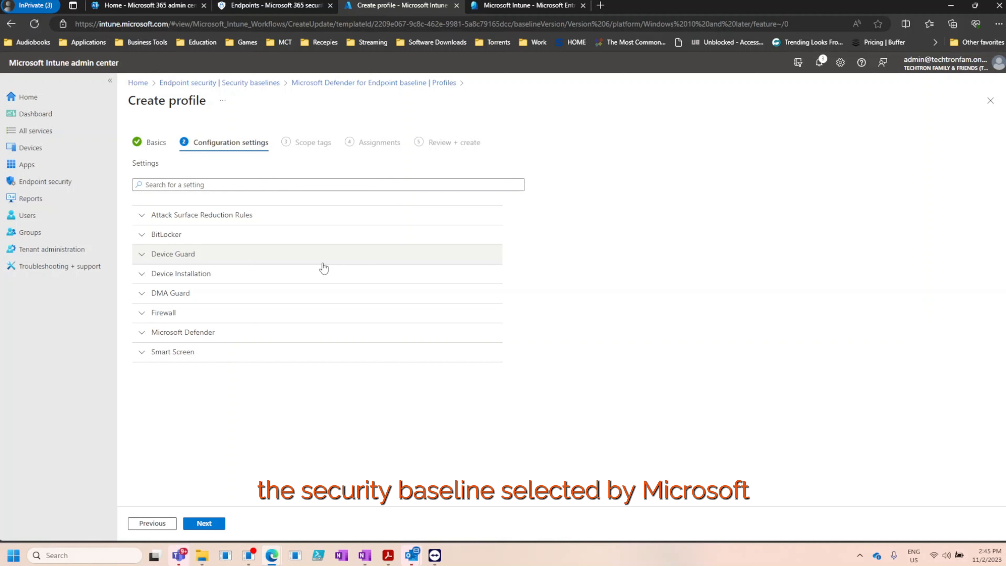
{"action": "left_click", "coordinate": [203, 523]}
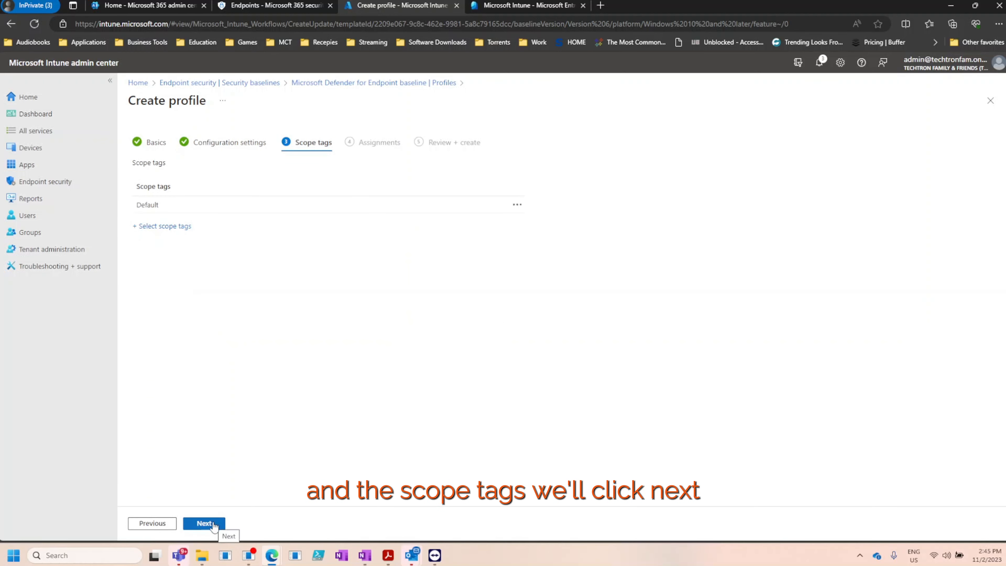
- Assign the baseline profile to all users and devices and proceed to review
{"action": "left_click", "coordinate": [203, 522]}
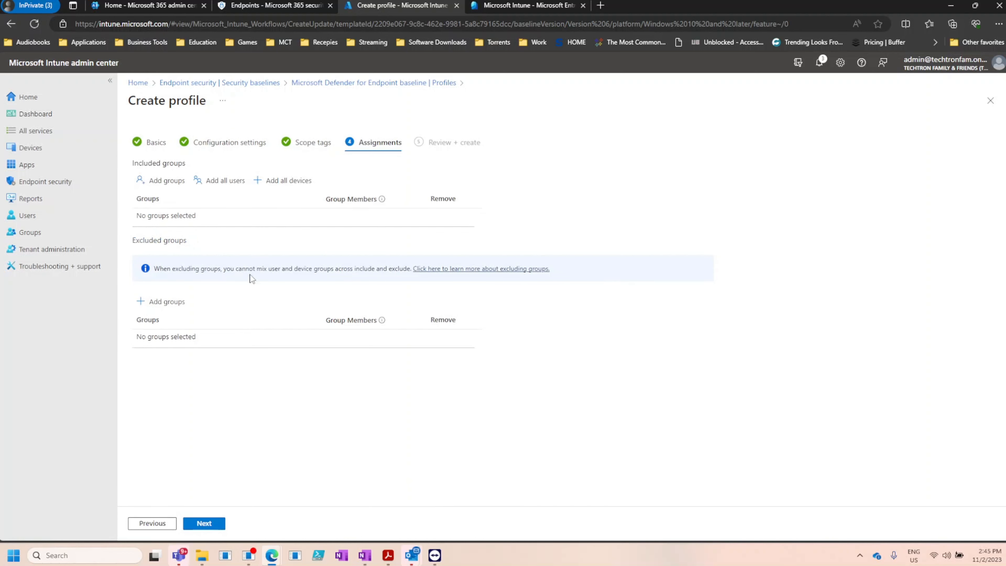
{"action": "mouse_move", "coordinate": [293, 183]}
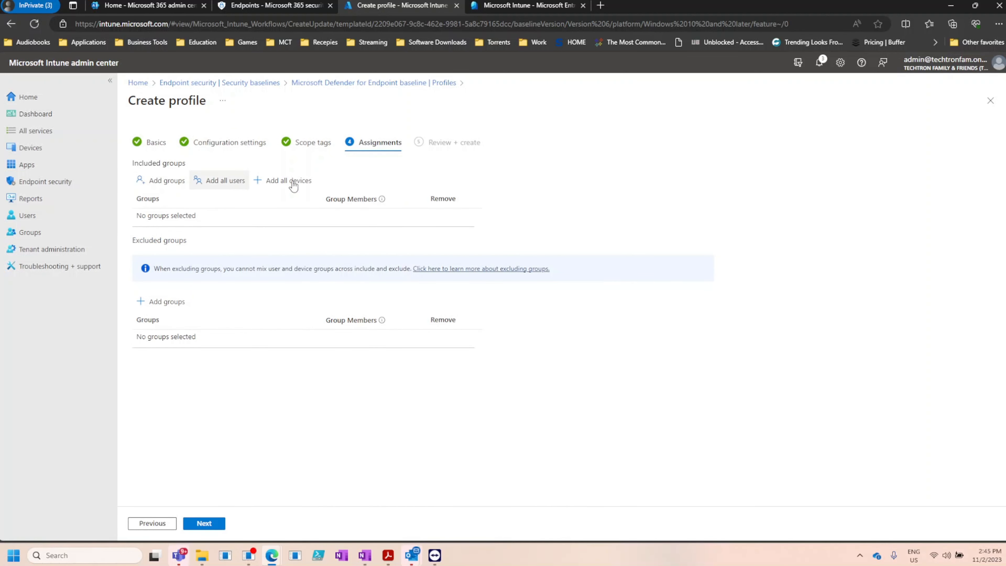
{"action": "left_click", "coordinate": [286, 180]}
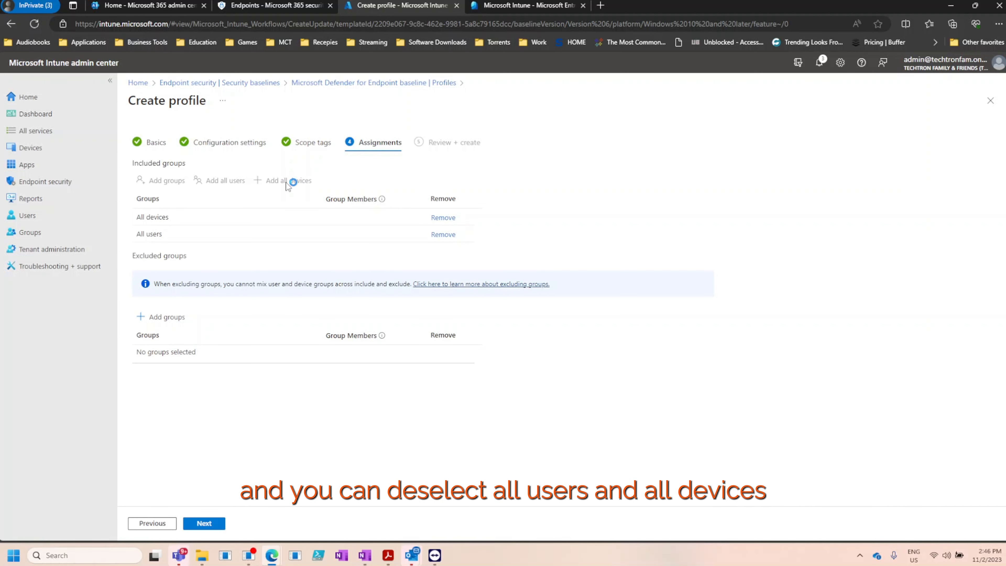
{"action": "mouse_move", "coordinate": [286, 186]}
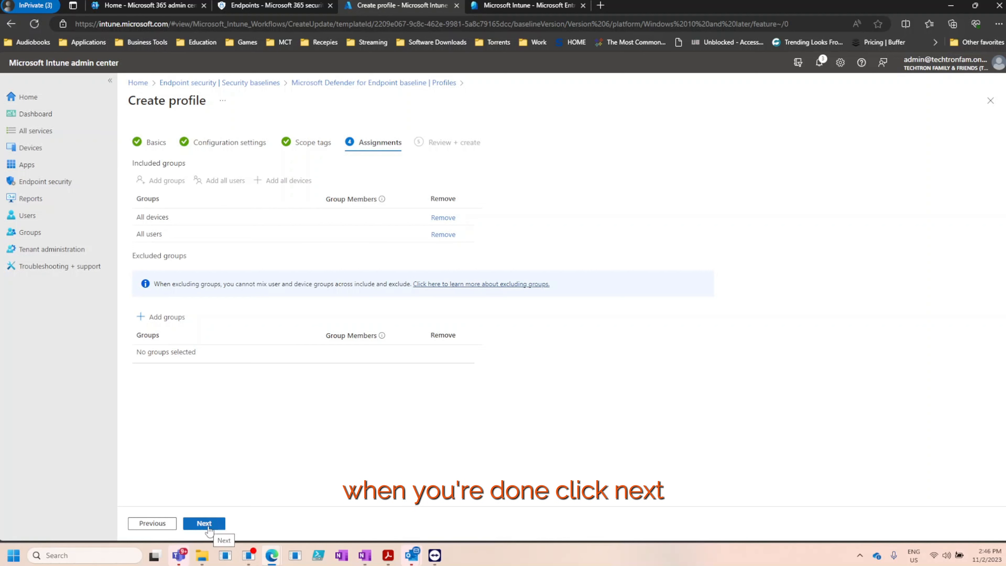
{"action": "left_click", "coordinate": [204, 523]}
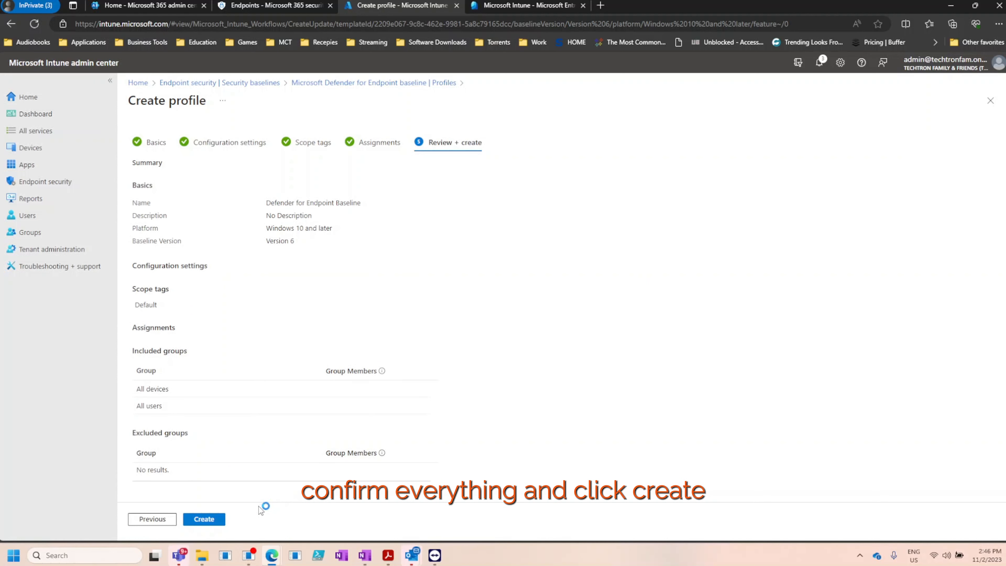
- Create the Defender for Endpoint Baseline profile and dismiss the notification
{"action": "left_click", "coordinate": [204, 519]}
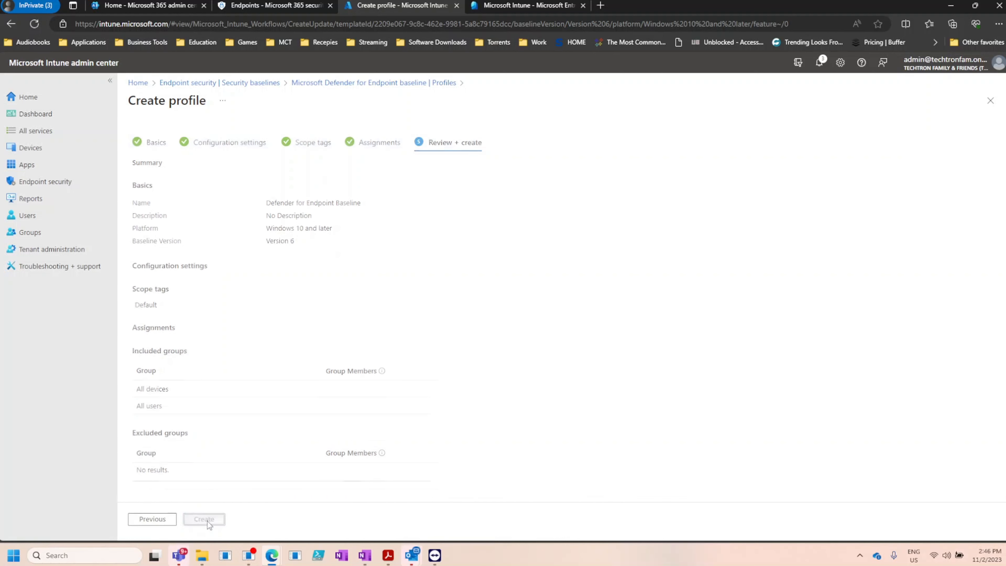
{"action": "left_click", "coordinate": [204, 519]}
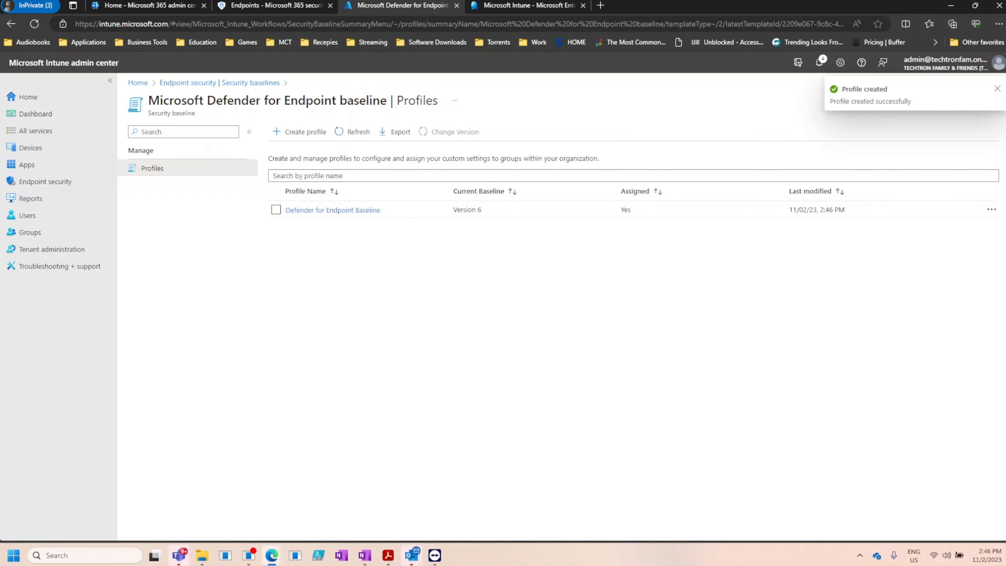
{"action": "left_click", "coordinate": [997, 88]}
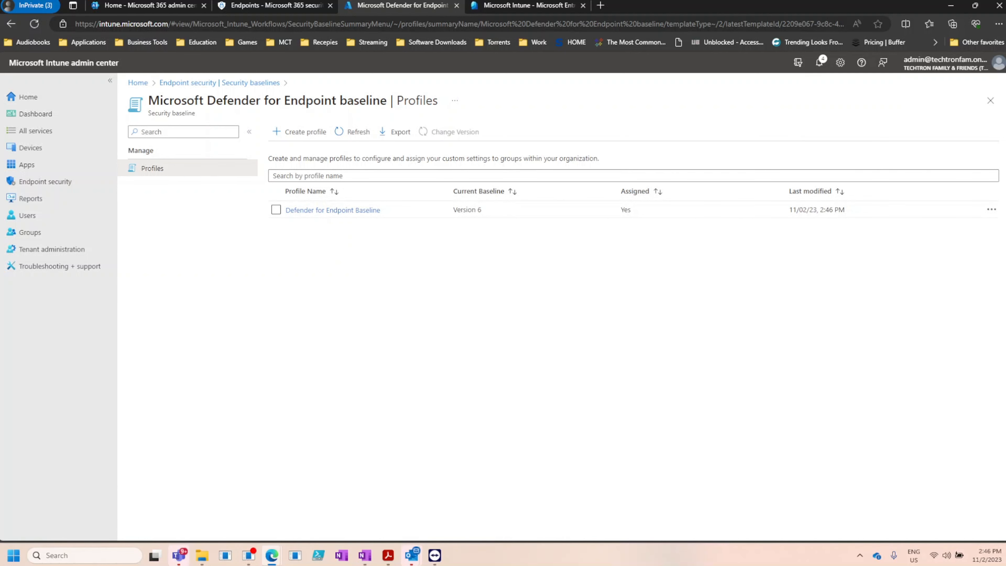